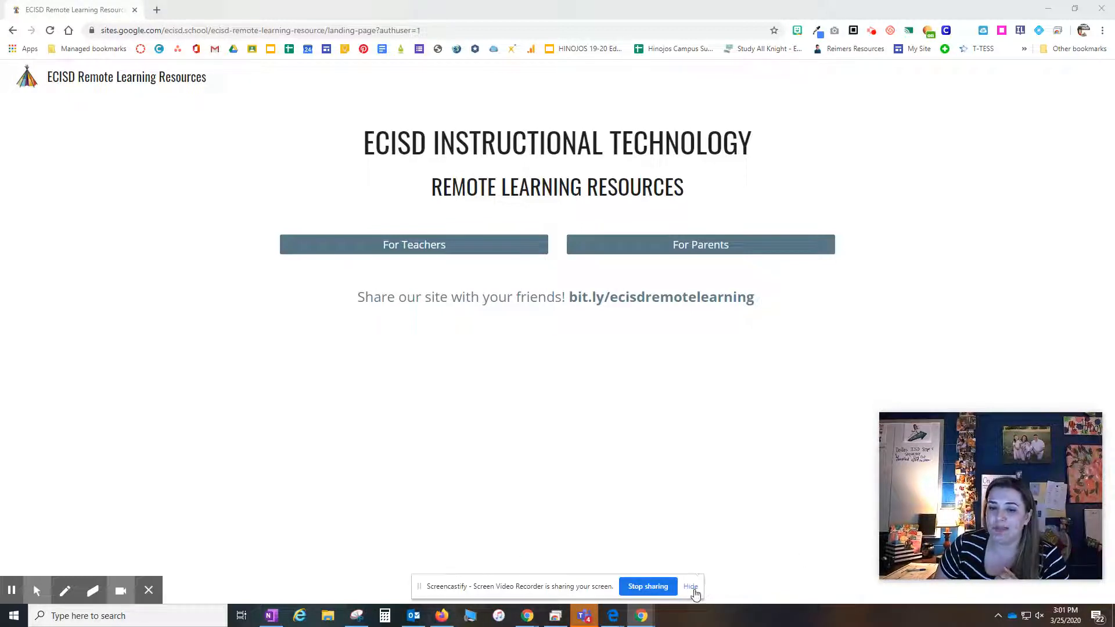
# Open For Teachers and scroll through Communication Tools, Learning Platforms and the password reset form
pyautogui.click(690, 586)
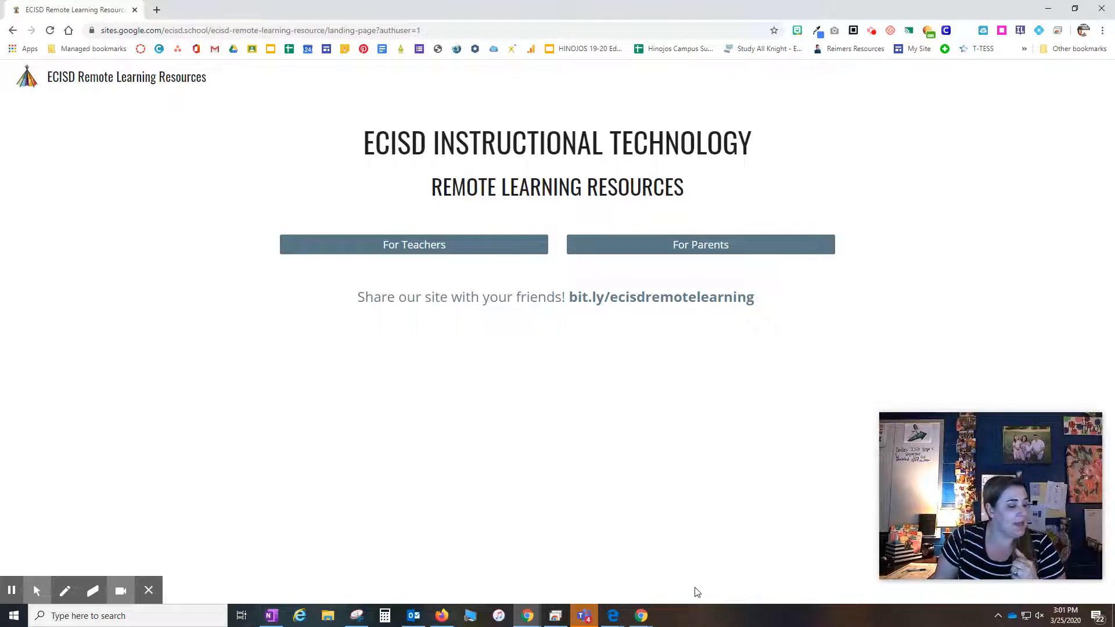
pyautogui.click(430, 243)
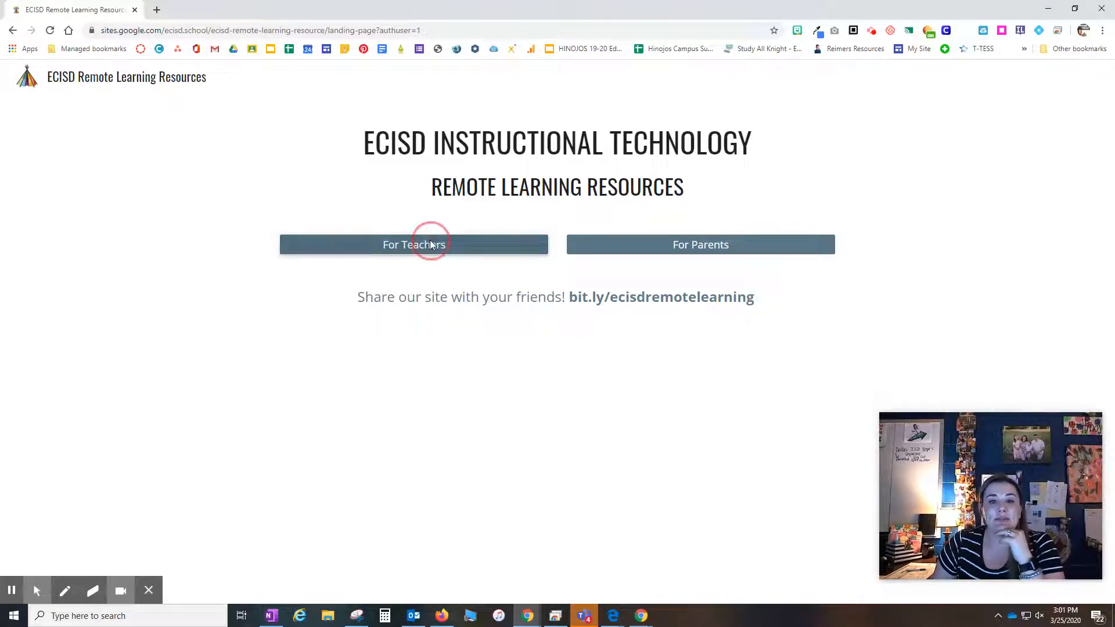
pyautogui.click(430, 244)
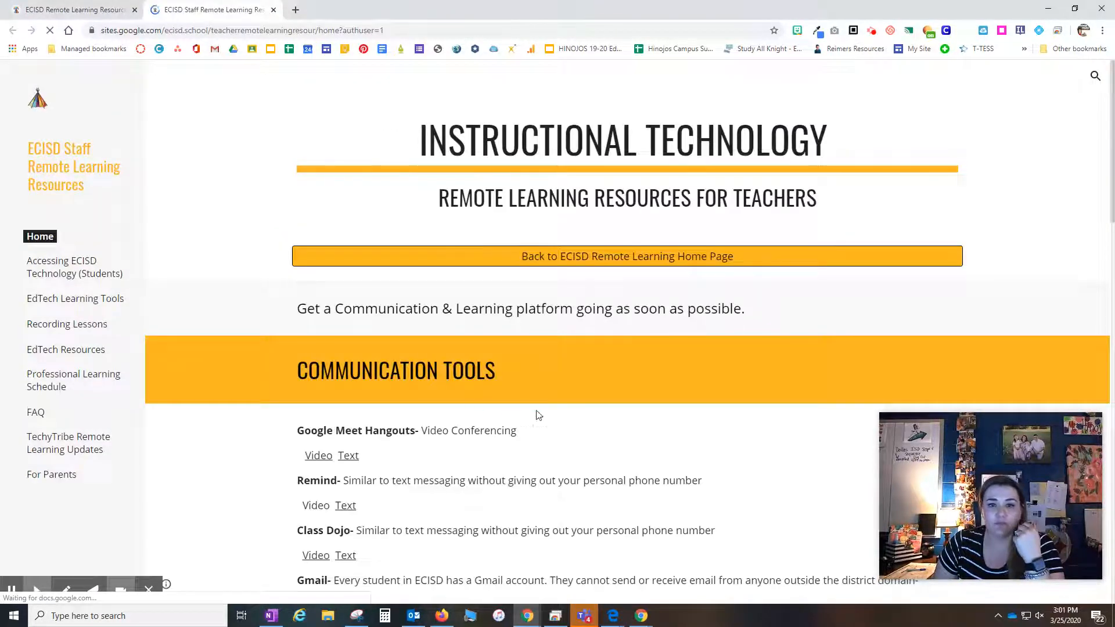
pyautogui.scroll(-3)
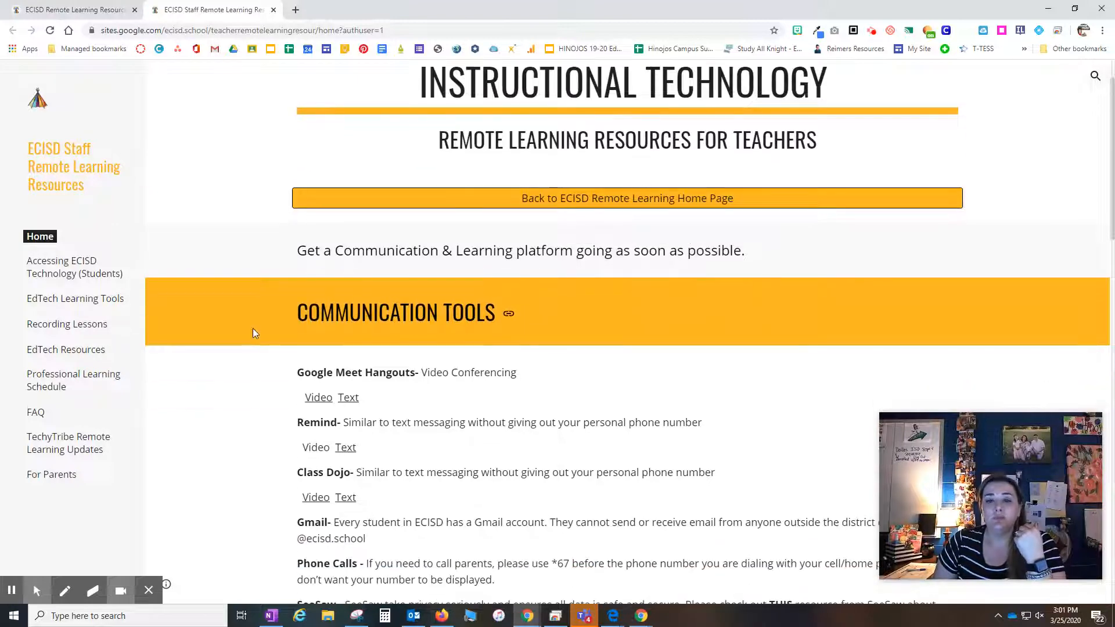
pyautogui.scroll(-3)
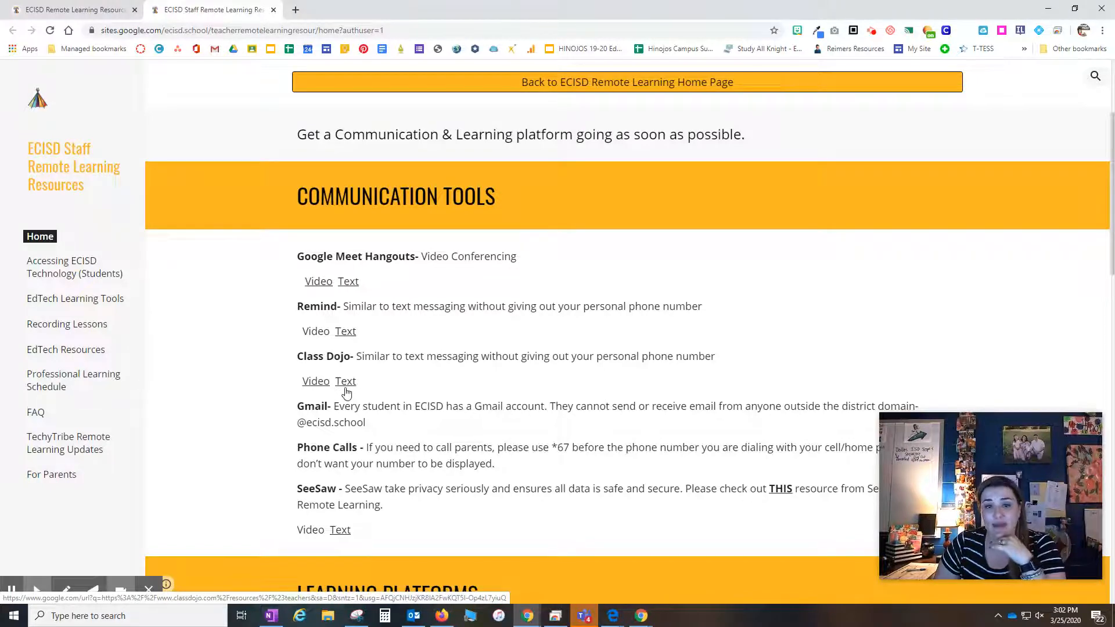
pyautogui.scroll(-3)
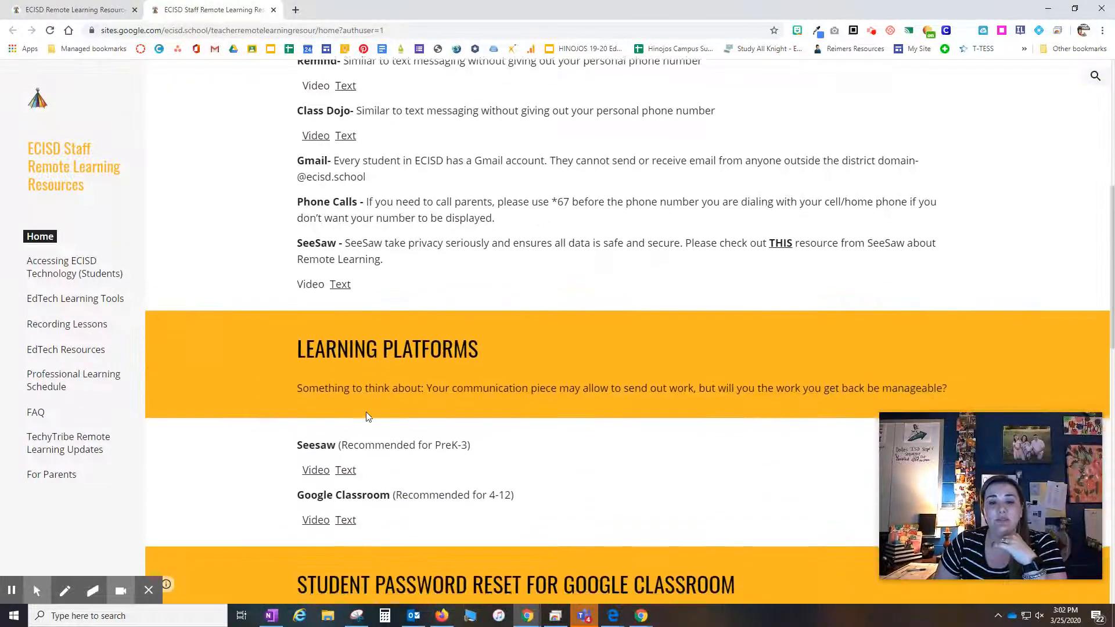
pyautogui.scroll(-3)
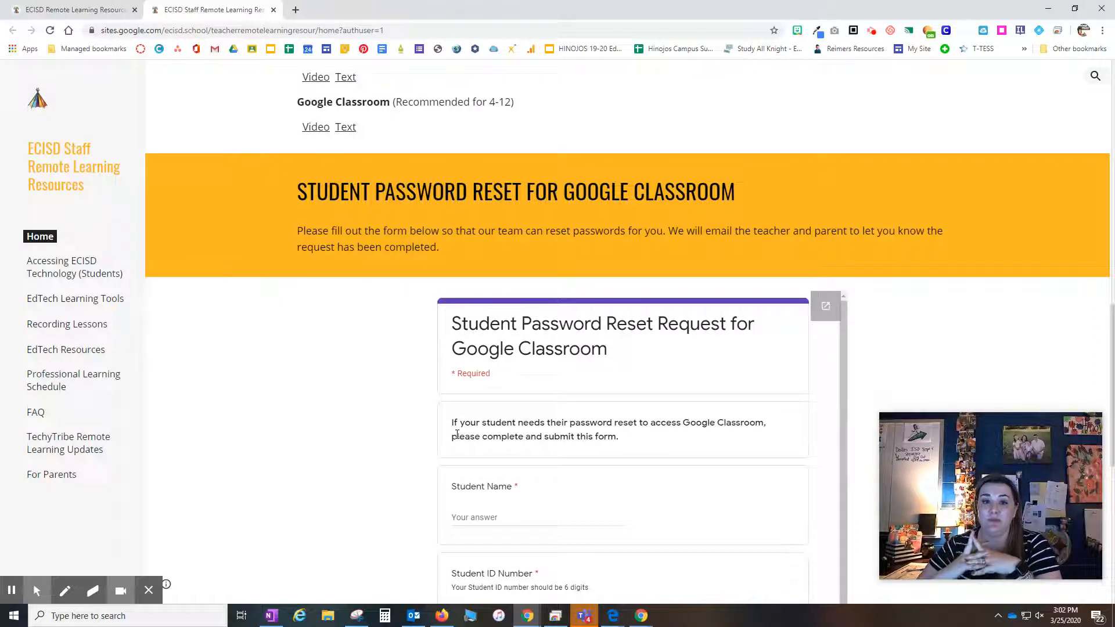
pyautogui.moveTo(371, 536)
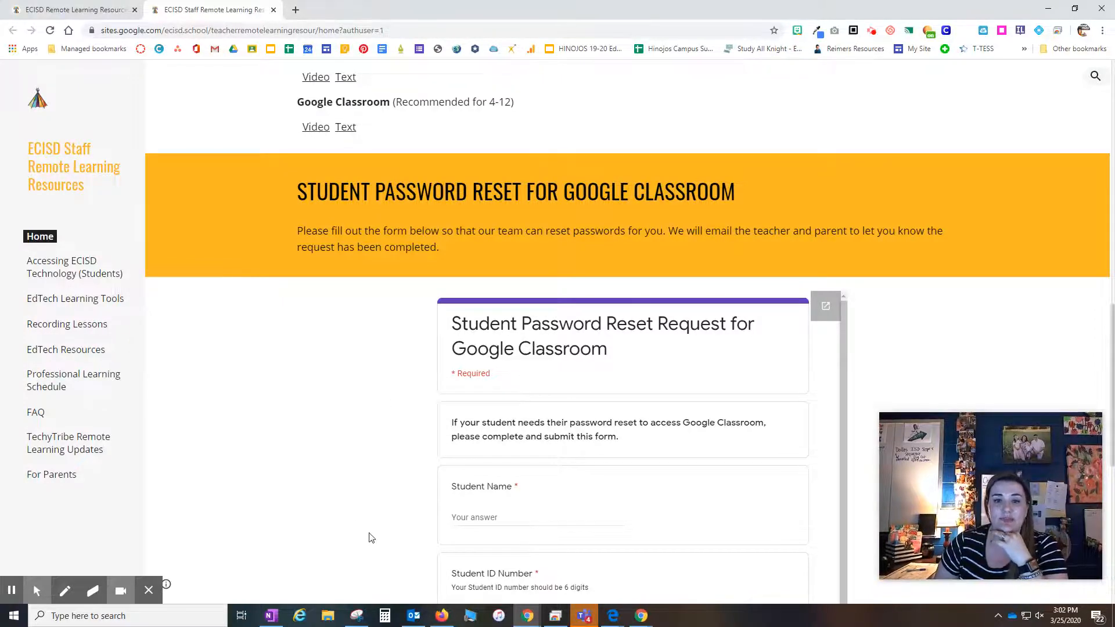
pyautogui.scroll(3)
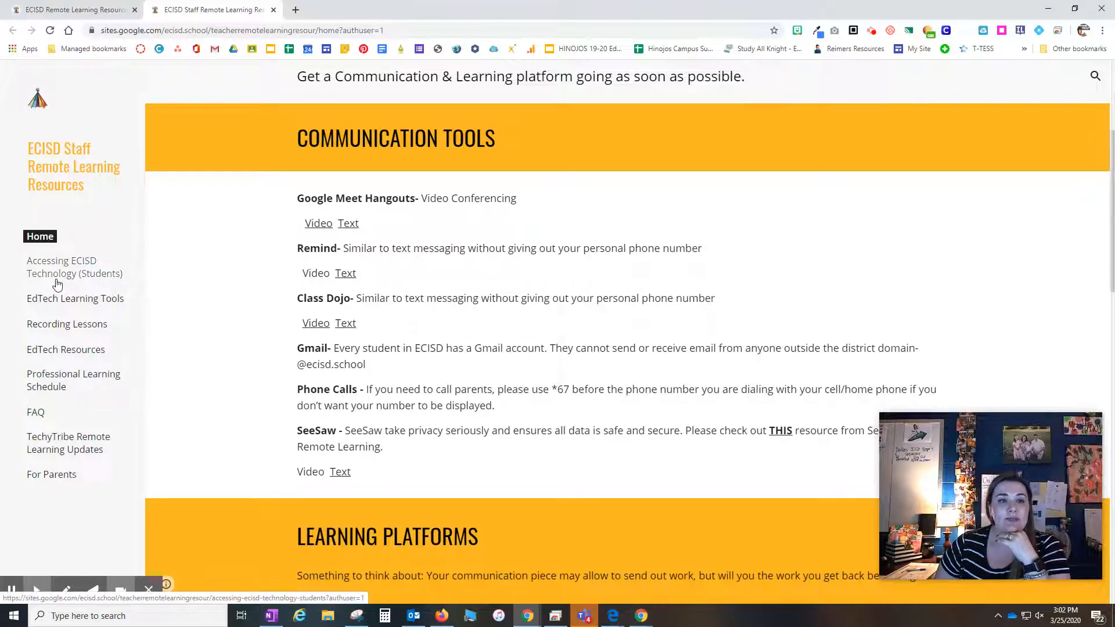
# Open Accessing ECISD Technology (Students) and scroll through login info, ClassLink help and iStation install directions
pyautogui.click(64, 273)
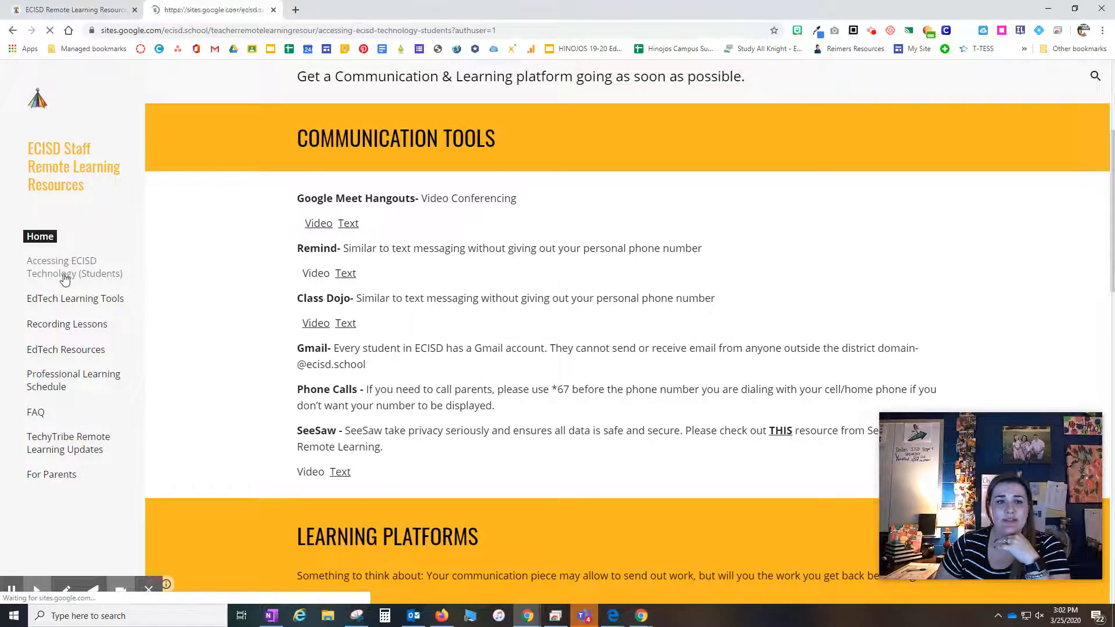
pyautogui.click(75, 268)
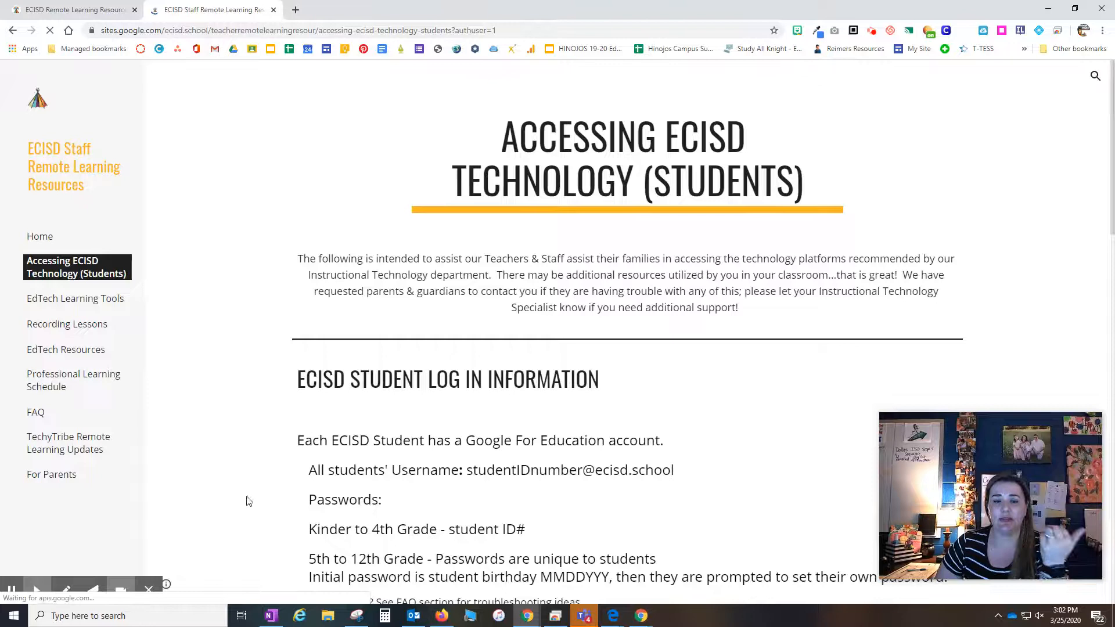
pyautogui.scroll(-3)
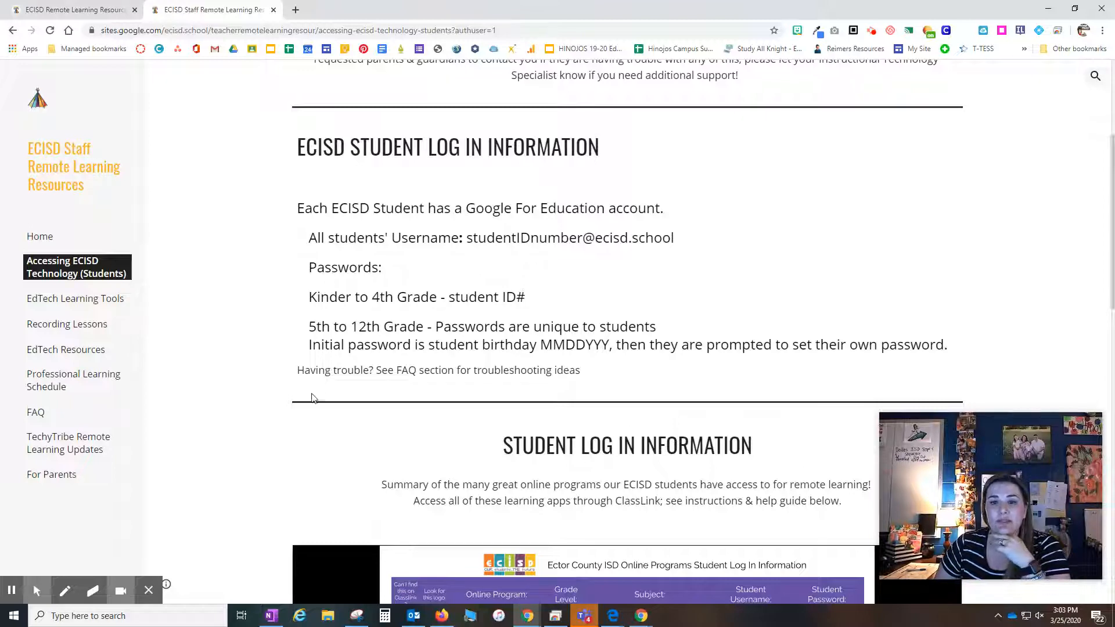
pyautogui.scroll(-3)
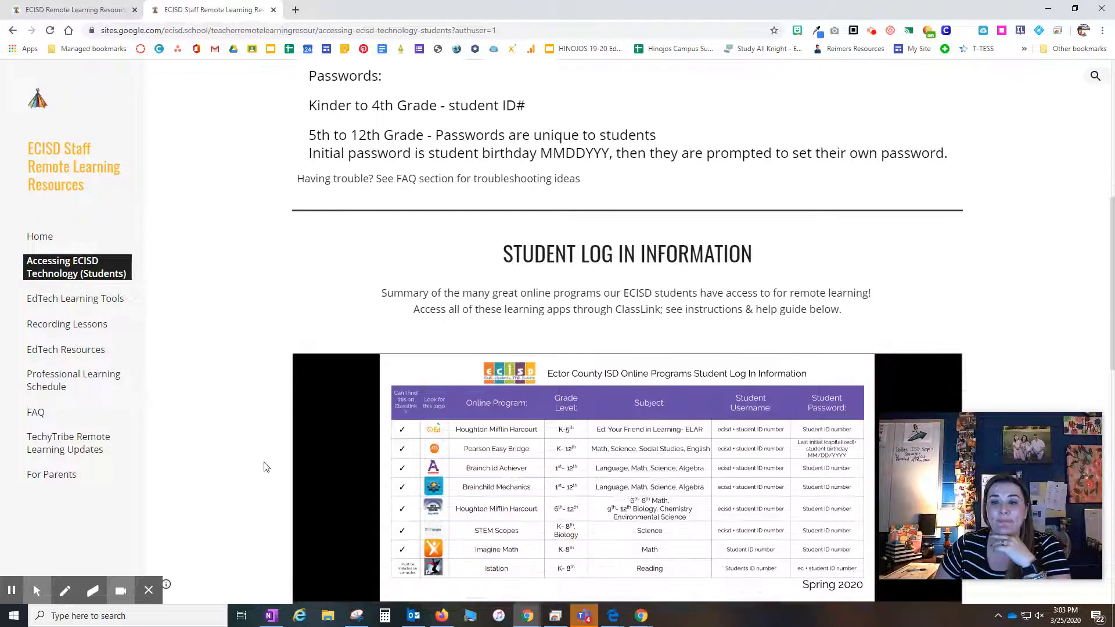
pyautogui.scroll(-3)
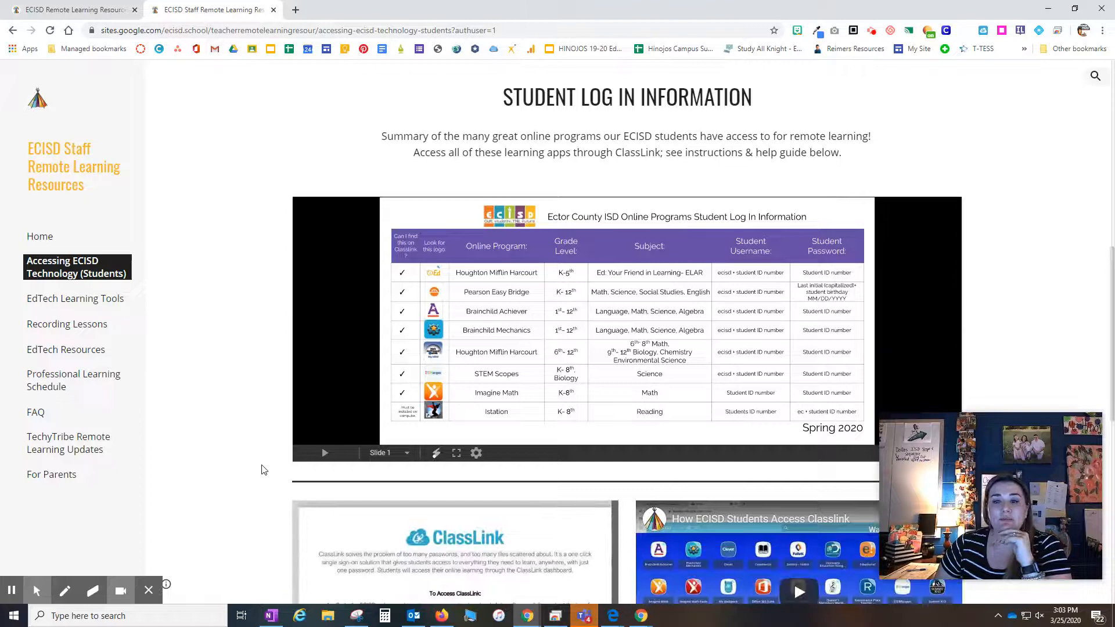
pyautogui.moveTo(216, 326)
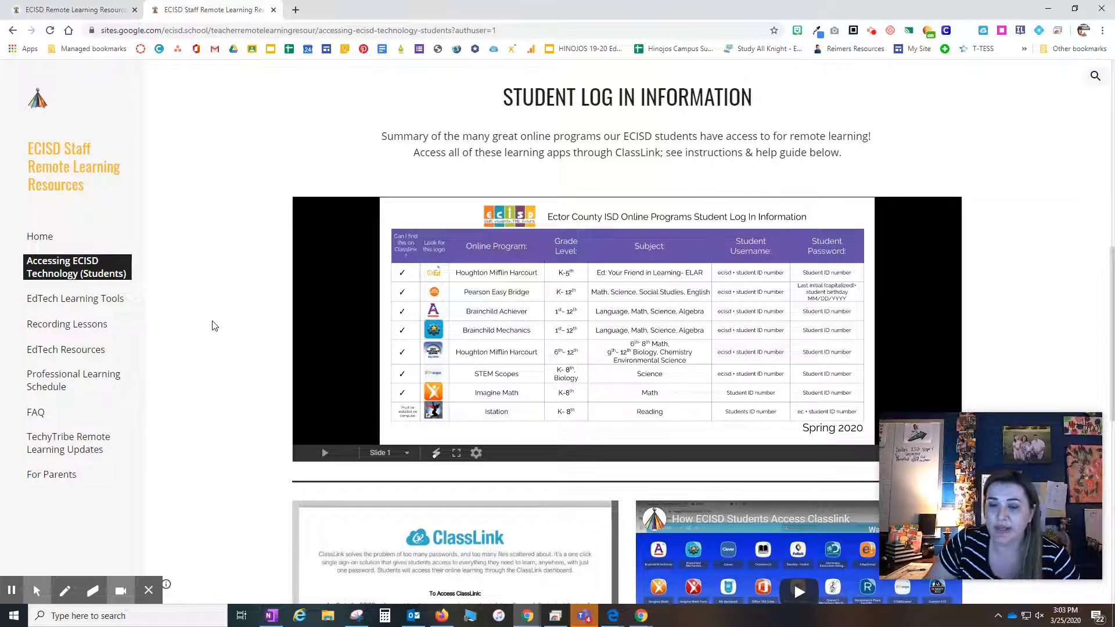
pyautogui.moveTo(826, 296)
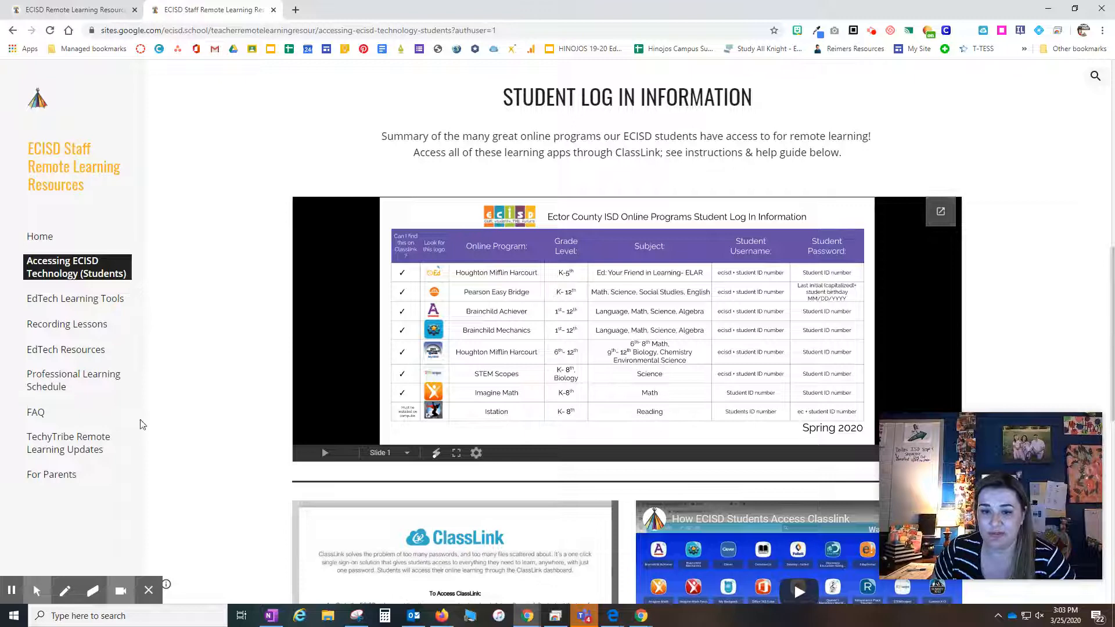
pyautogui.scroll(-3)
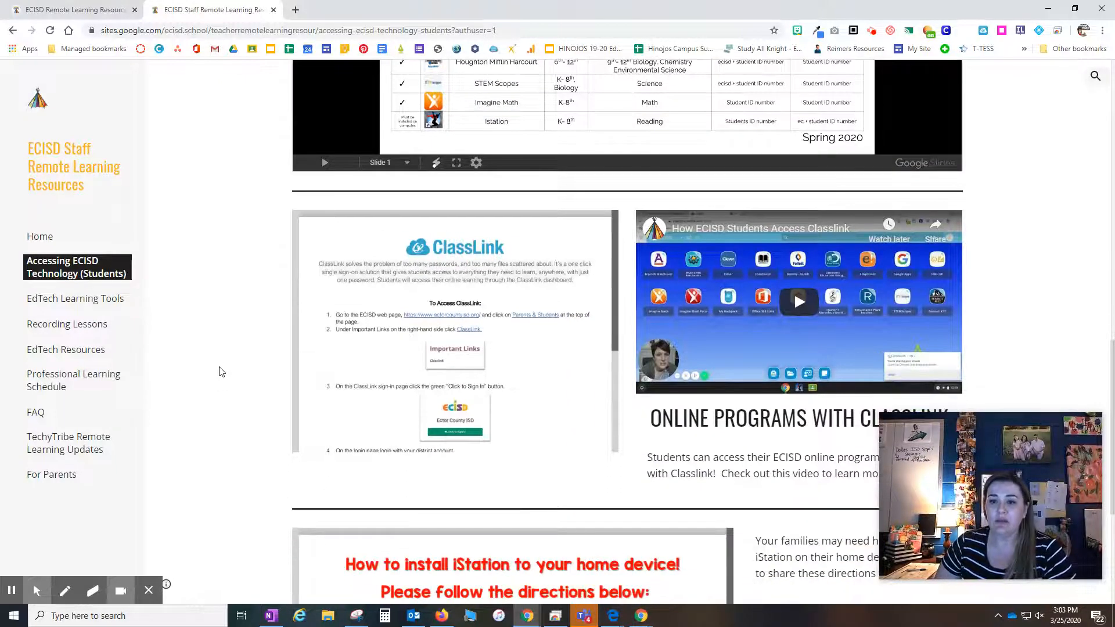
pyautogui.scroll(-3)
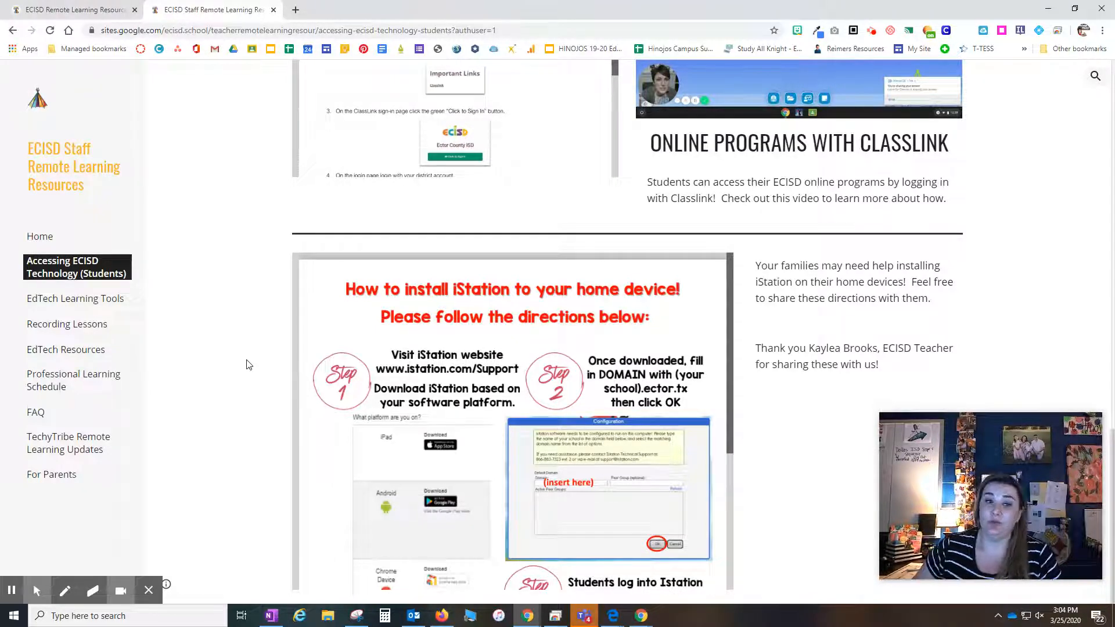
# Open EdTech Learning Tools and look over the FlipGrid and Google Docs, Slides and Forms guides
pyautogui.click(74, 299)
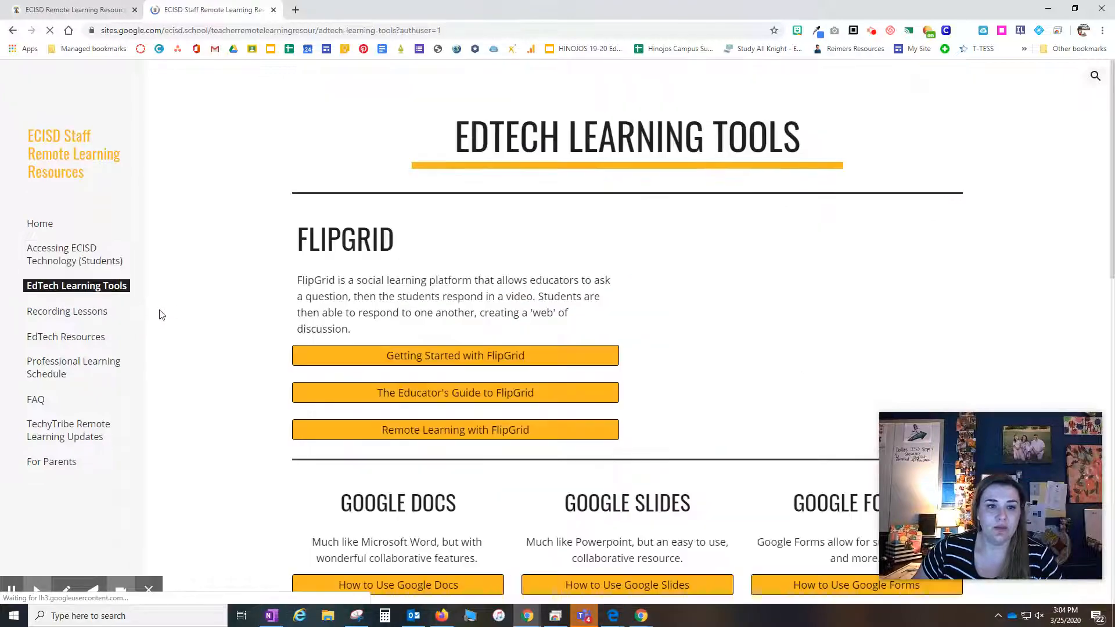
pyautogui.scroll(-3)
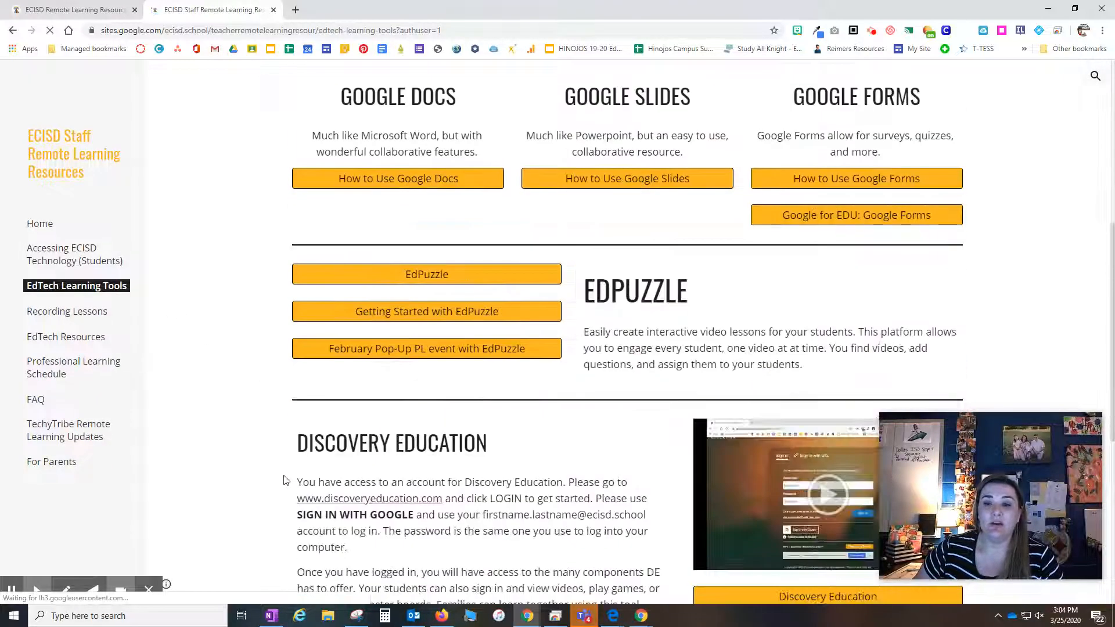
pyautogui.scroll(3)
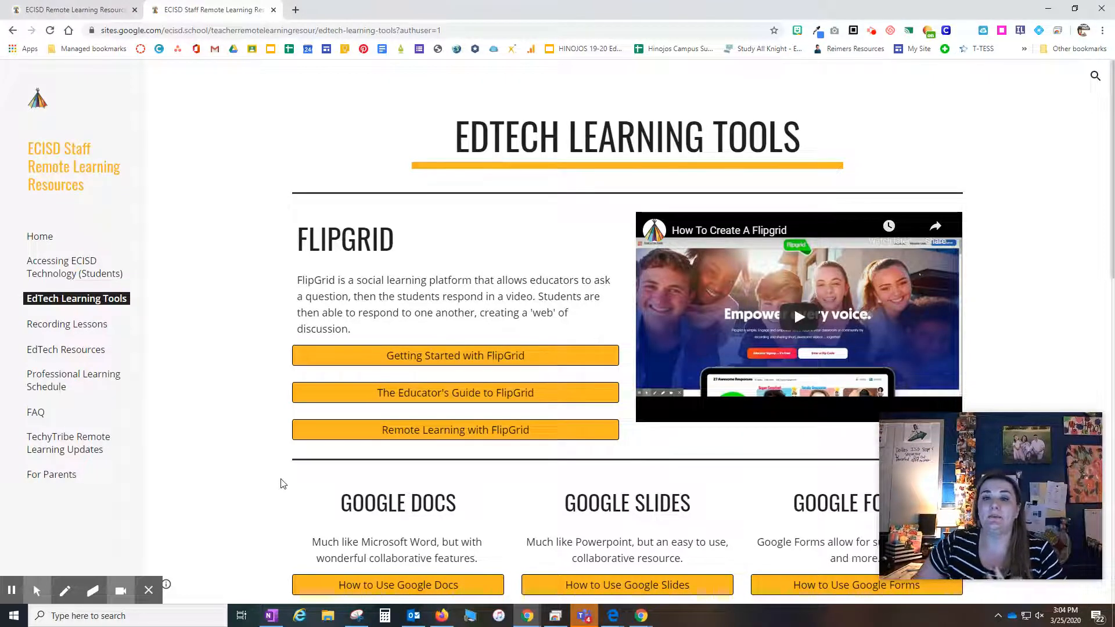
pyautogui.moveTo(322, 472)
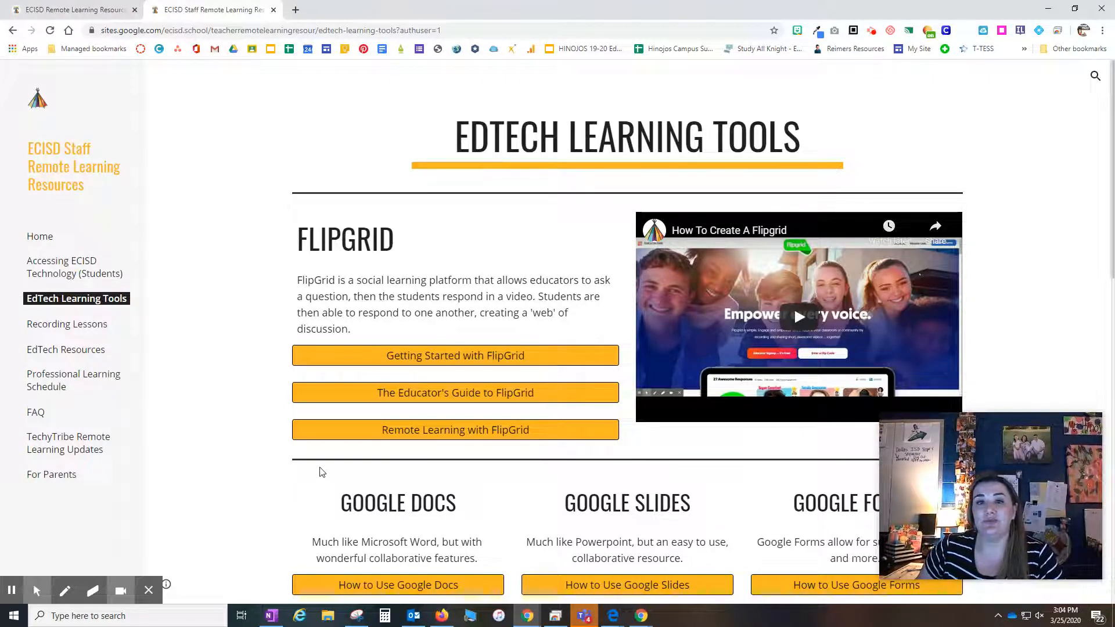
pyautogui.moveTo(79, 330)
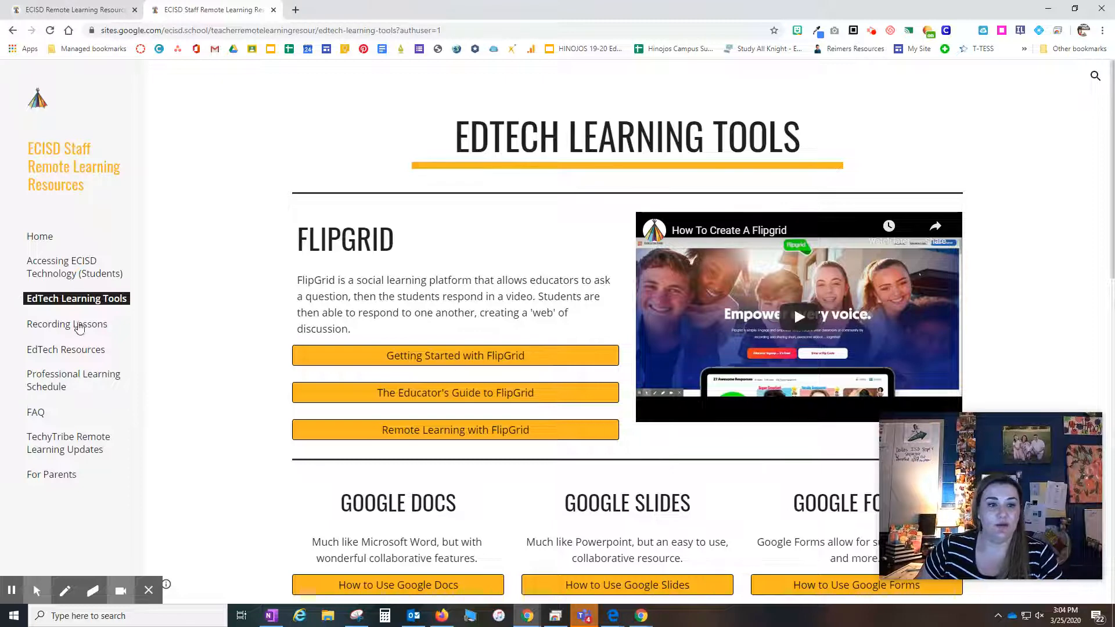
# Open Recording Lessons and scroll past Screencastify, Loom, PowerPoint recording and camera app options
pyautogui.click(67, 324)
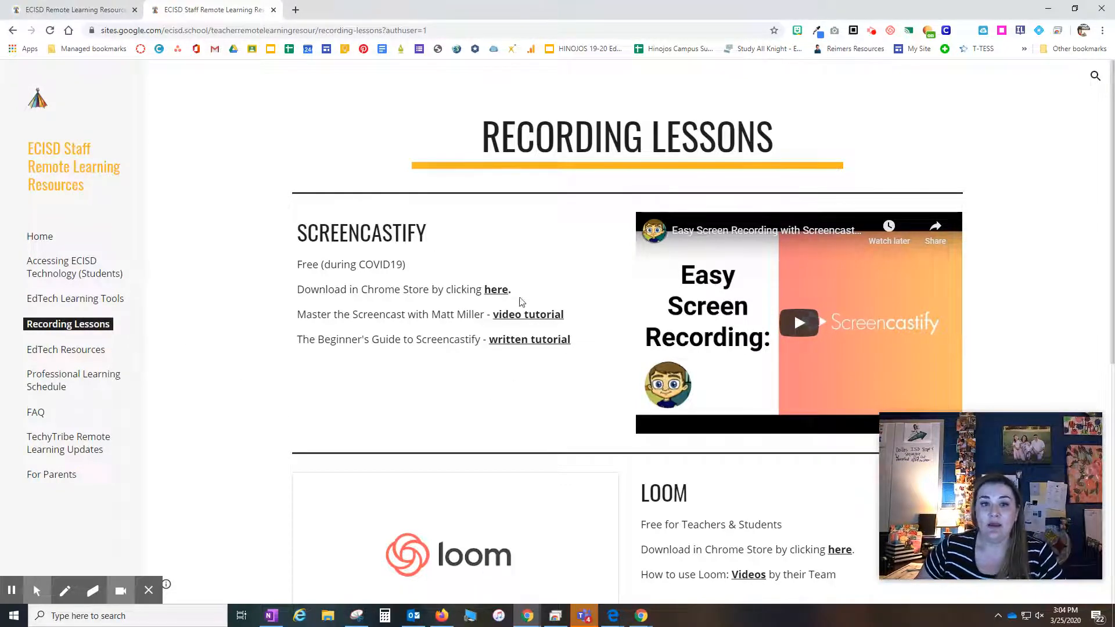
pyautogui.moveTo(279, 372)
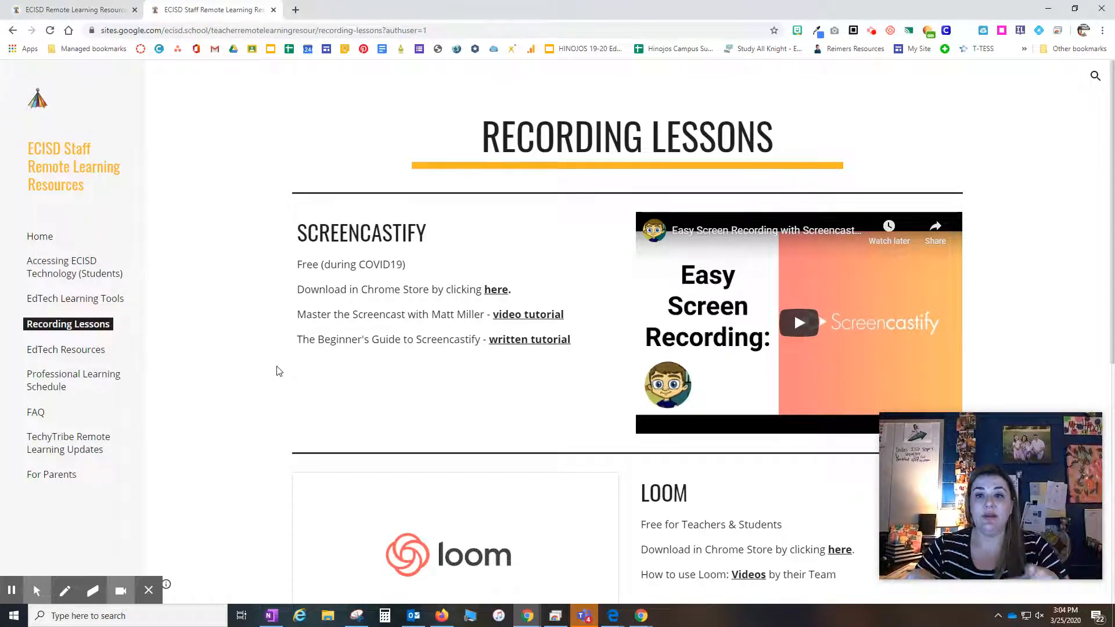
pyautogui.scroll(-3)
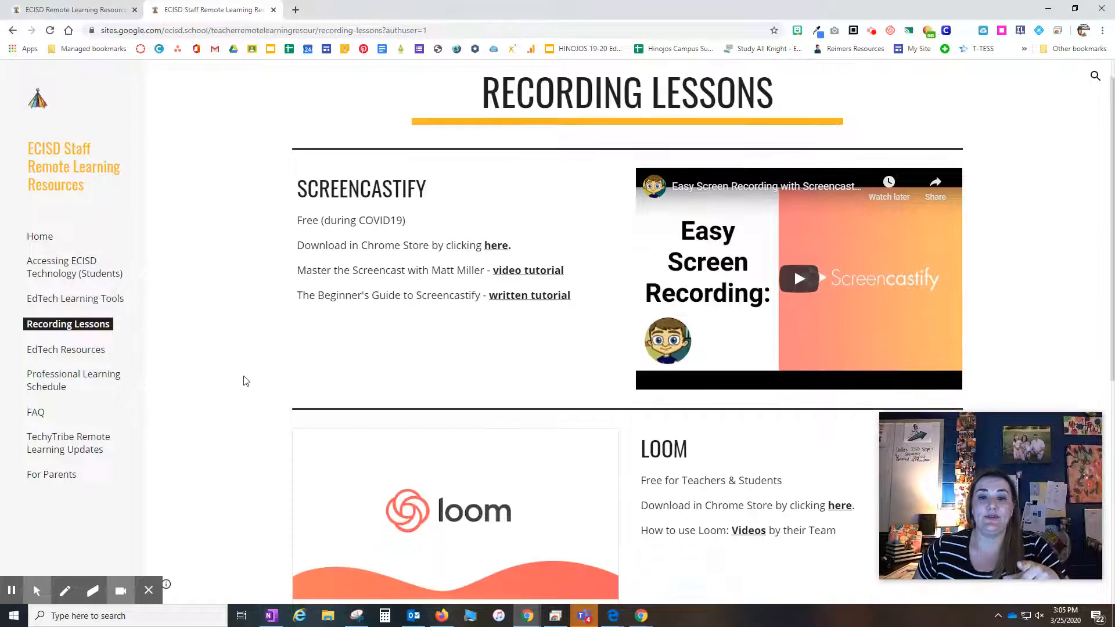
pyautogui.scroll(-3)
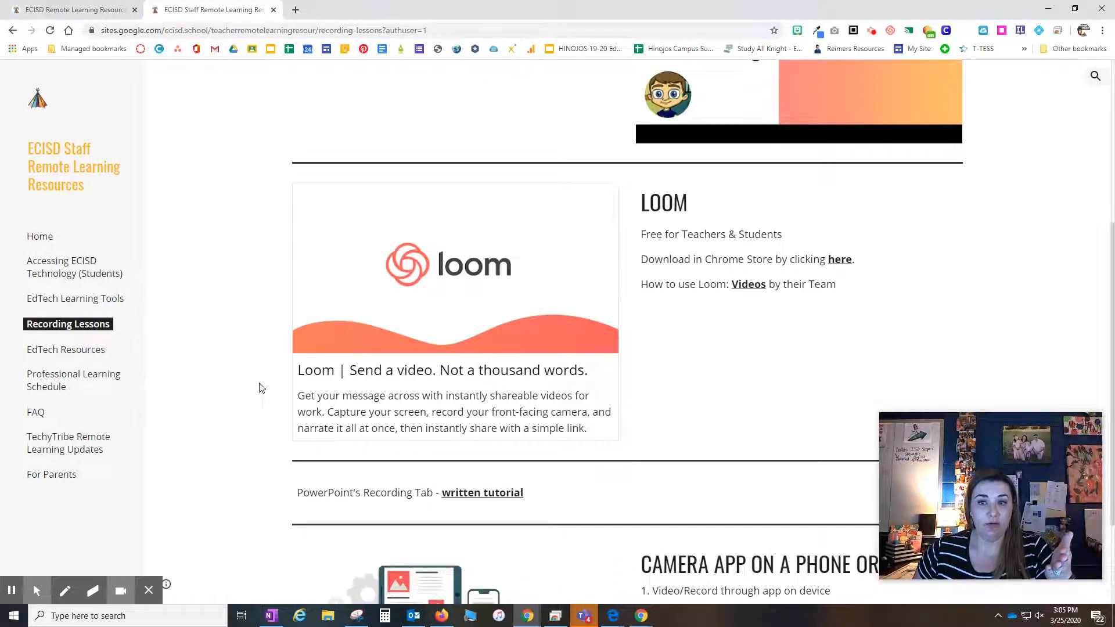
pyautogui.scroll(-3)
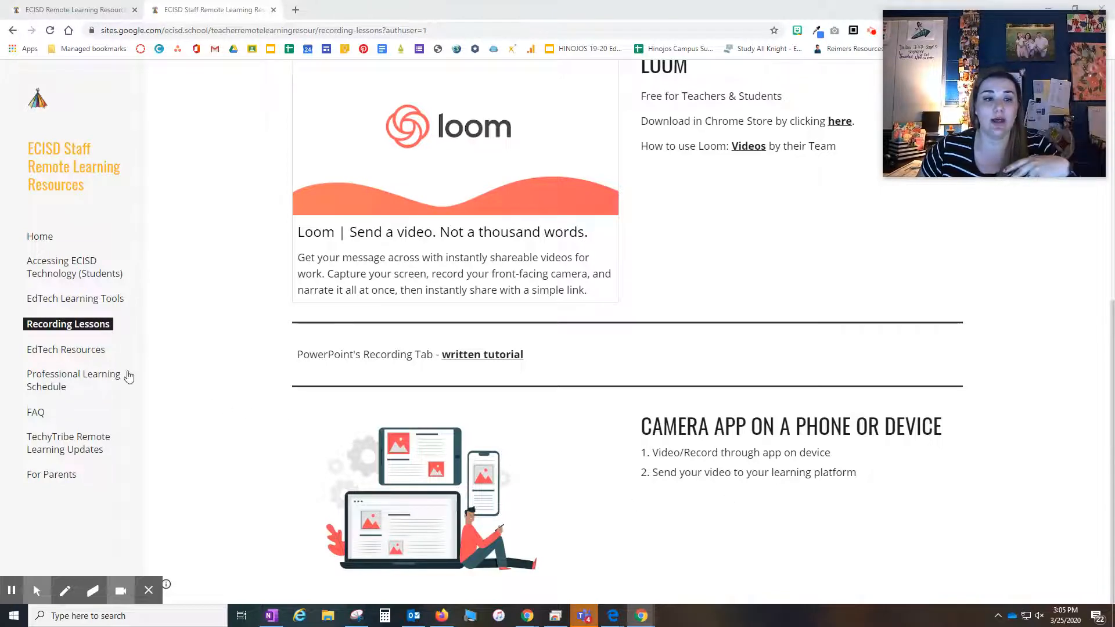
# Open EdTech Resources showing Matt Miller, Kasey Bell and friEdTechnology links
pyautogui.click(65, 349)
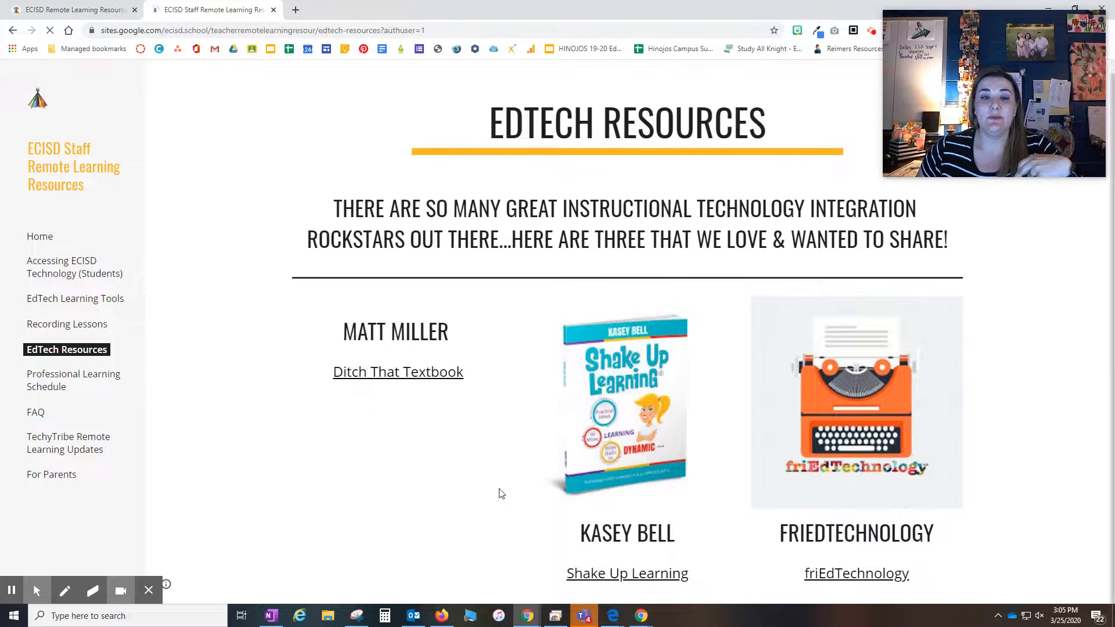
pyautogui.moveTo(478, 466)
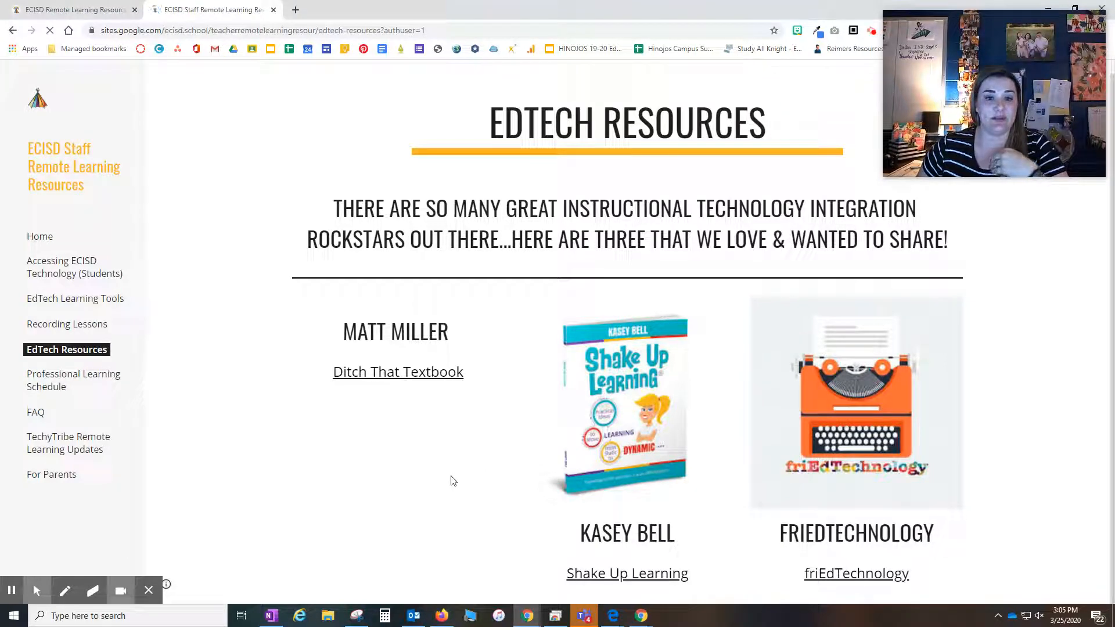
pyautogui.moveTo(95, 390)
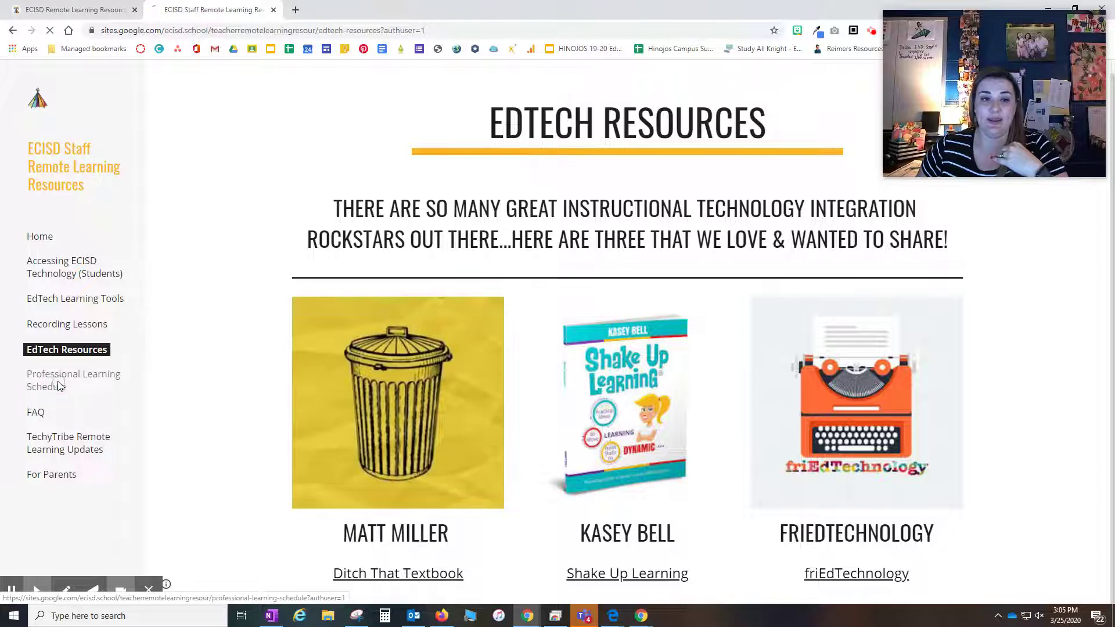
# Open Professional Learning Schedule with its social media links and March 19–20 session link
pyautogui.click(74, 380)
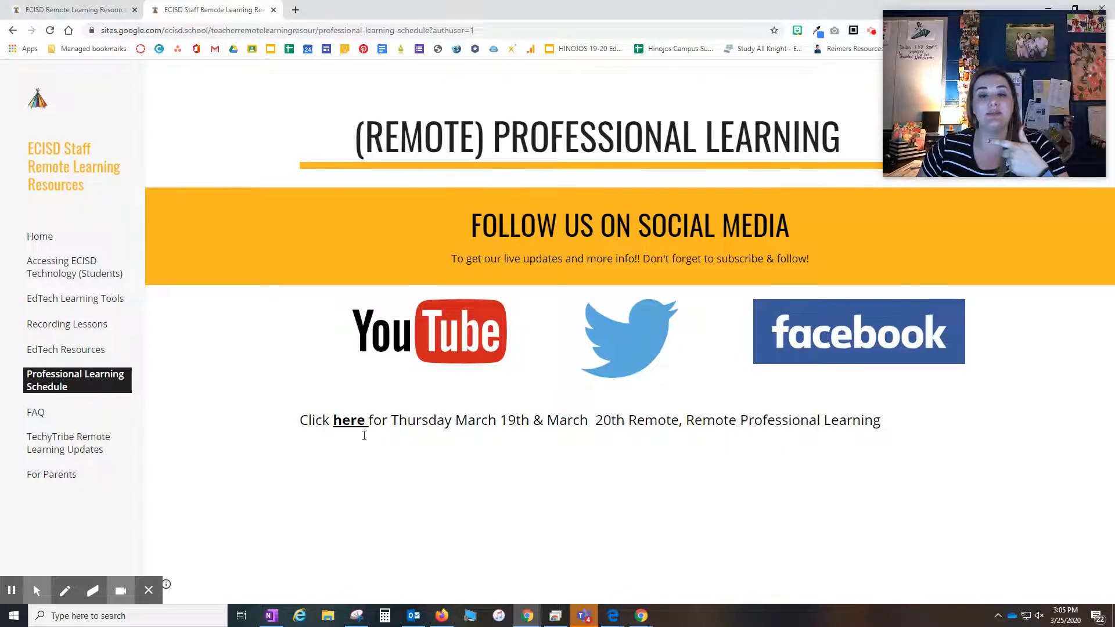
pyautogui.moveTo(11, 590)
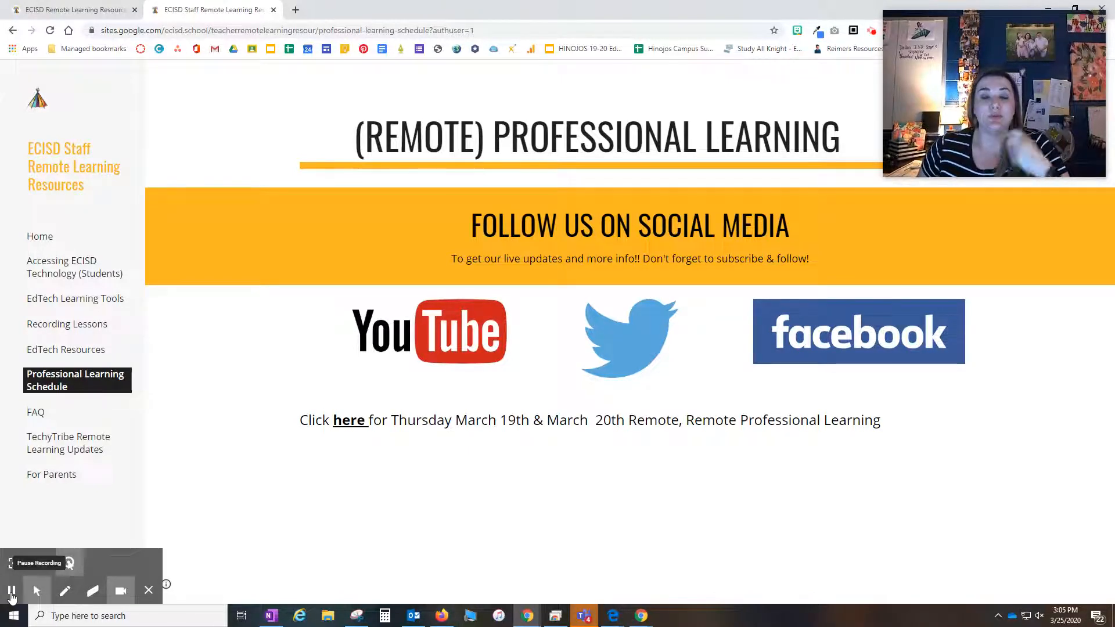
pyautogui.moveTo(450, 351)
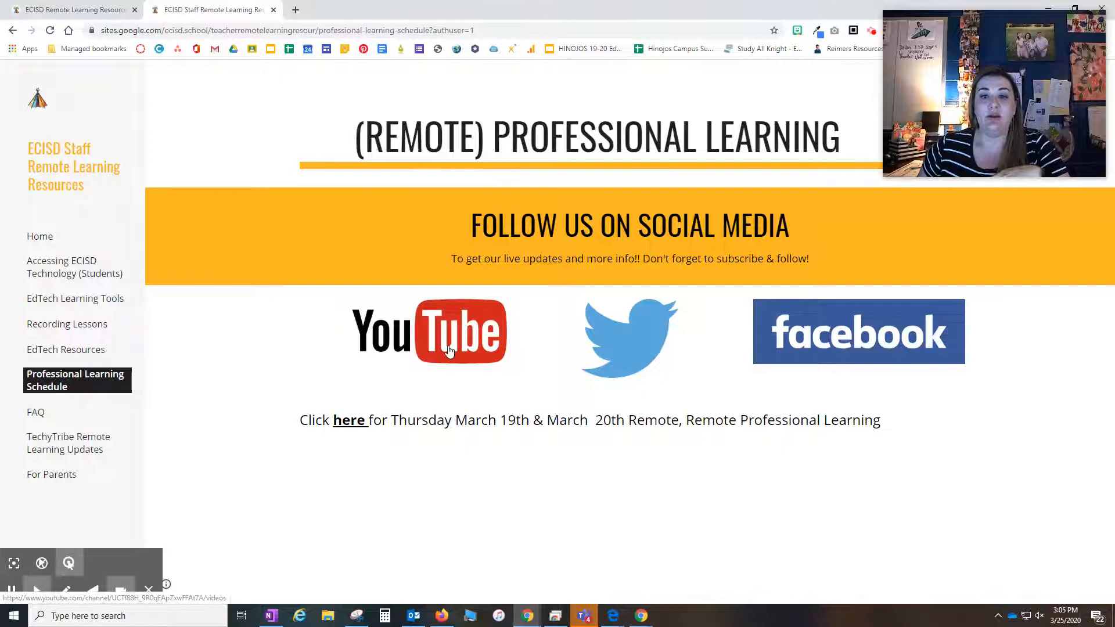
# Open the Ed Tech #TechyTribe YouTube channel's Videos tab and browse recent remote-learning uploads
pyautogui.click(448, 350)
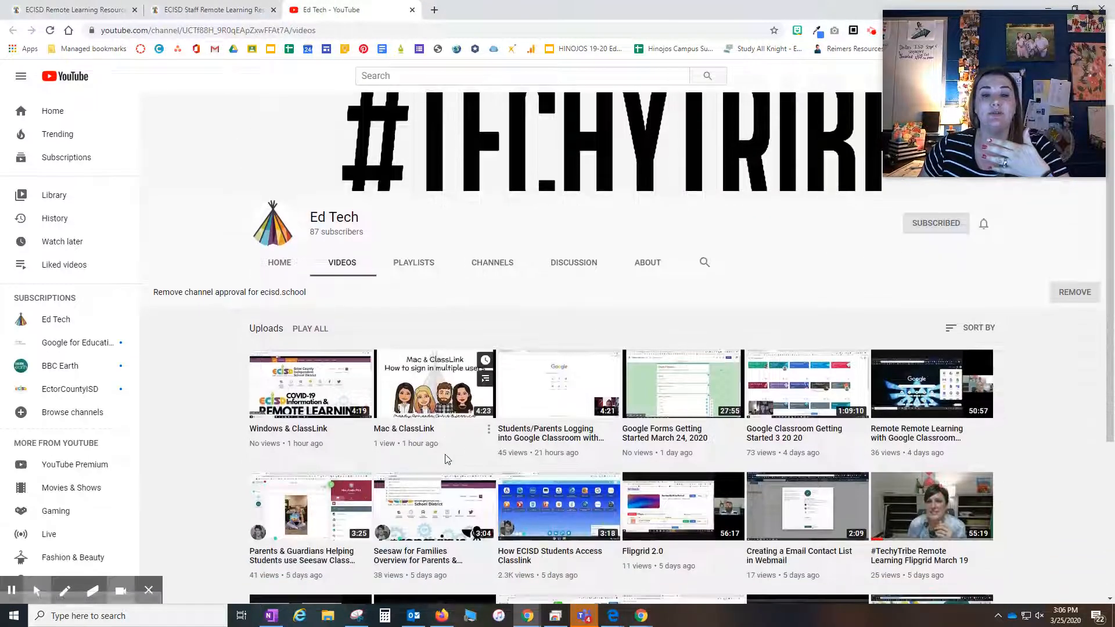
pyautogui.scroll(-3)
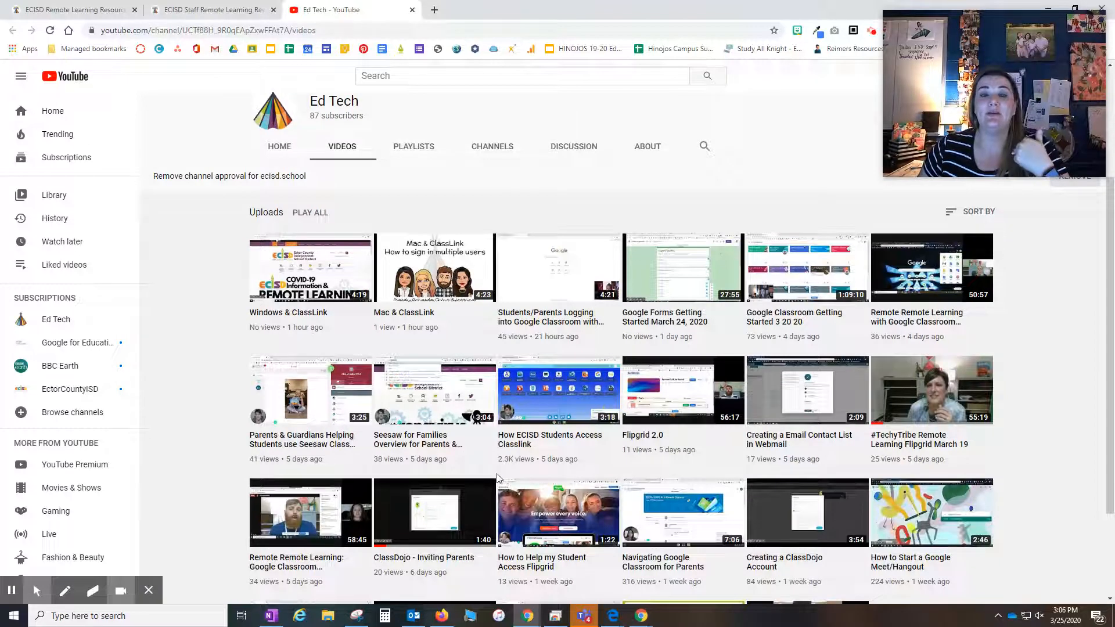
pyautogui.scroll(-3)
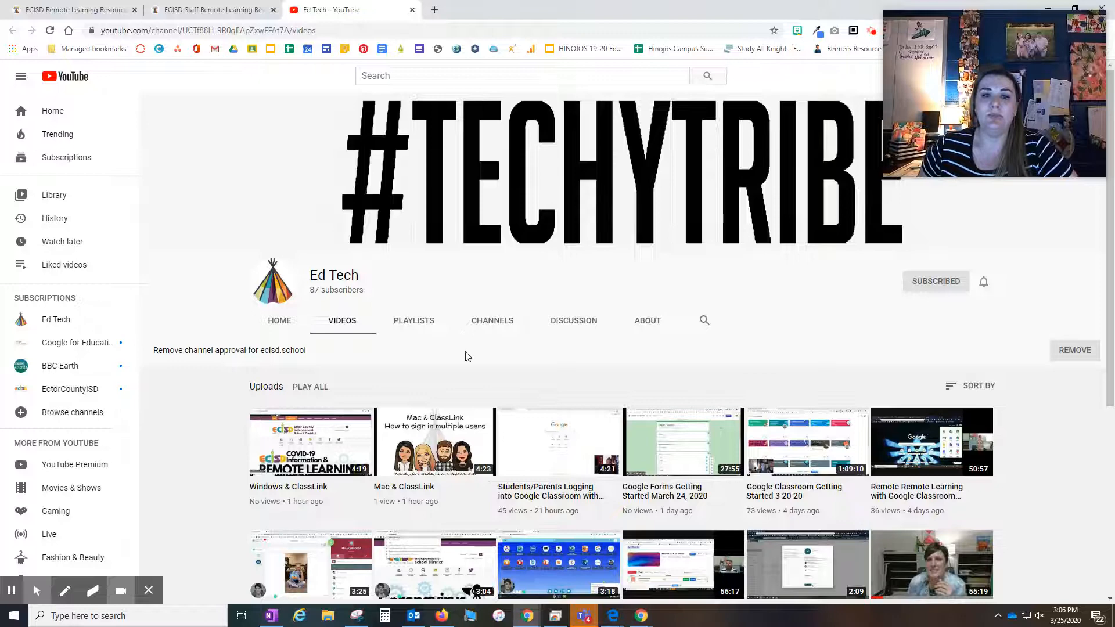
pyautogui.moveTo(443, 439)
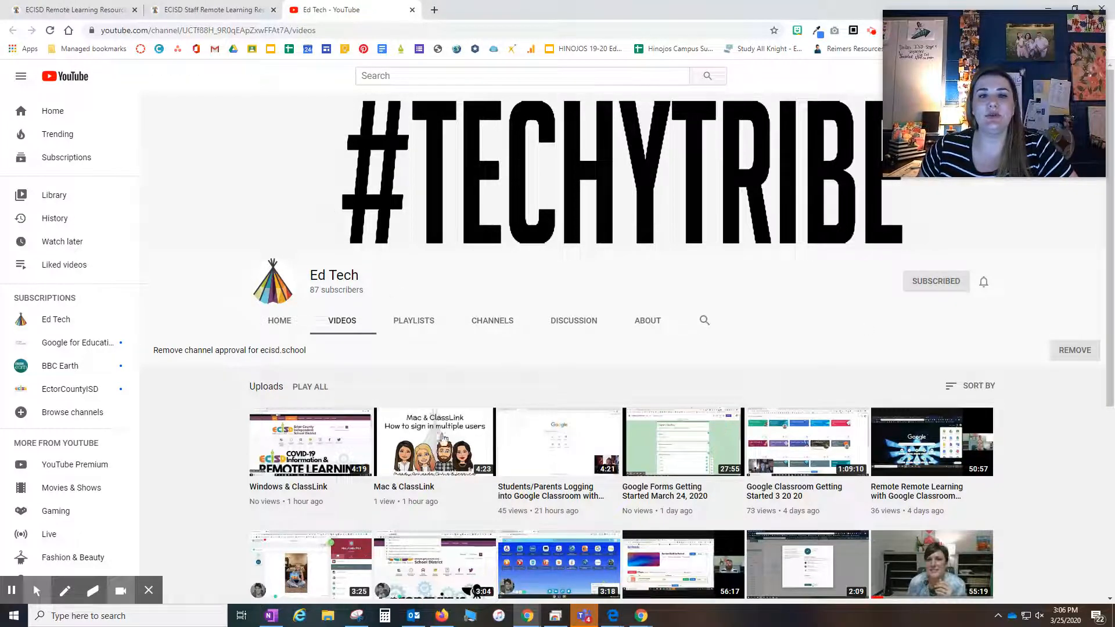
pyautogui.moveTo(412, 11)
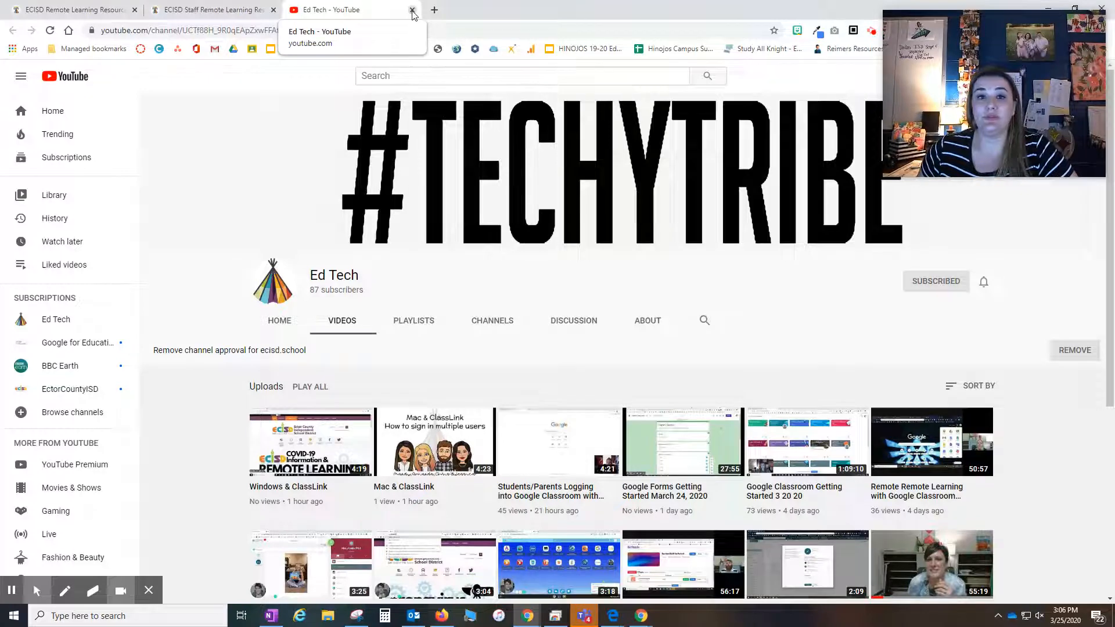
# Close the YouTube tab, open FAQ and expand the 'I don't have internet access' answer
pyautogui.click(209, 9)
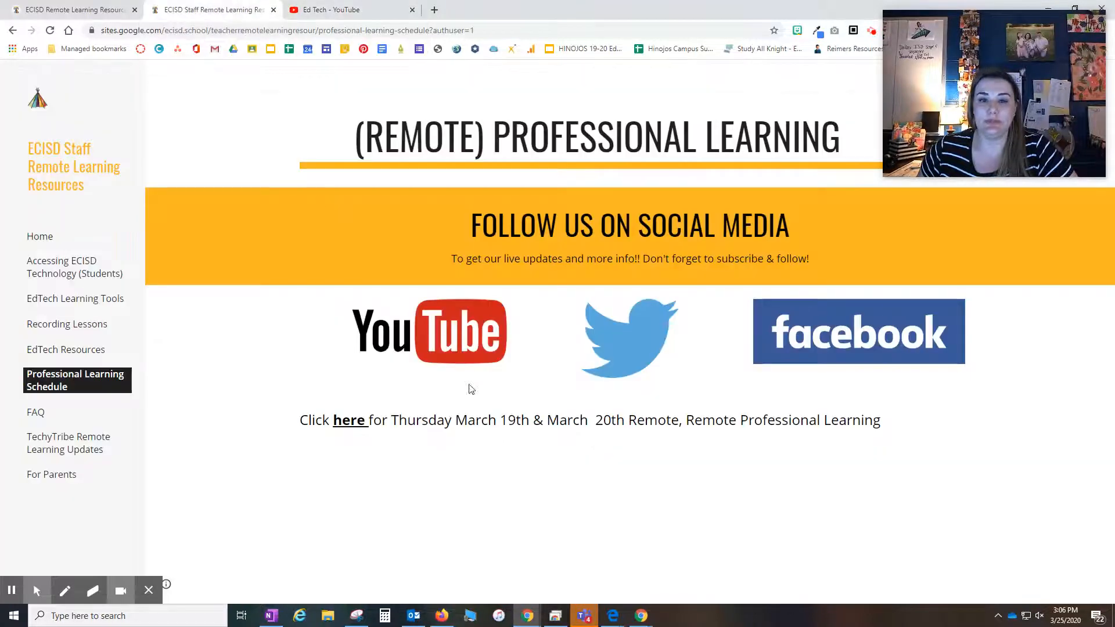
pyautogui.moveTo(640, 360)
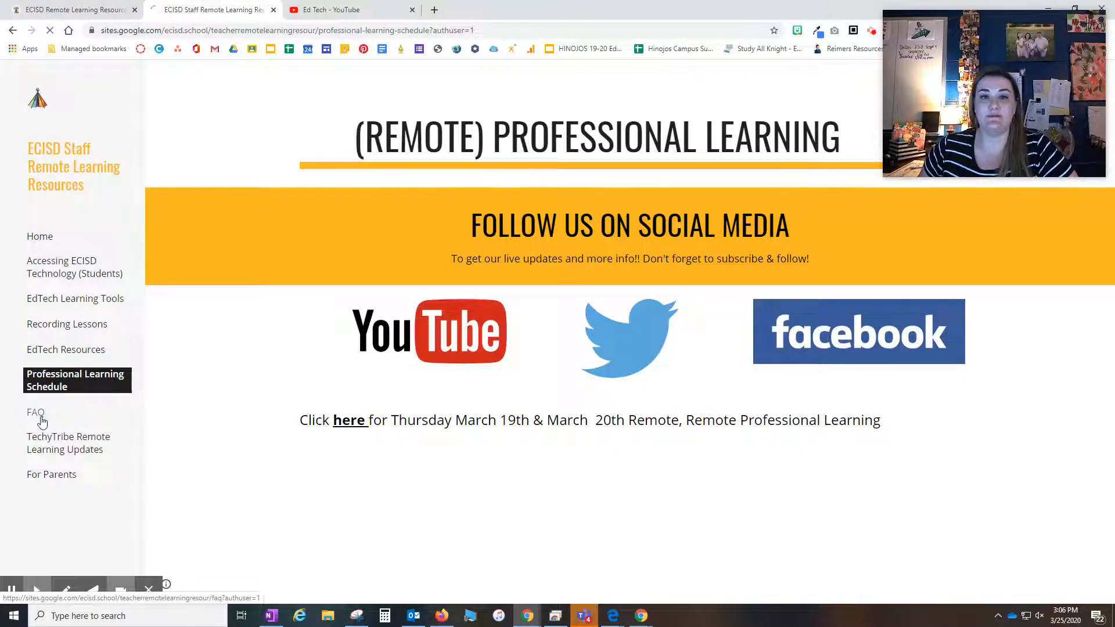
pyautogui.click(35, 411)
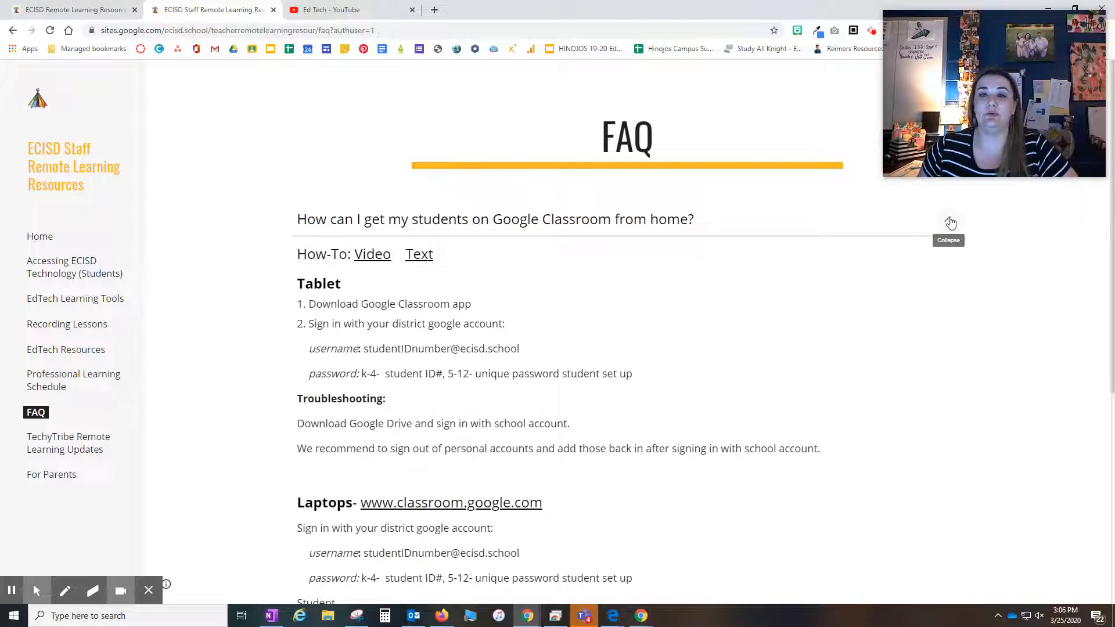
pyautogui.click(950, 222)
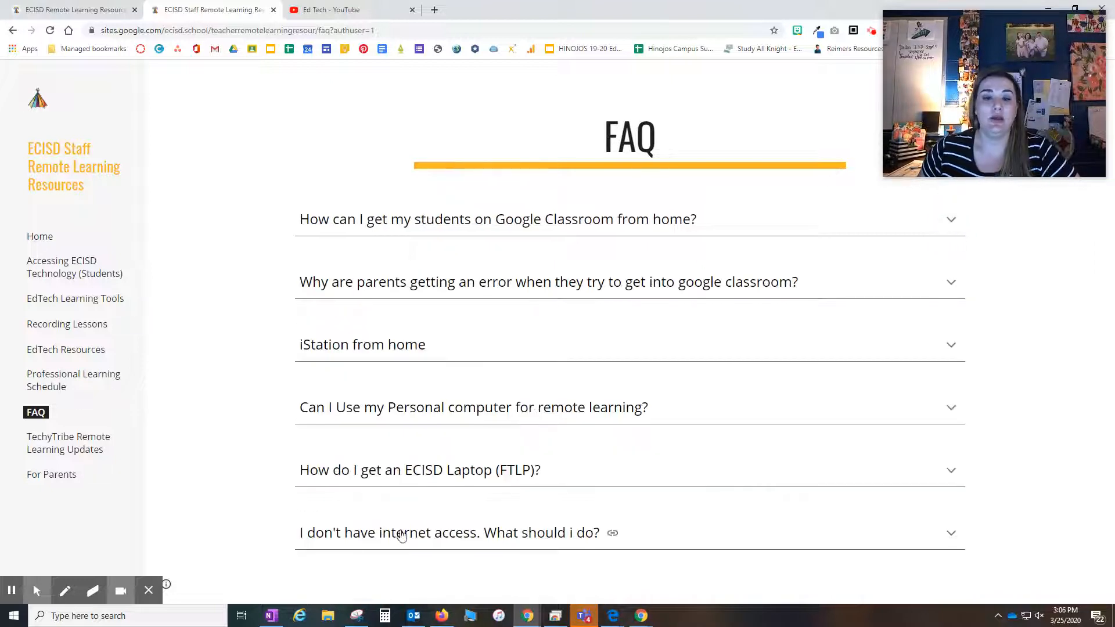
pyautogui.click(449, 532)
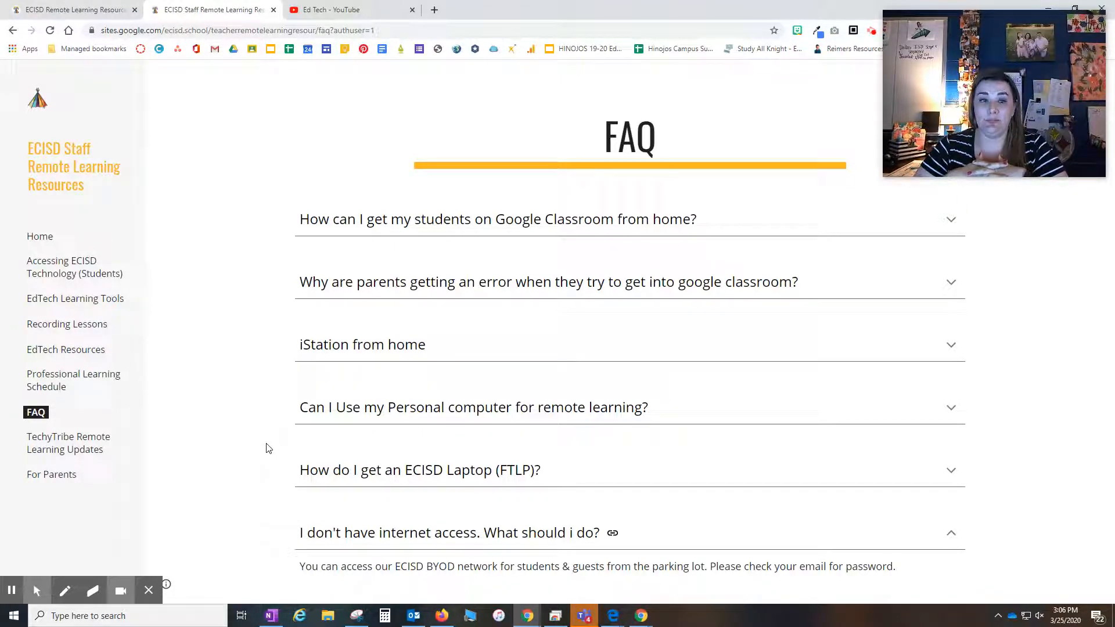
pyautogui.moveTo(119, 477)
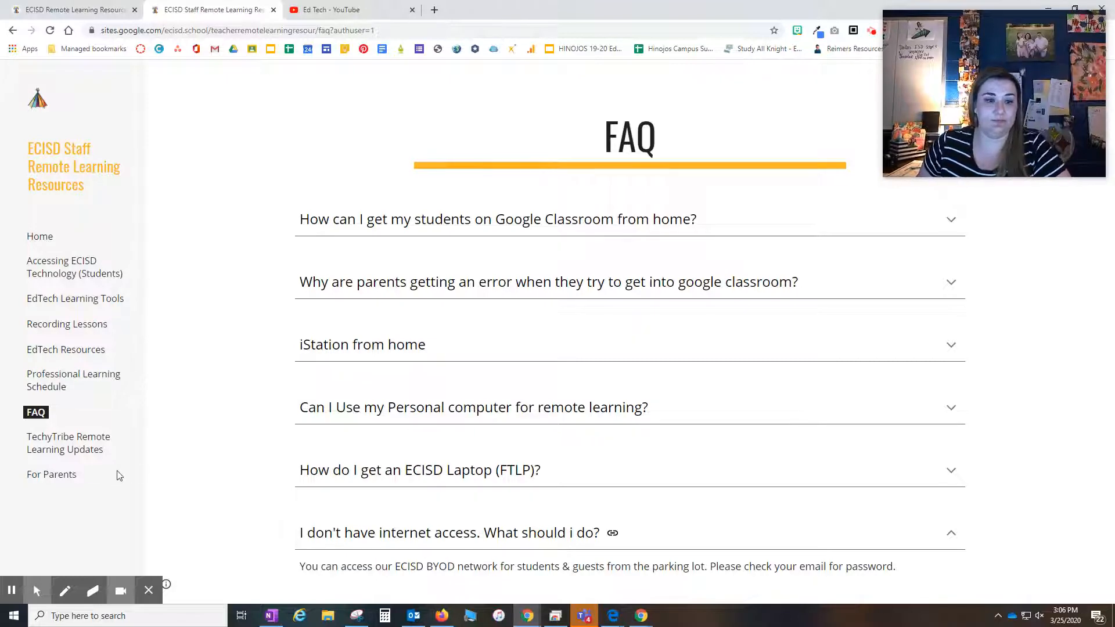
# Open TechyTribe Remote Learning Updates showing the March 24–25 ClassLink notes
pyautogui.click(67, 443)
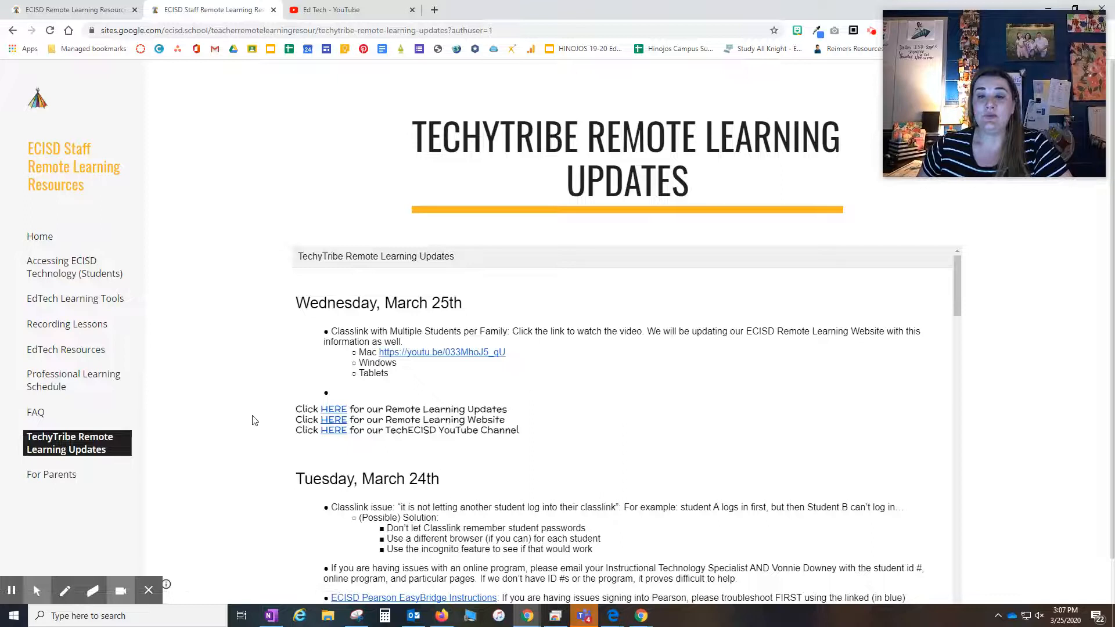
pyautogui.moveTo(449, 269)
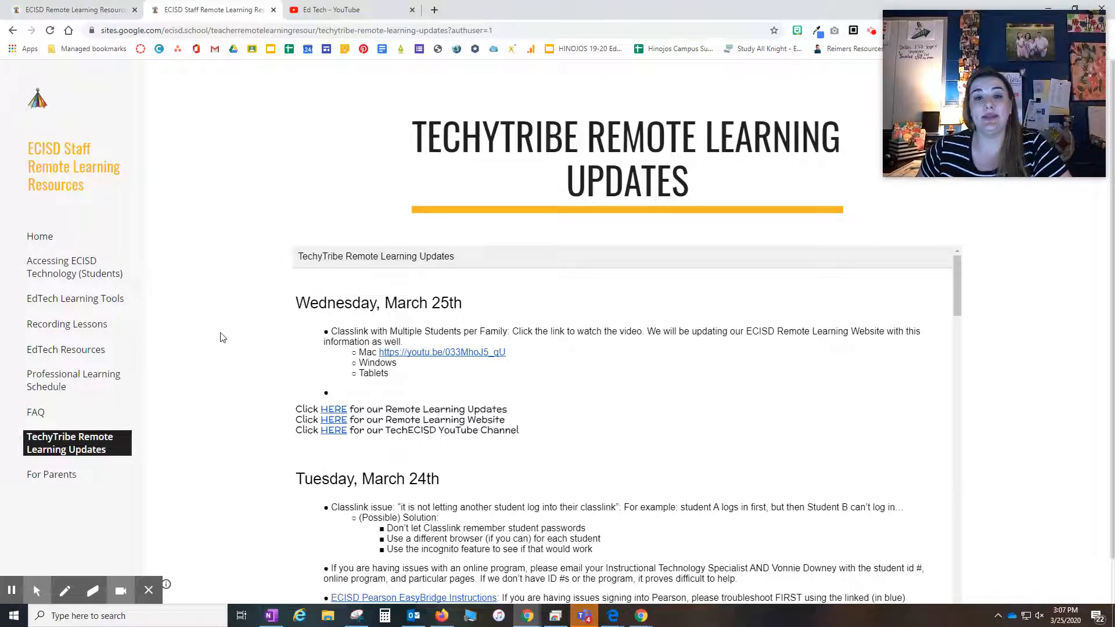
pyautogui.moveTo(213, 346)
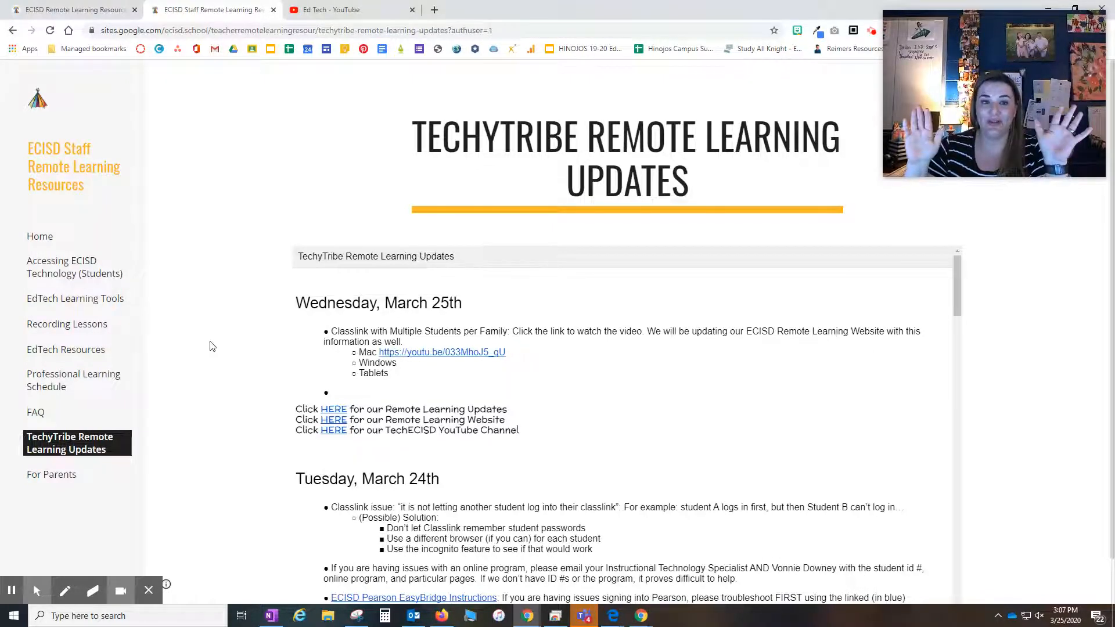
pyautogui.moveTo(505, 367)
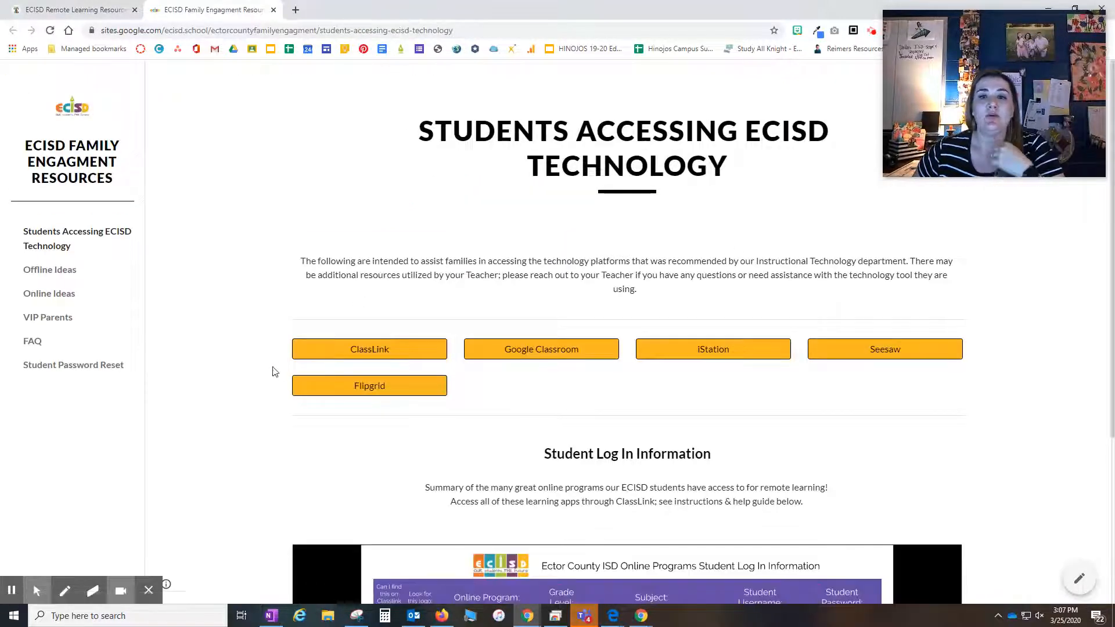
pyautogui.moveTo(285, 361)
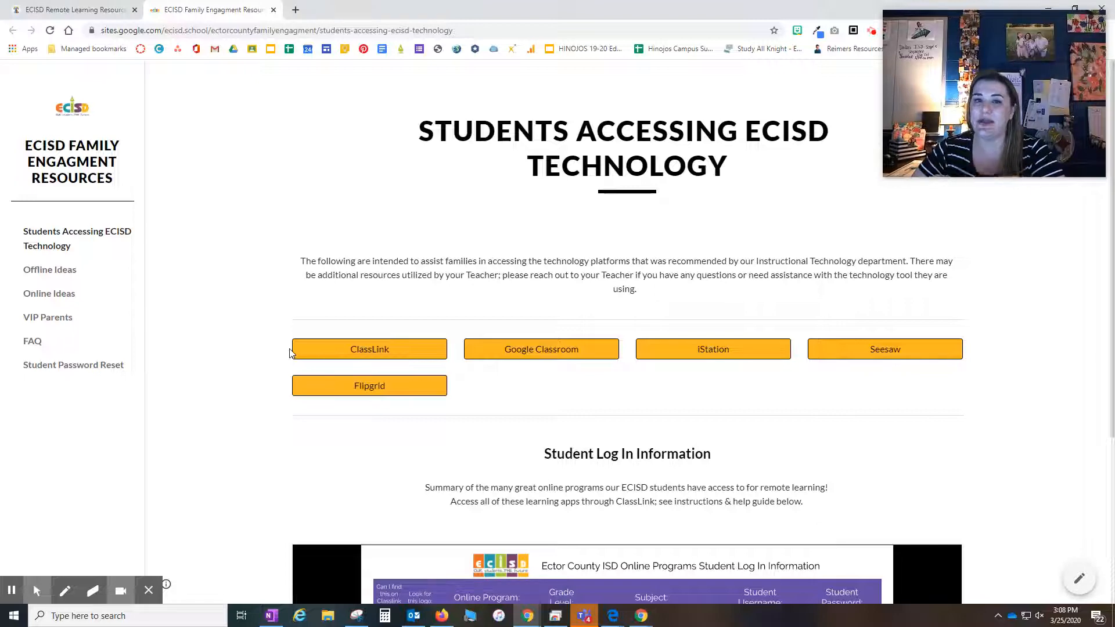
pyautogui.moveTo(68, 250)
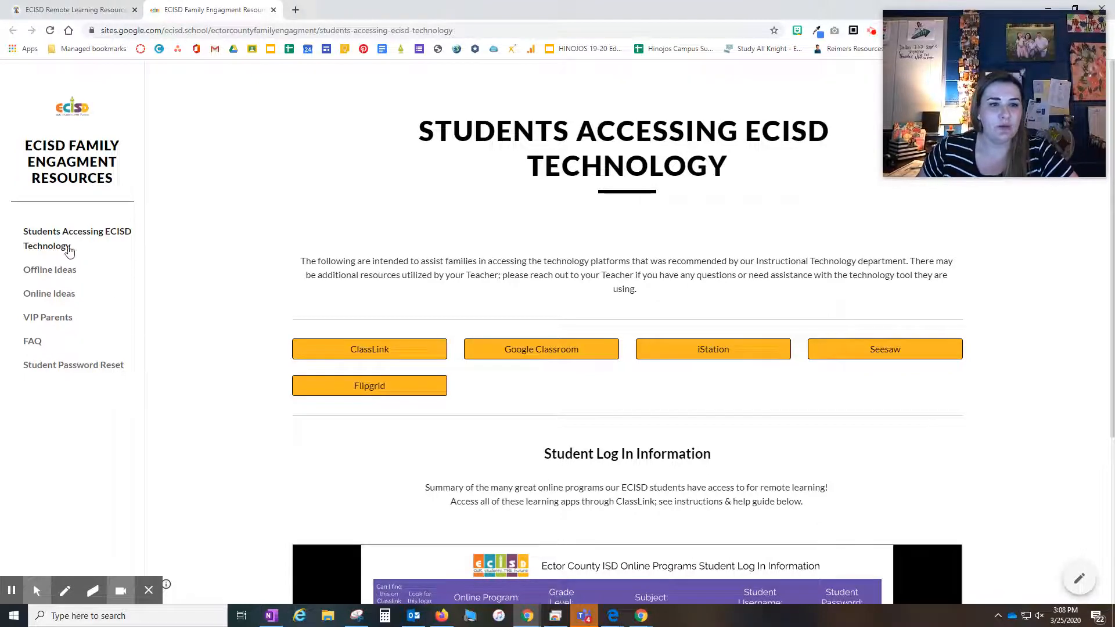
# On the Family Engagement site, view Offline Ideas then Online Ideas with drawing sessions and Storyline Online
pyautogui.click(49, 270)
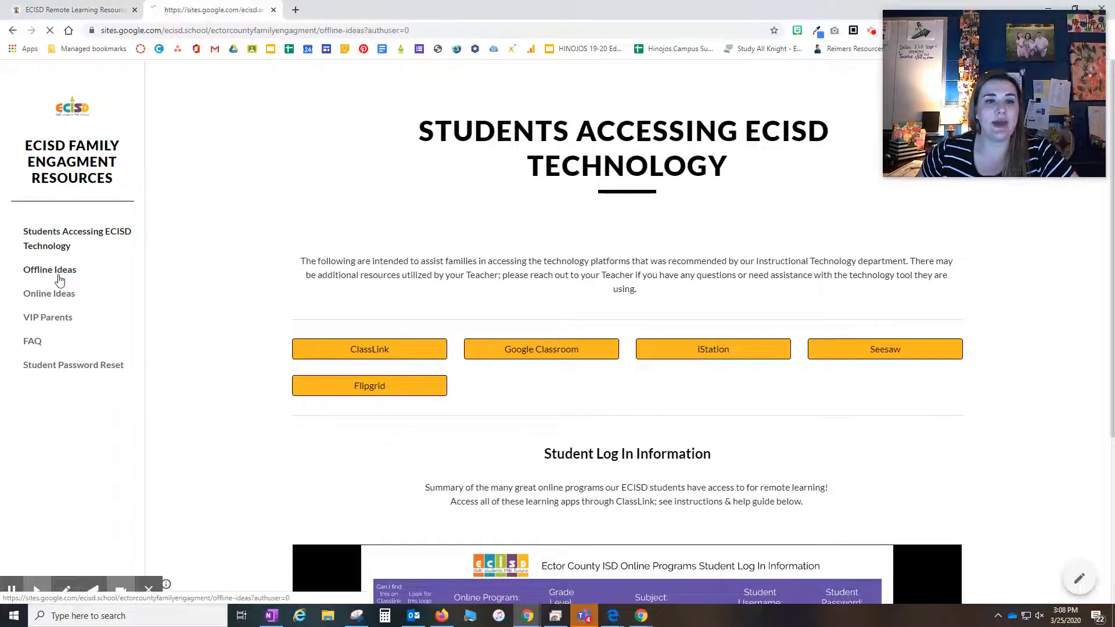
pyautogui.click(49, 269)
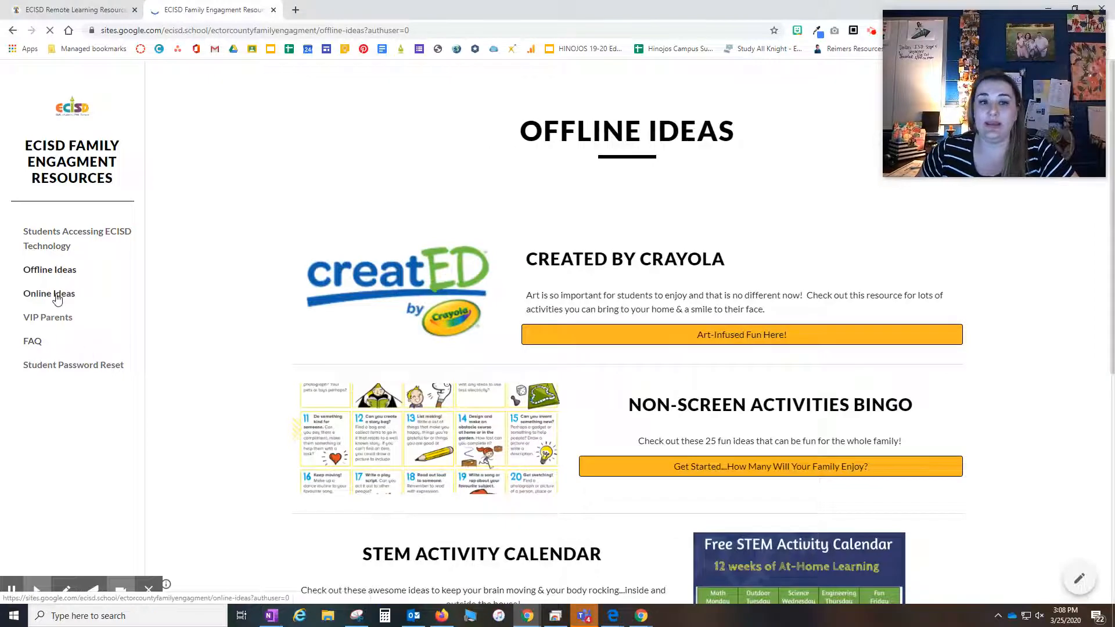
pyautogui.click(49, 292)
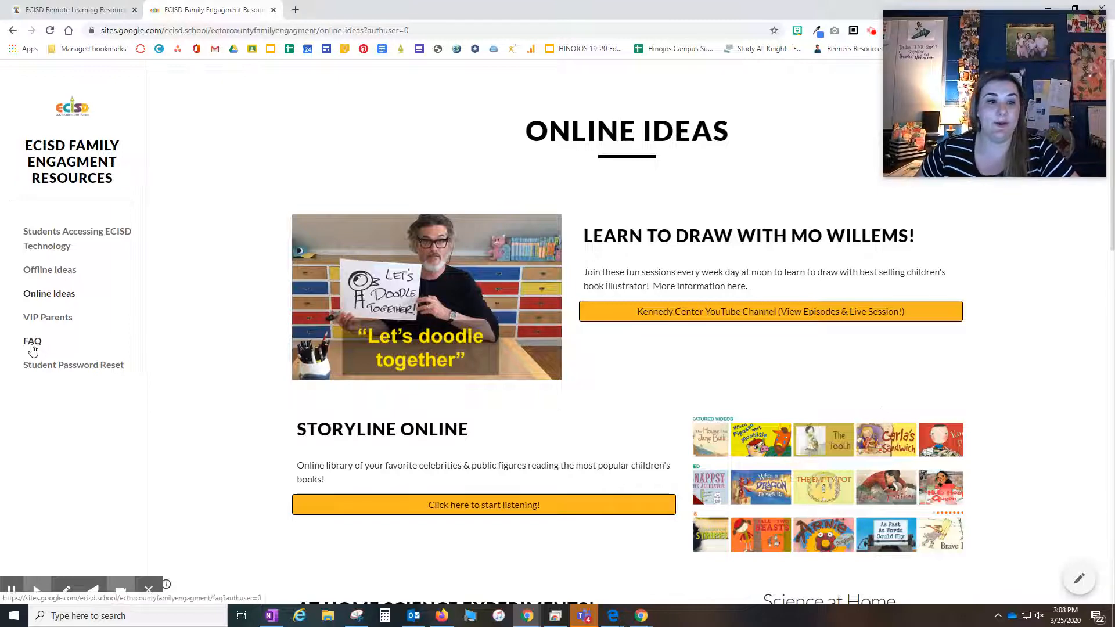
# View the family engagement FAQ page, then go to the Student Password Reset page for Google Classroom
pyautogui.click(32, 342)
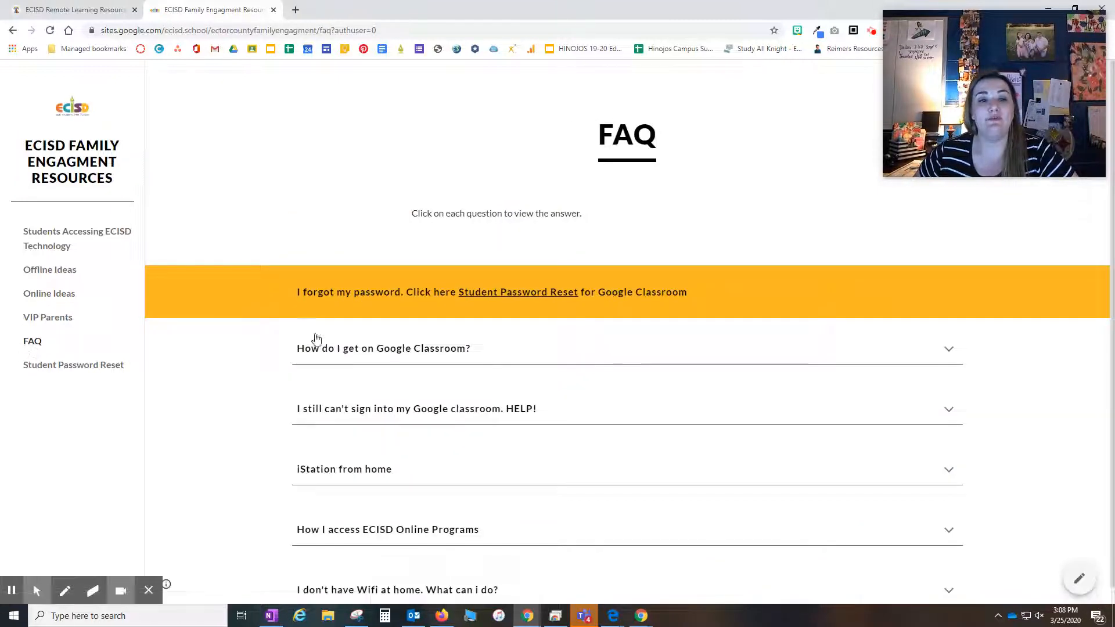
pyautogui.scroll(-3)
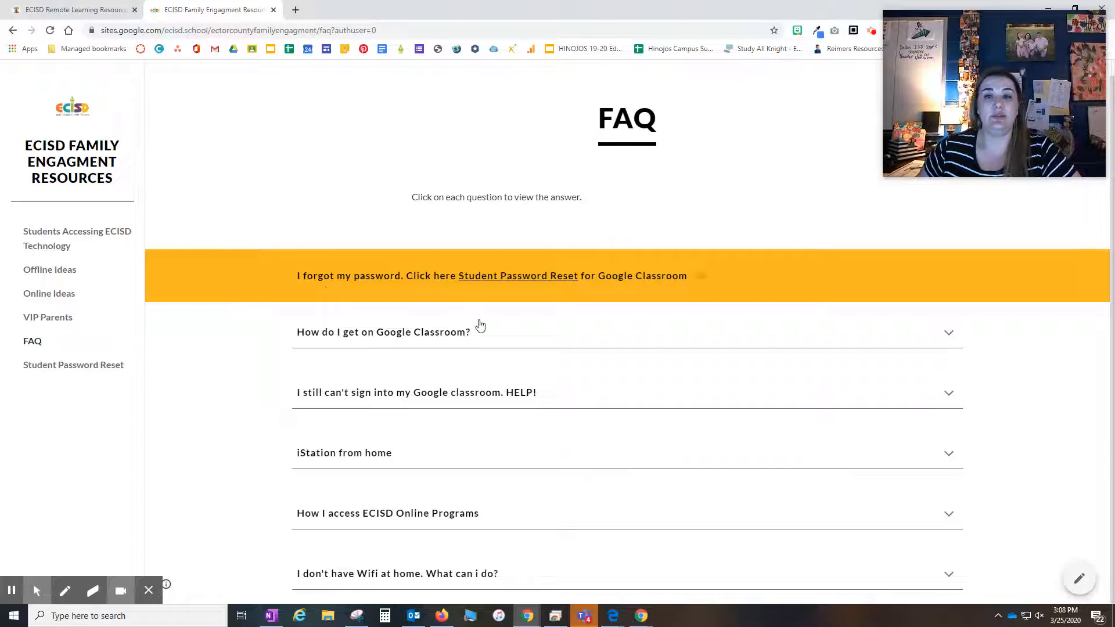
pyautogui.moveTo(528, 288)
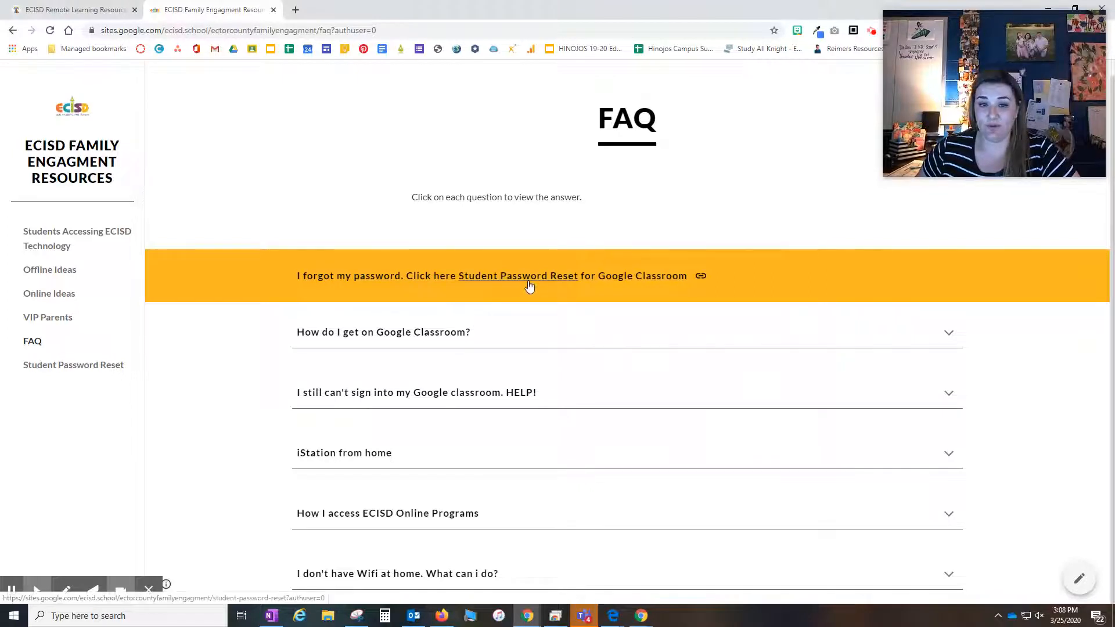
pyautogui.moveTo(229, 456)
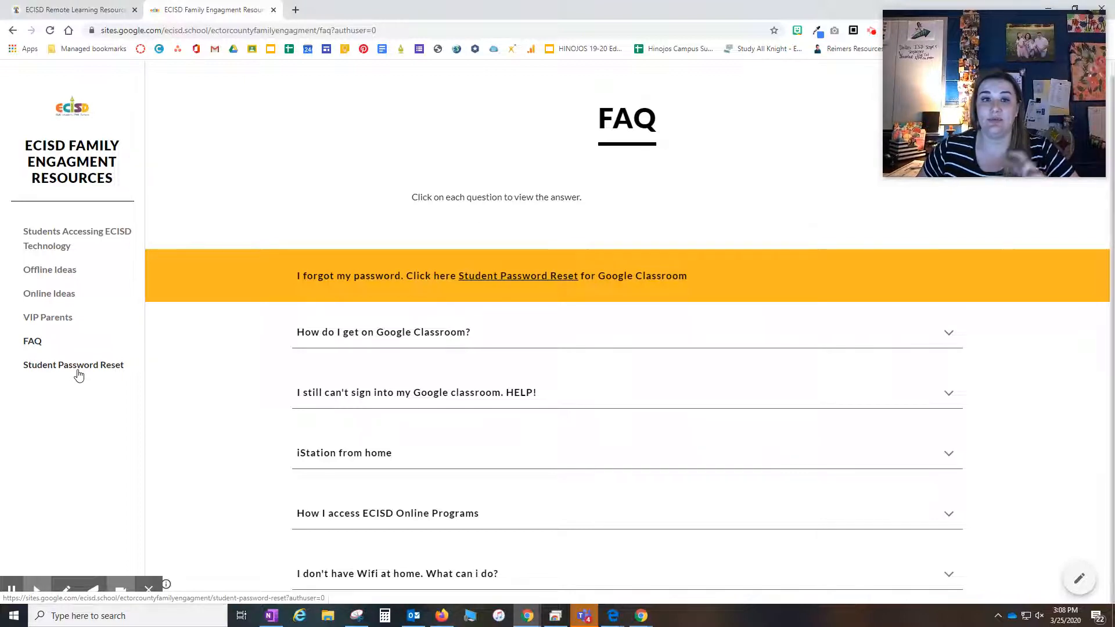
pyautogui.click(73, 365)
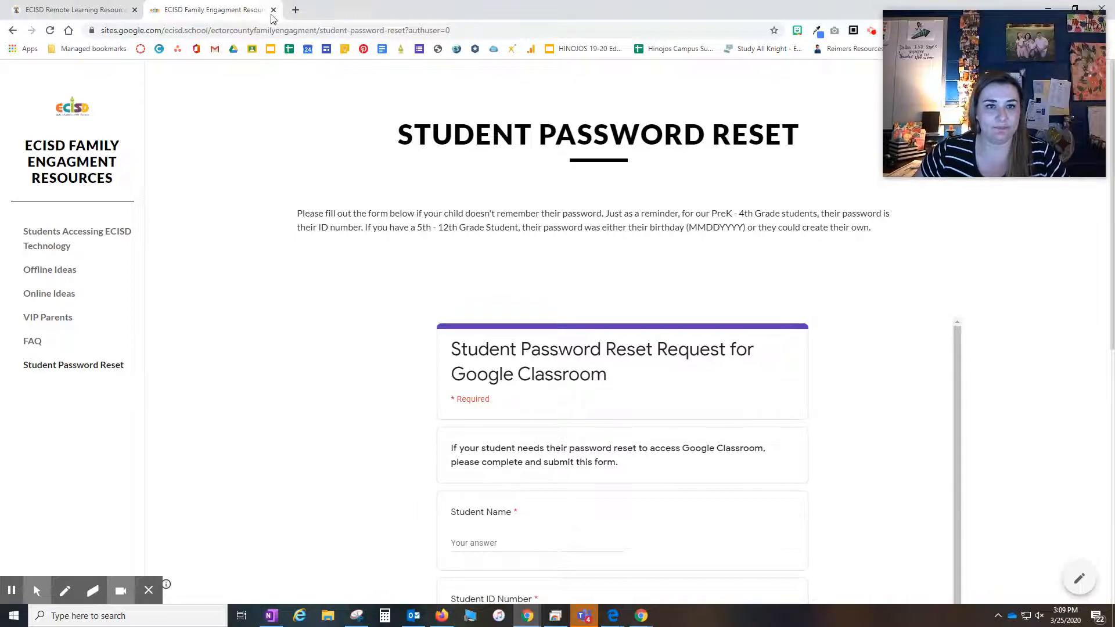
pyautogui.moveTo(11, 590)
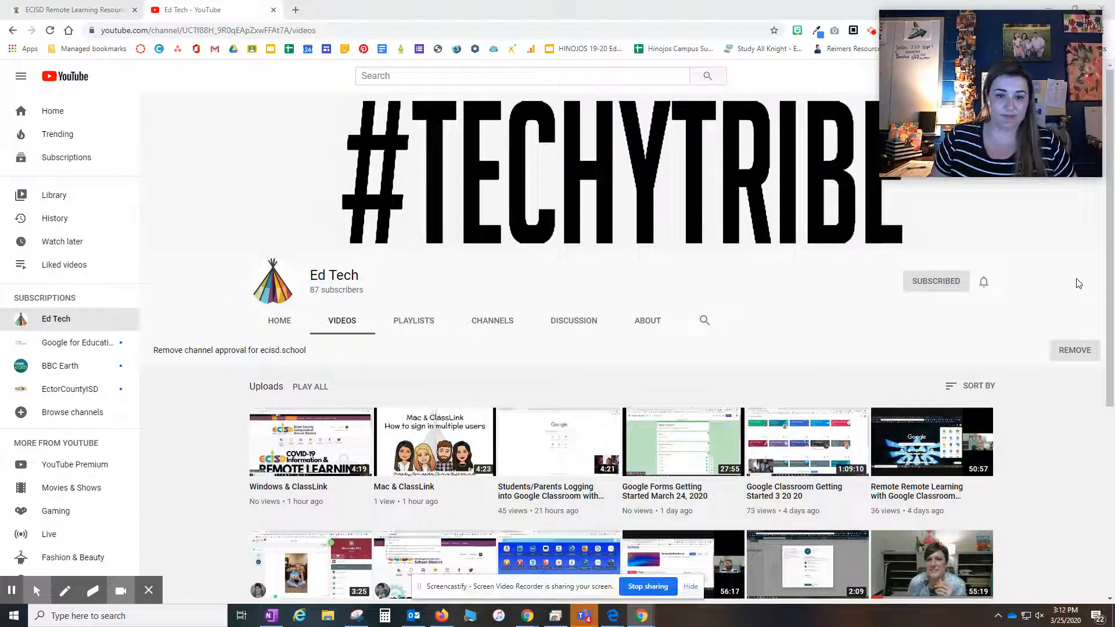
pyautogui.moveTo(383, 497)
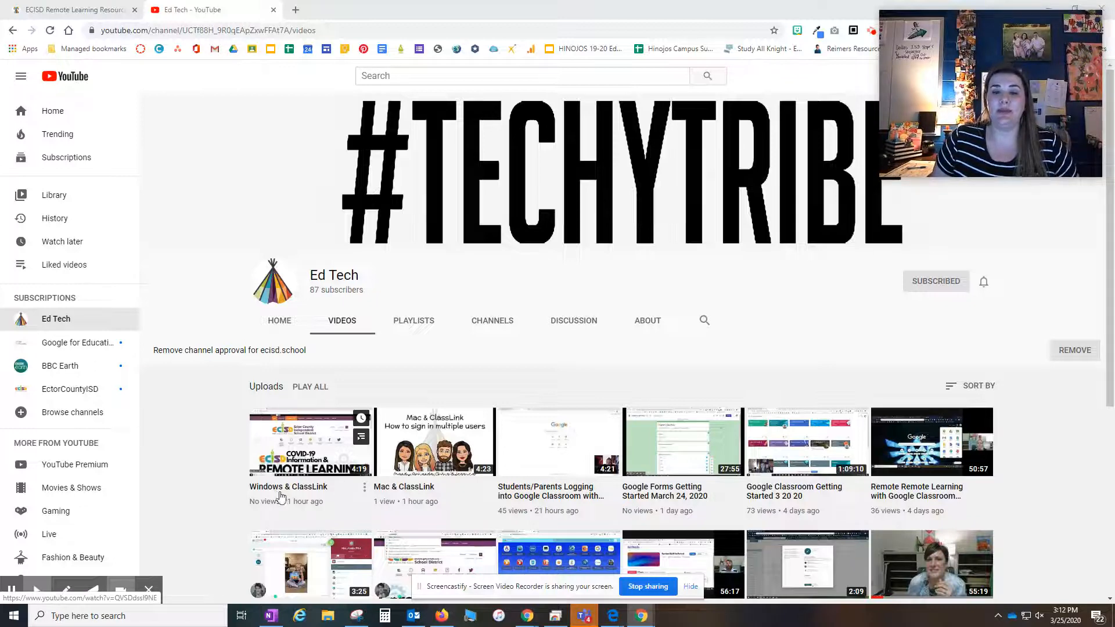
# Scroll through the Ed Tech channel's uploaded ClassLink and Google Classroom tutorial videos
pyautogui.scroll(-3)
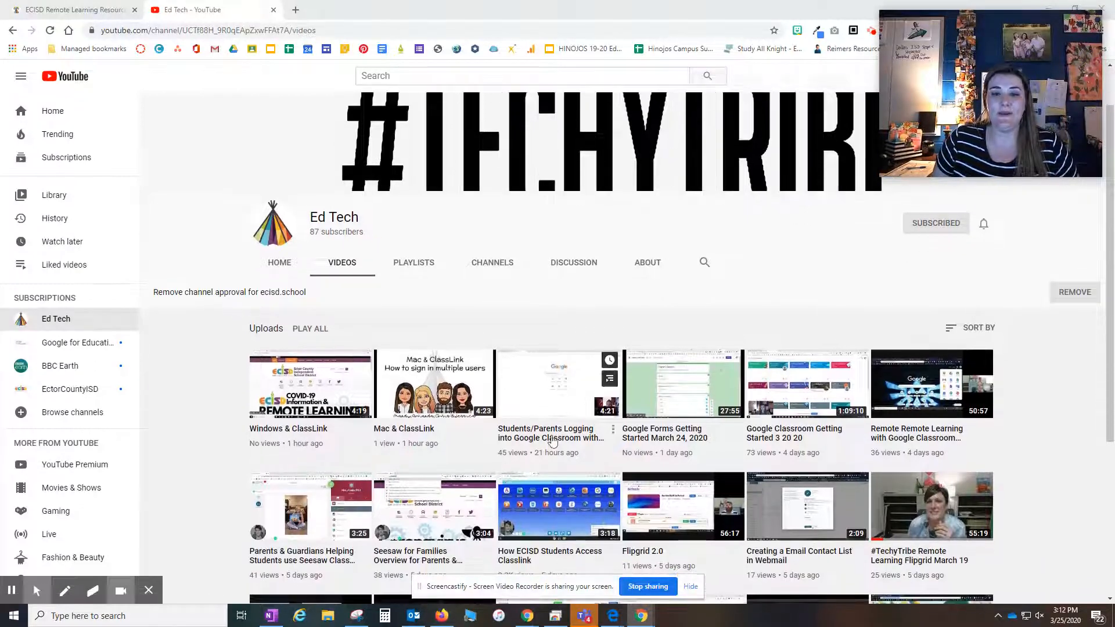
pyautogui.moveTo(536, 442)
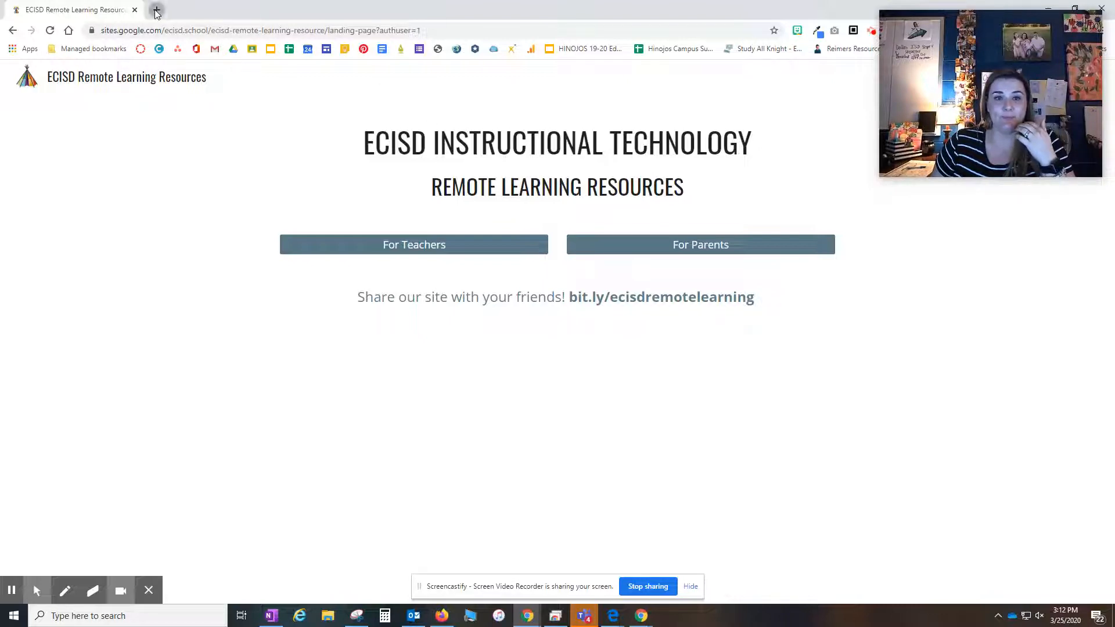
# From a fresh page go to Google Drive and enter the School Closure Assignment Boards folder
pyautogui.click(154, 10)
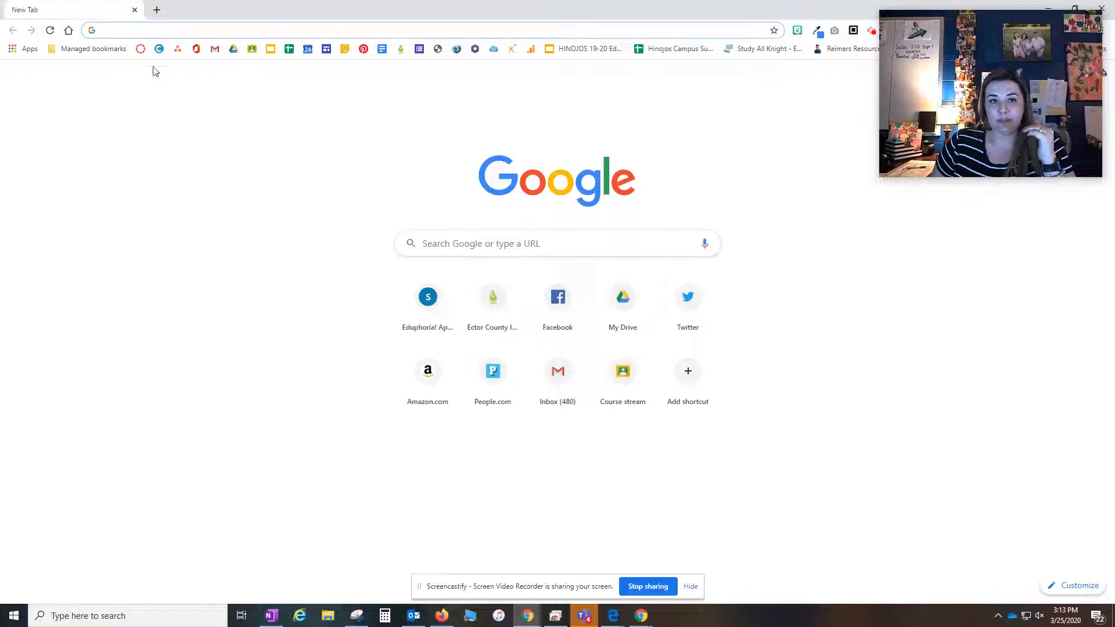
pyautogui.click(623, 297)
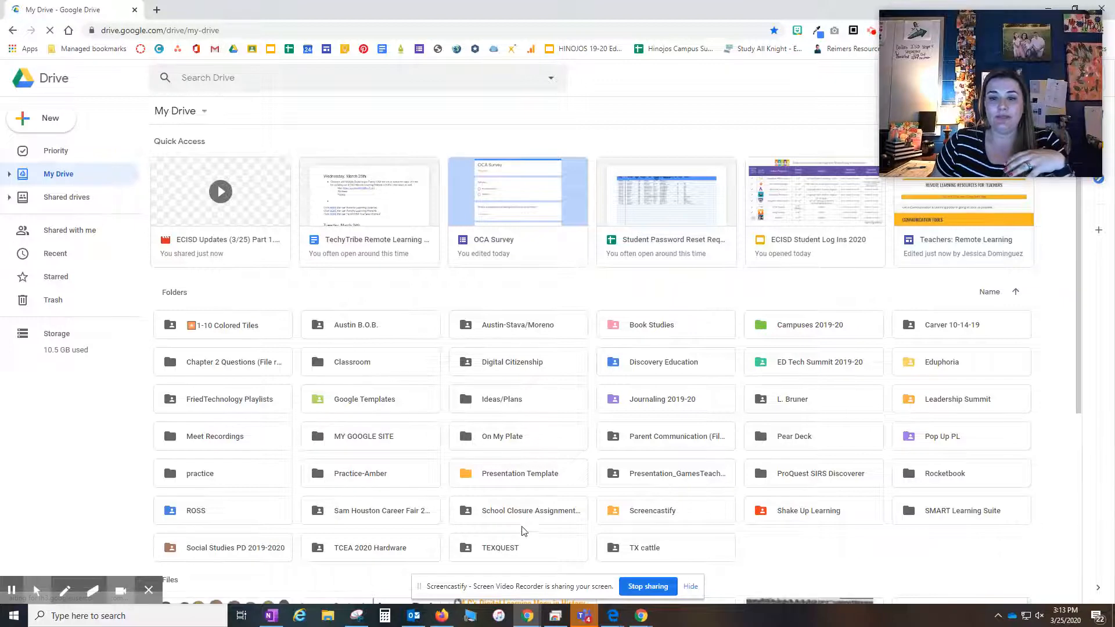
pyautogui.click(518, 512)
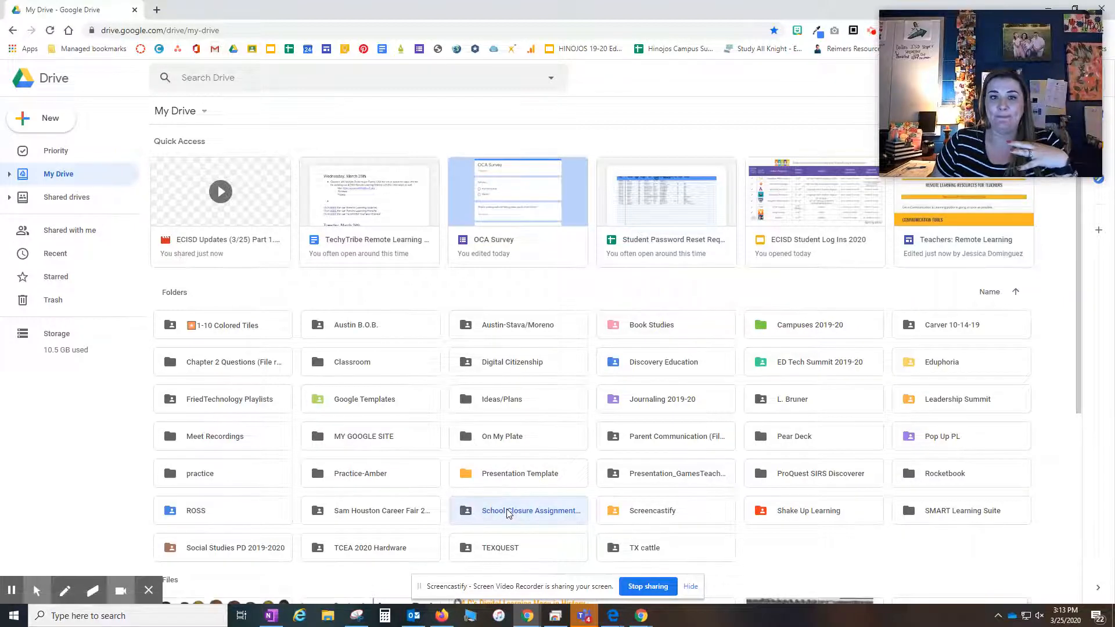
pyautogui.click(513, 511)
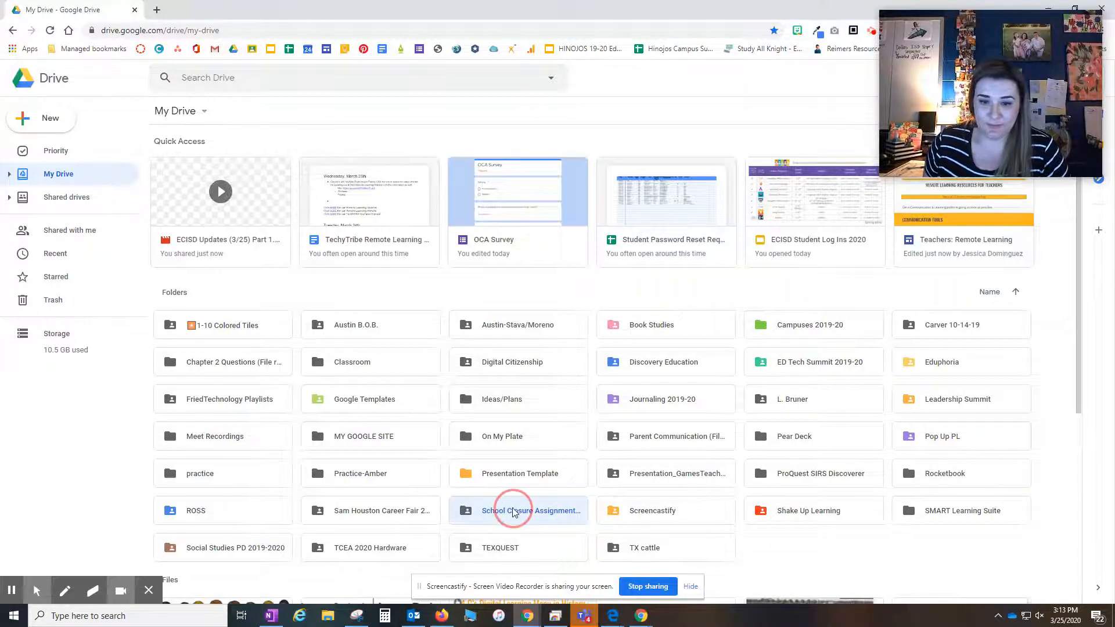
pyautogui.doubleClick(518, 511)
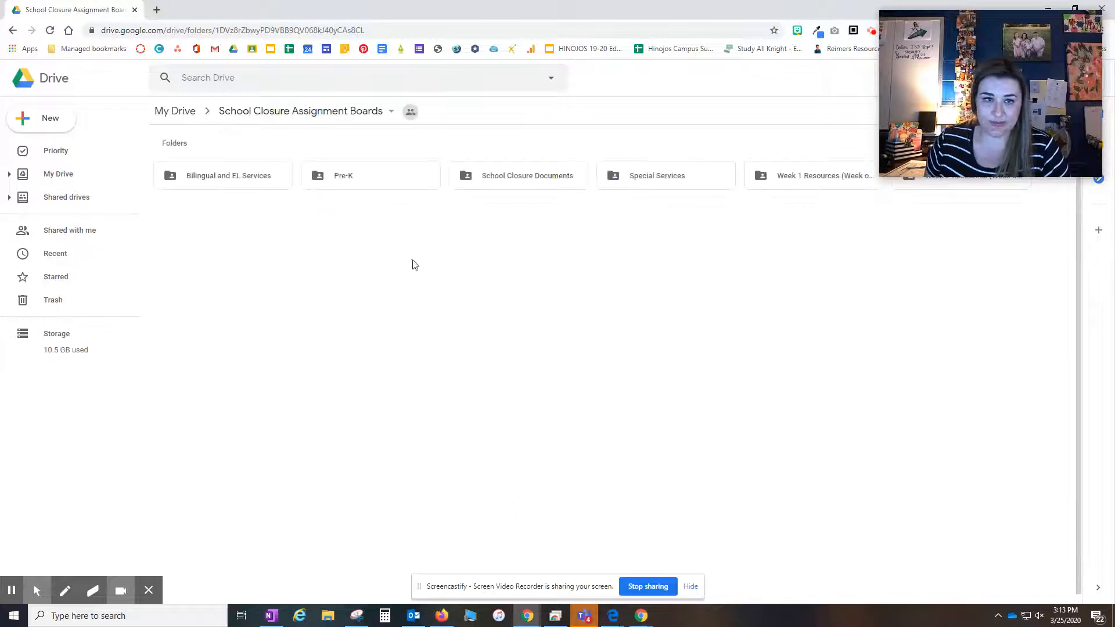
# Within Week 1 Resources > Elementary, bring up the 2nd Grade Assignment Board PDF
pyautogui.click(818, 179)
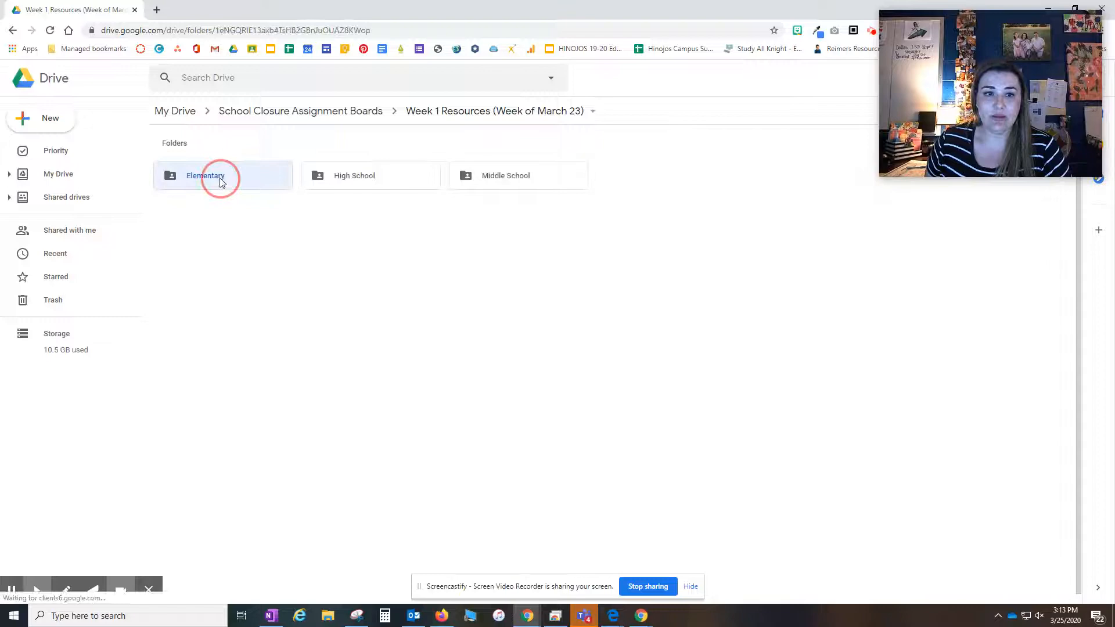
pyautogui.doubleClick(203, 175)
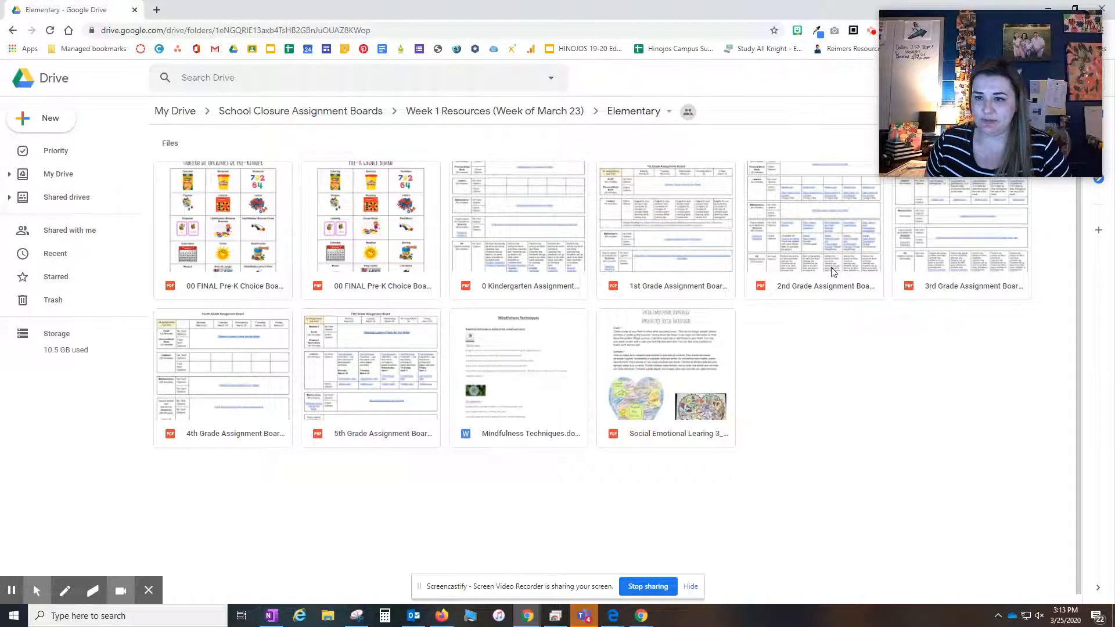
pyautogui.doubleClick(815, 215)
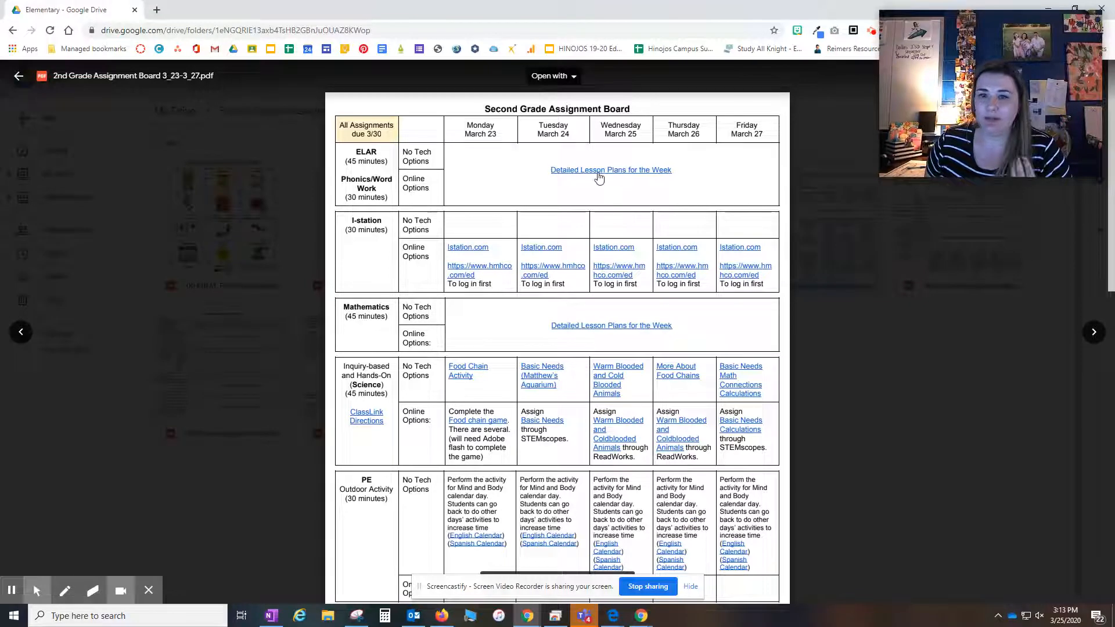
# Follow the Detailed Lesson Plans link to the Phonics/Word Work rows and try the Moose Sound phonics link
pyautogui.click(611, 169)
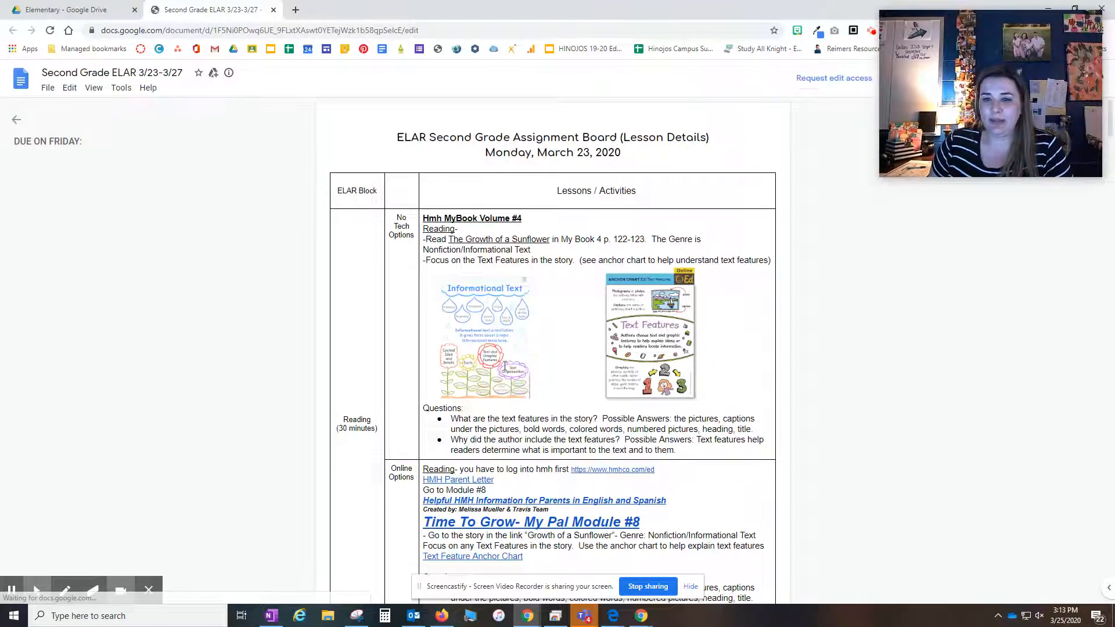
pyautogui.scroll(-3)
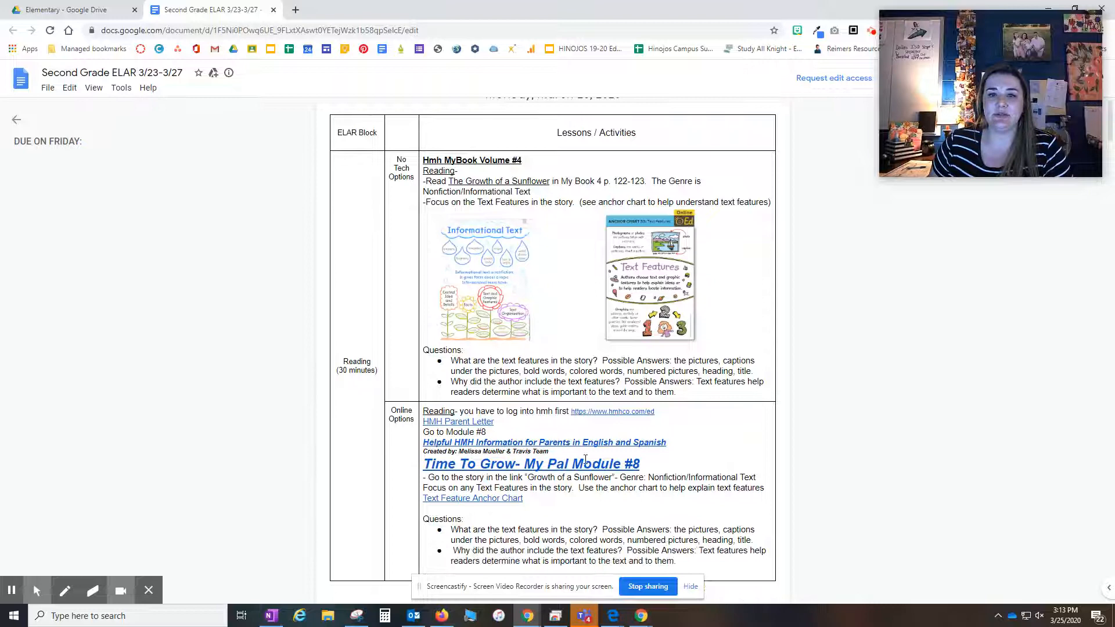
pyautogui.scroll(-3)
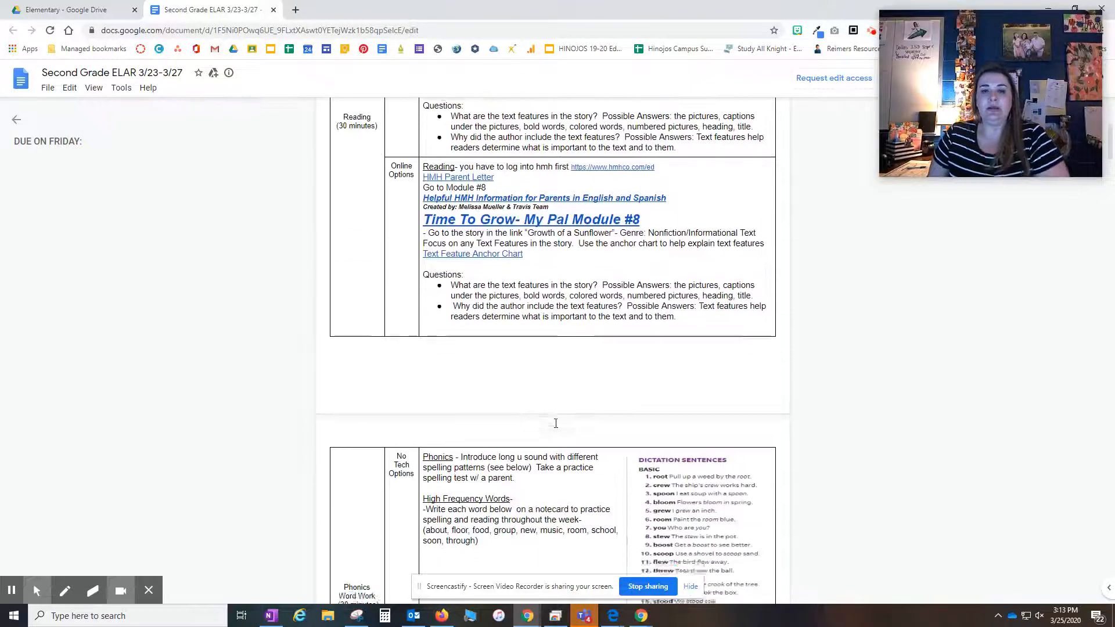
pyautogui.scroll(-3)
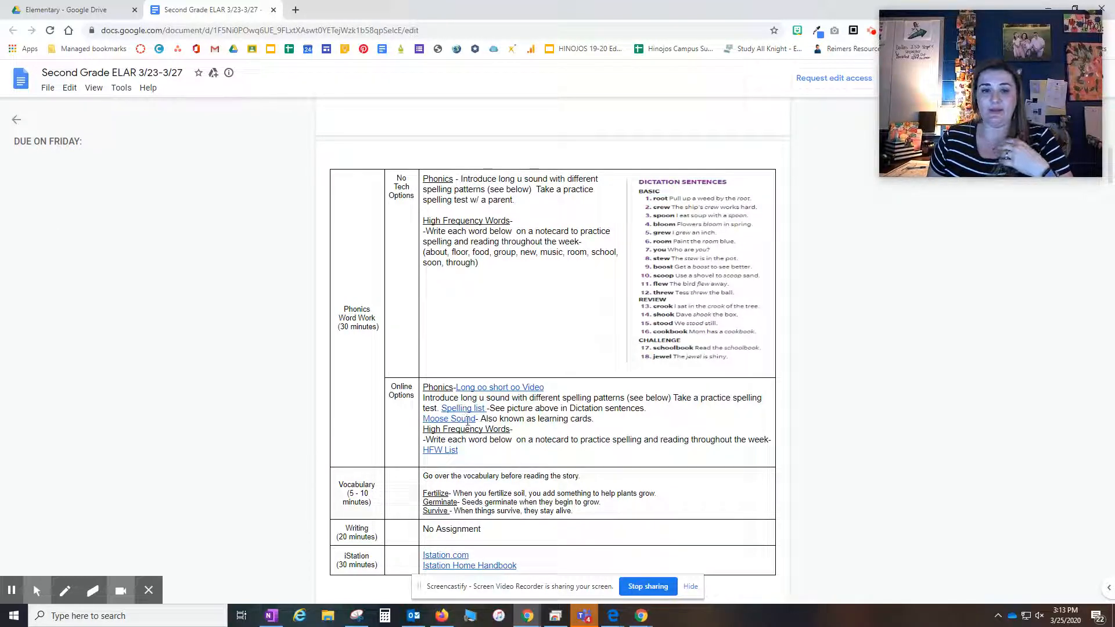
pyautogui.click(440, 451)
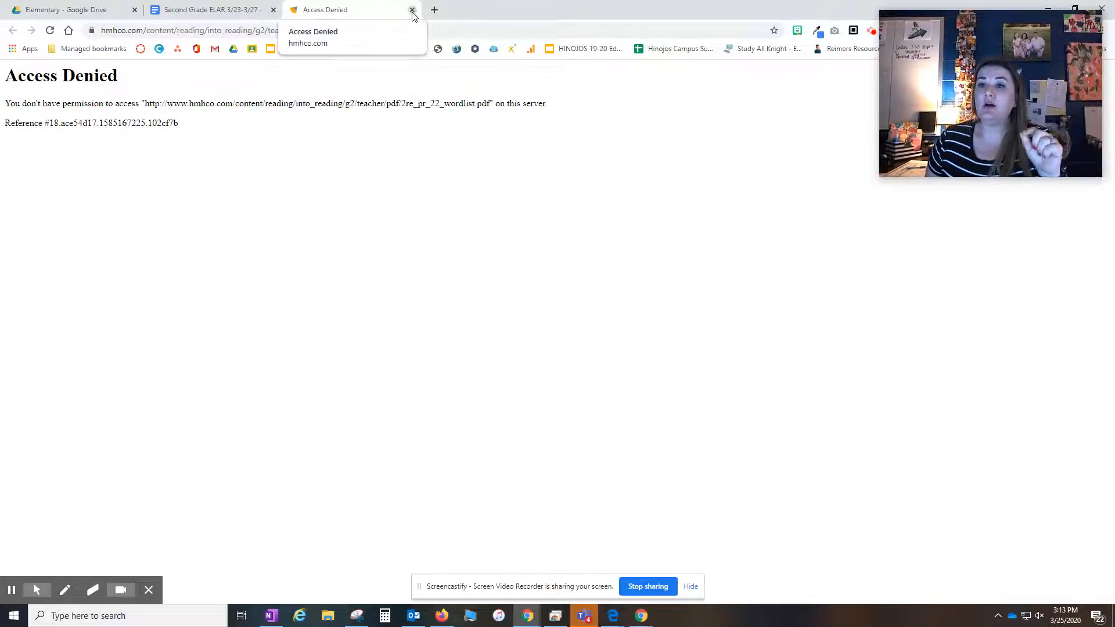
# Close both hmhco.com Access Denied tabs and return to the Second Grade ELAR lesson plan doc
pyautogui.click(411, 10)
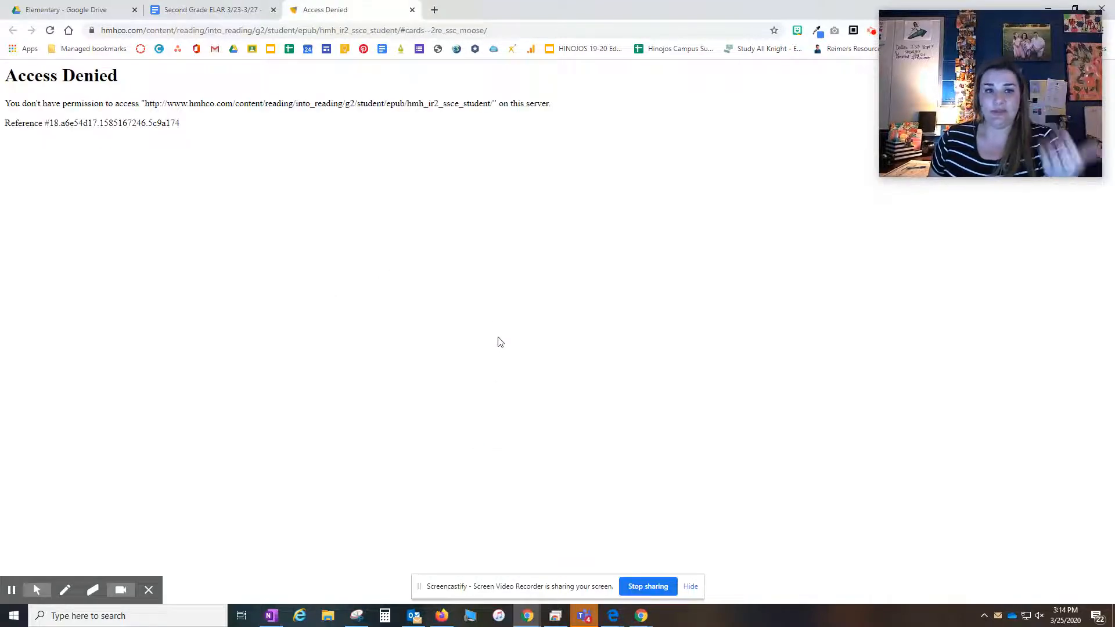
pyautogui.moveTo(491, 292)
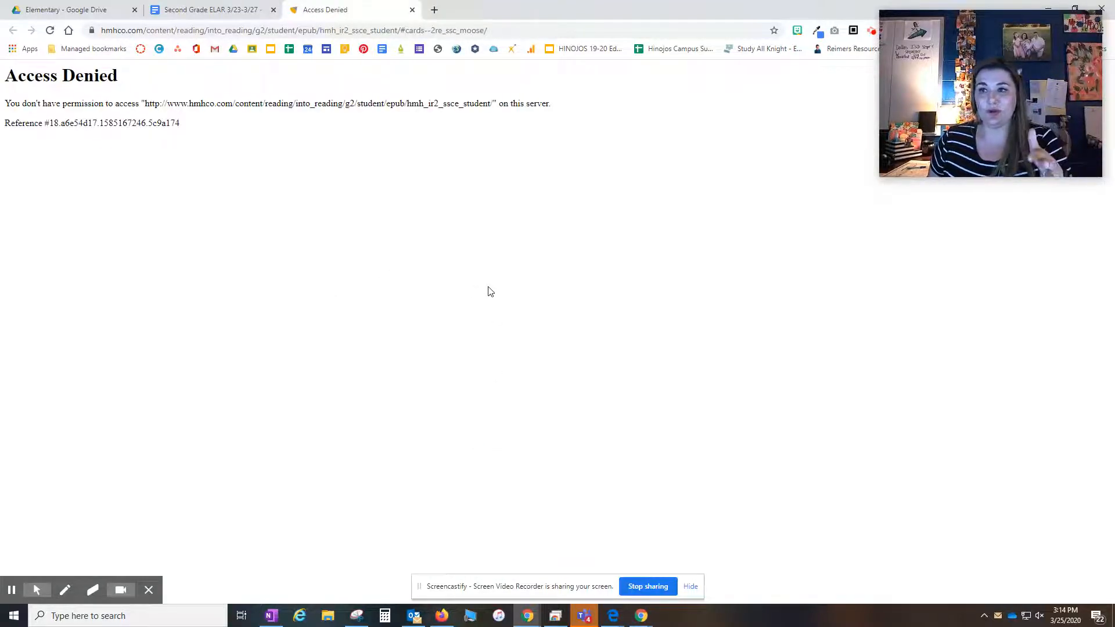
pyautogui.moveTo(518, 288)
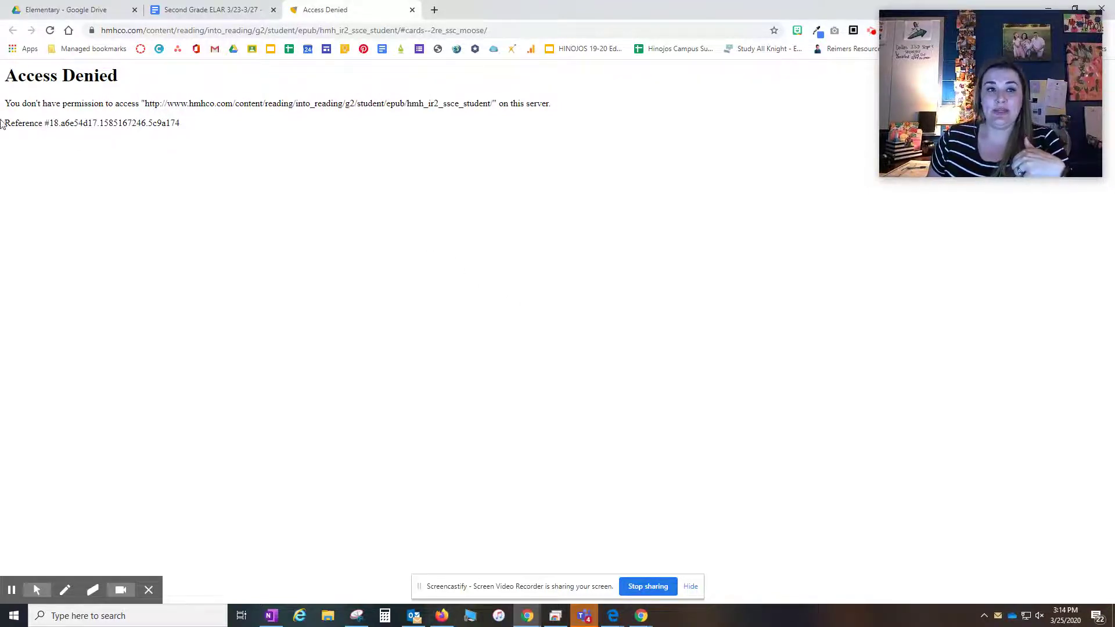
pyautogui.click(212, 9)
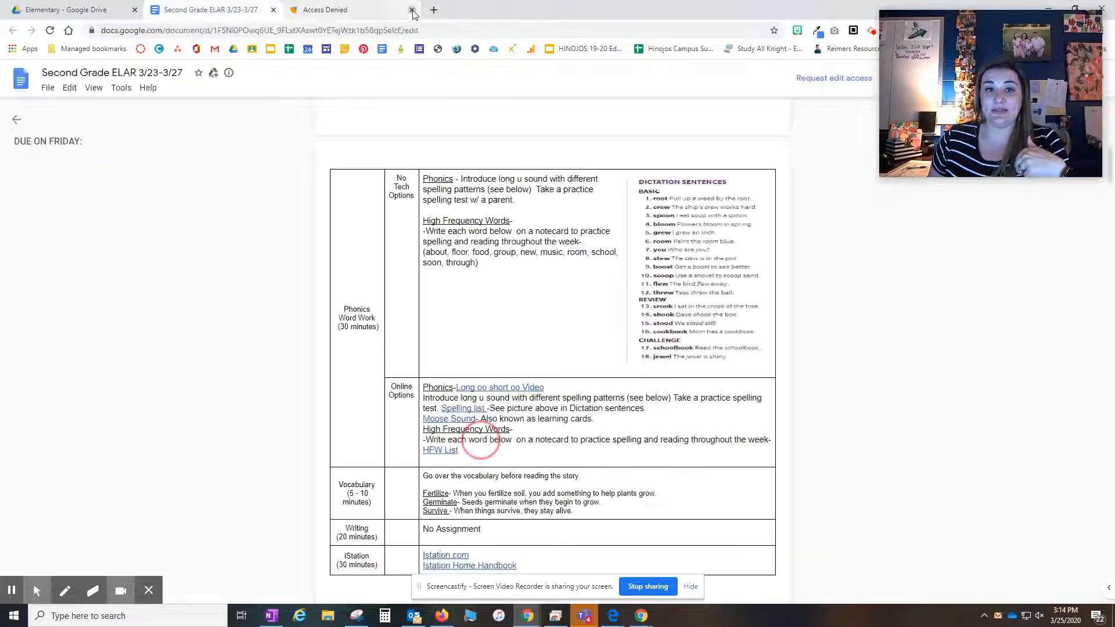
pyautogui.click(411, 10)
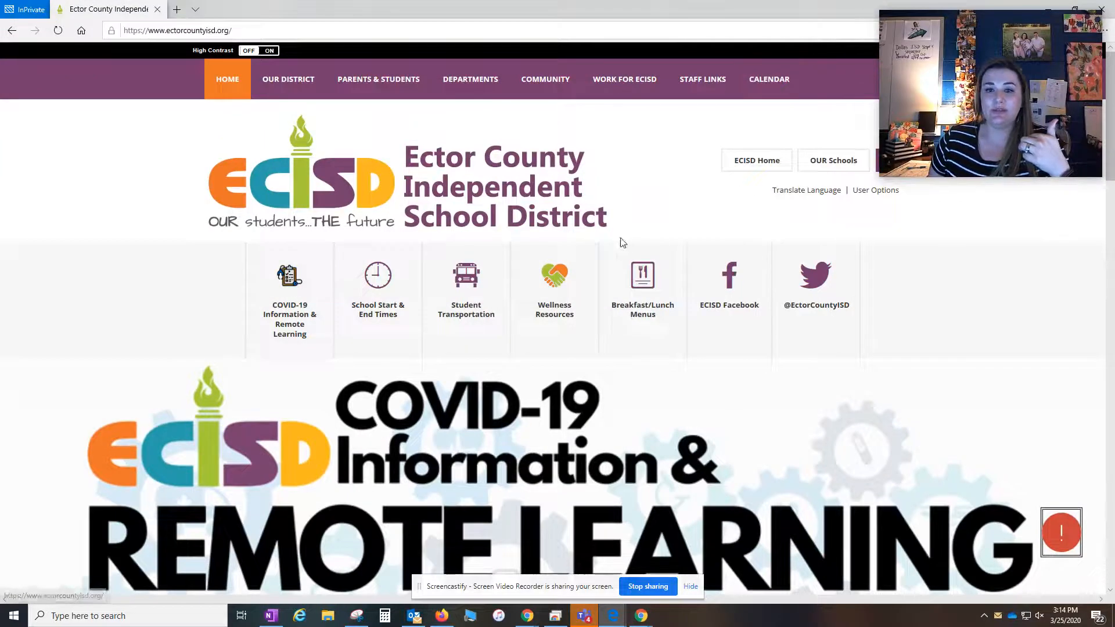
pyautogui.moveTo(314, 65)
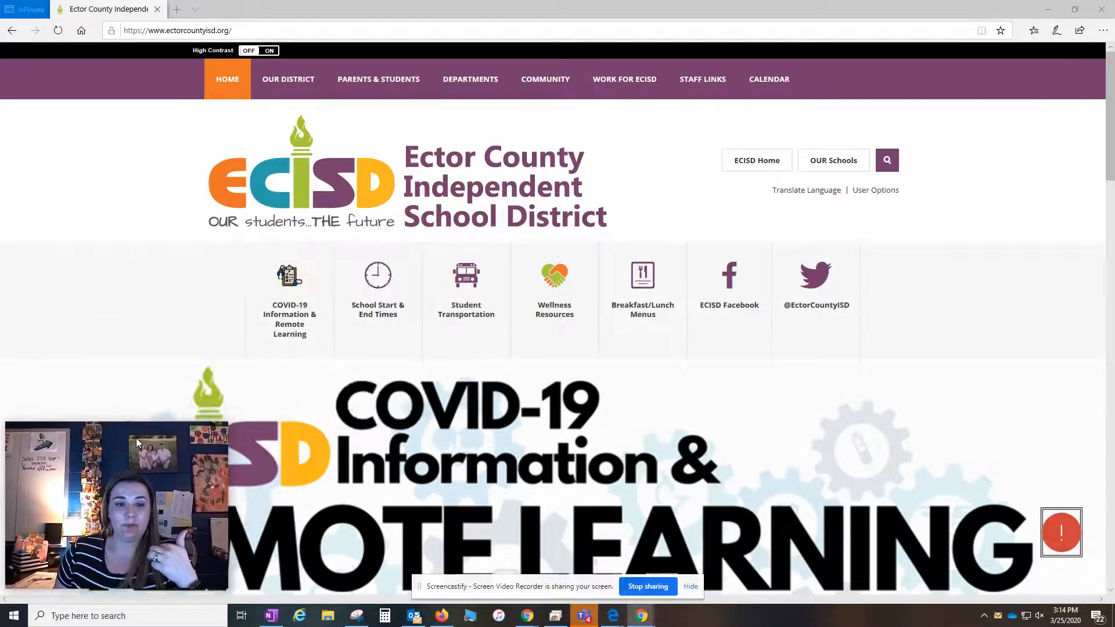
pyautogui.moveTo(784, 133)
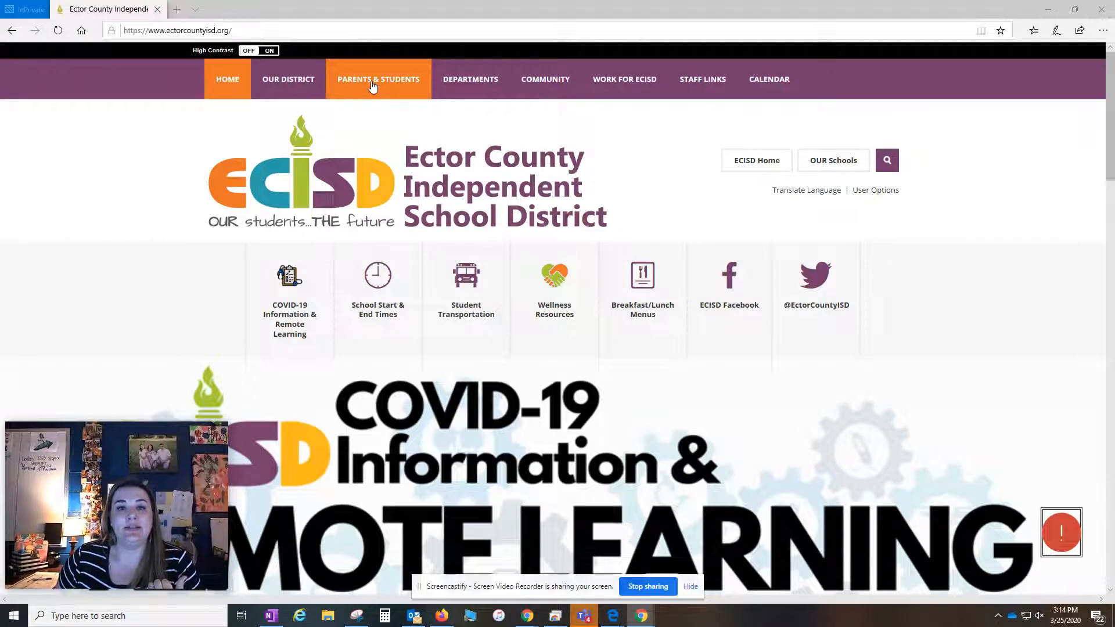
# Reach ClassLink via the district site's Parents & Students important links and dismiss the meeting reminder
pyautogui.click(379, 79)
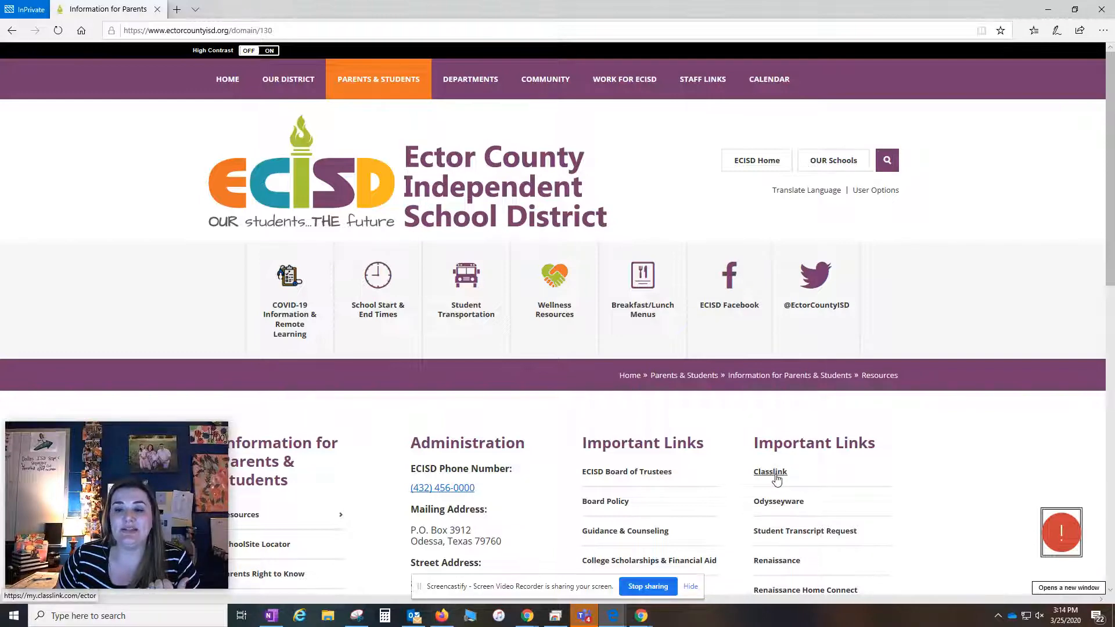
pyautogui.click(770, 472)
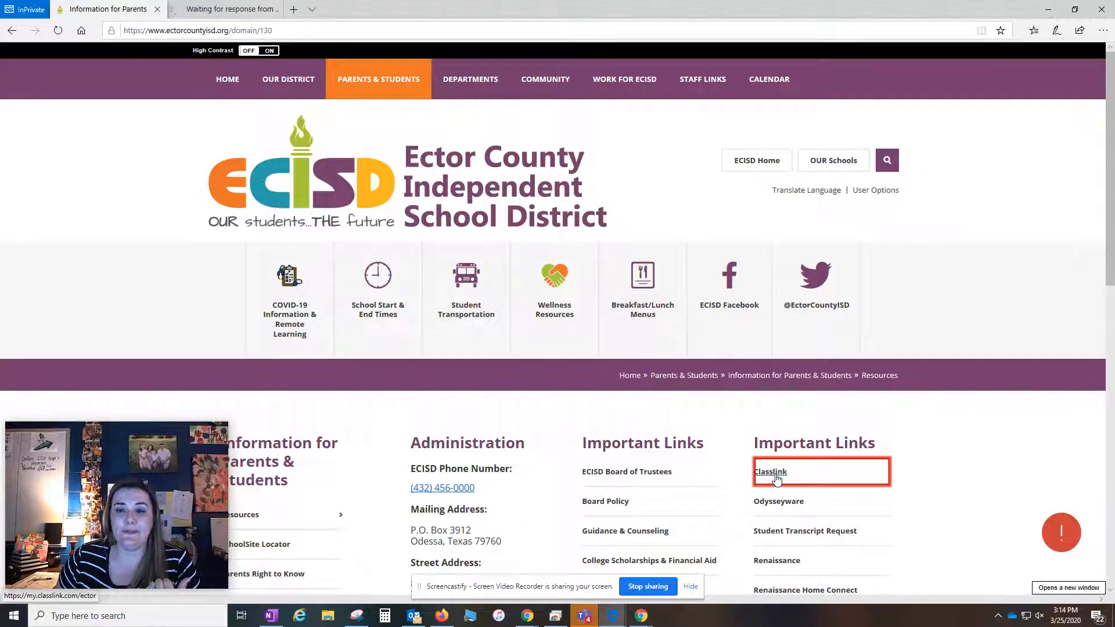
pyautogui.click(771, 471)
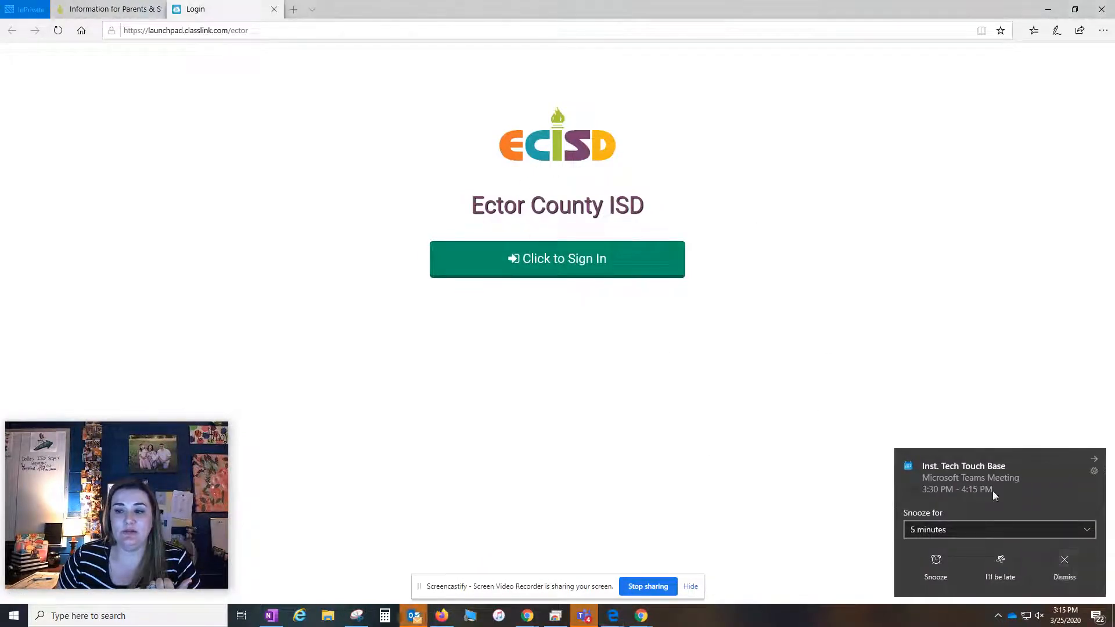
pyautogui.click(558, 259)
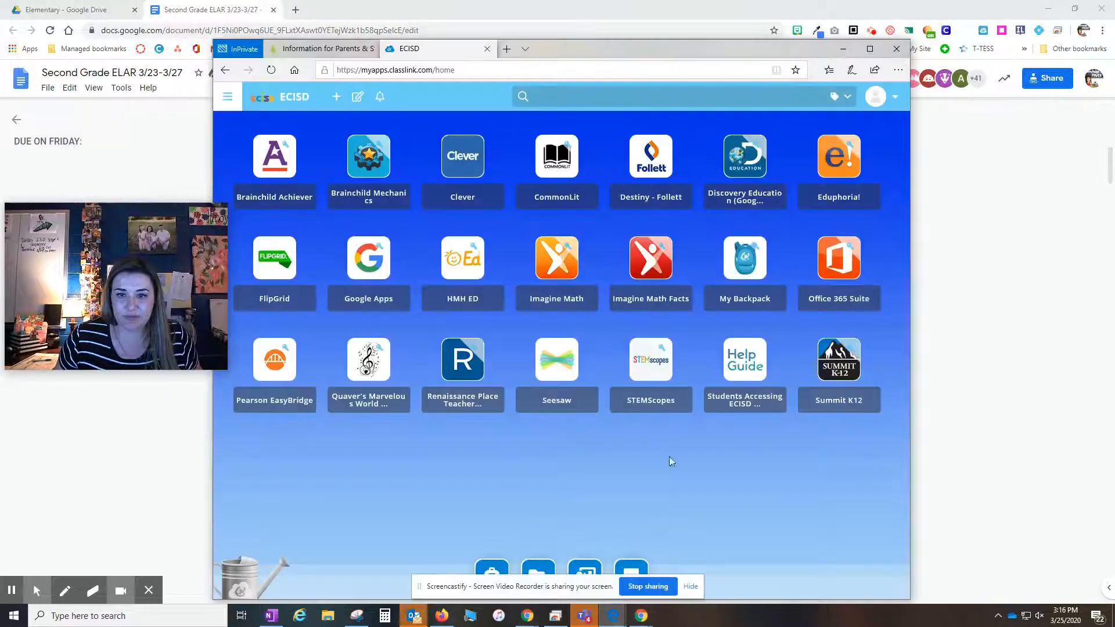
pyautogui.moveTo(602, 118)
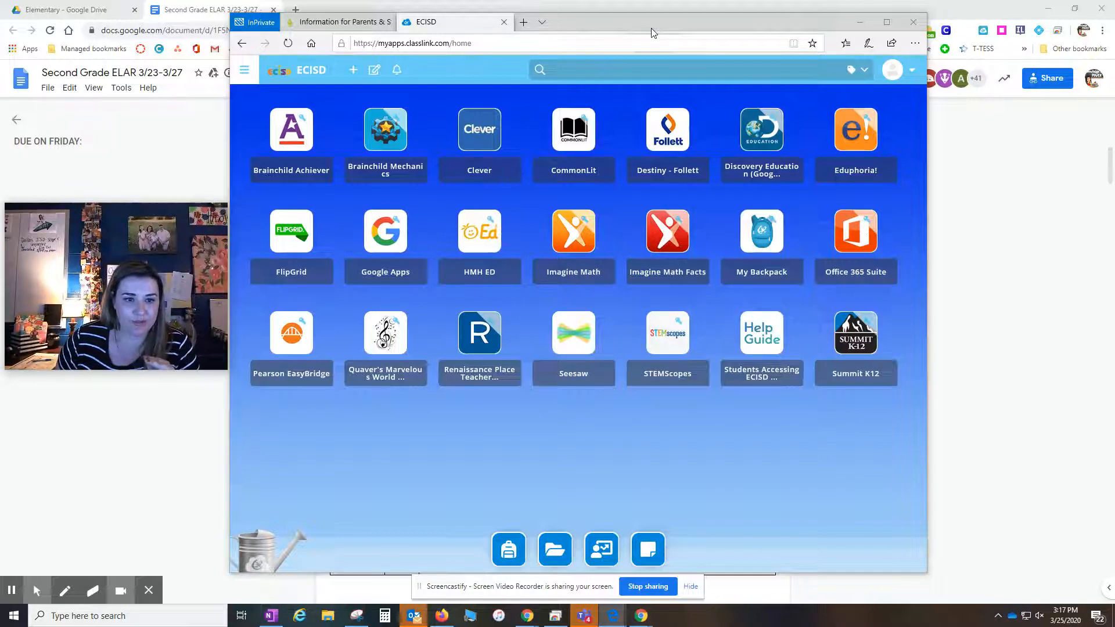
pyautogui.moveTo(927, 216)
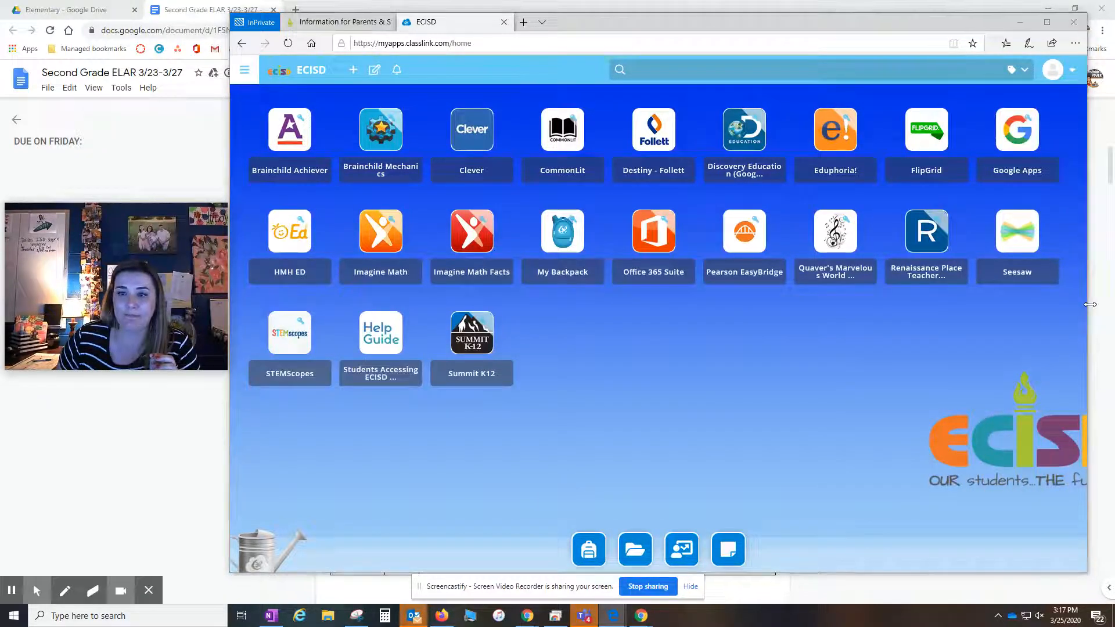
pyautogui.moveTo(836, 309)
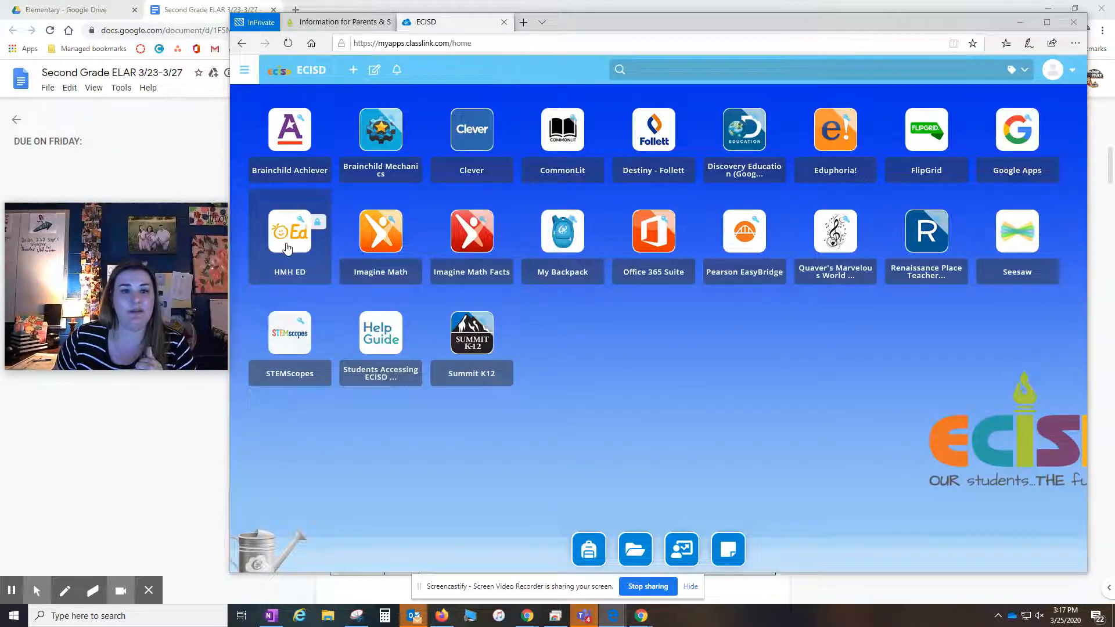
# Launch HMH ED from ClassLink, suppressing the extension warning and continuing to the site
pyautogui.click(289, 232)
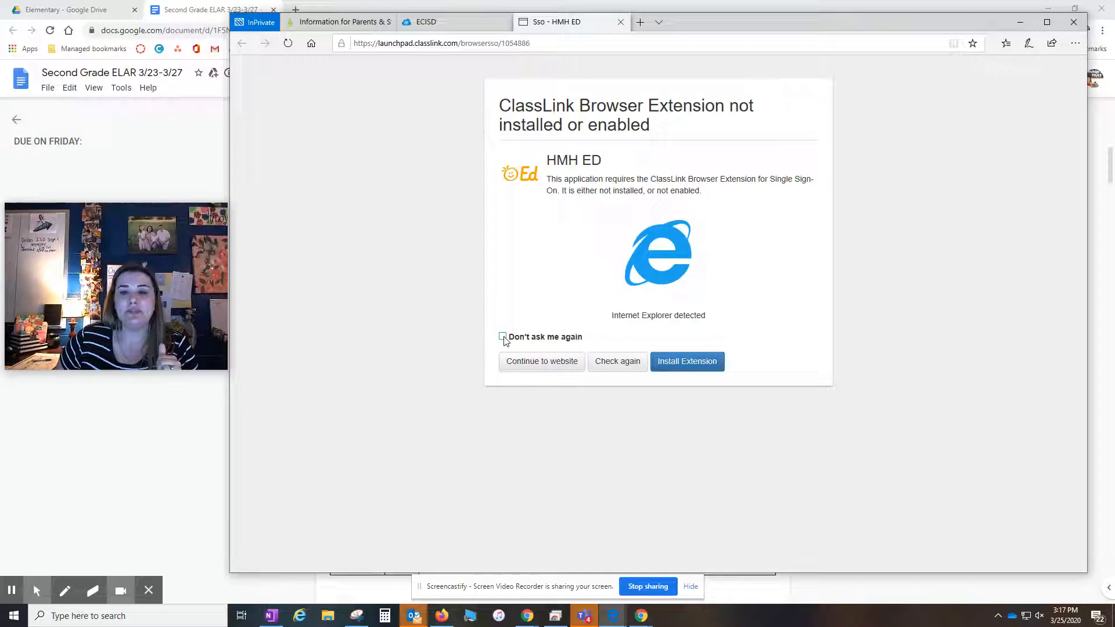
pyautogui.click(502, 337)
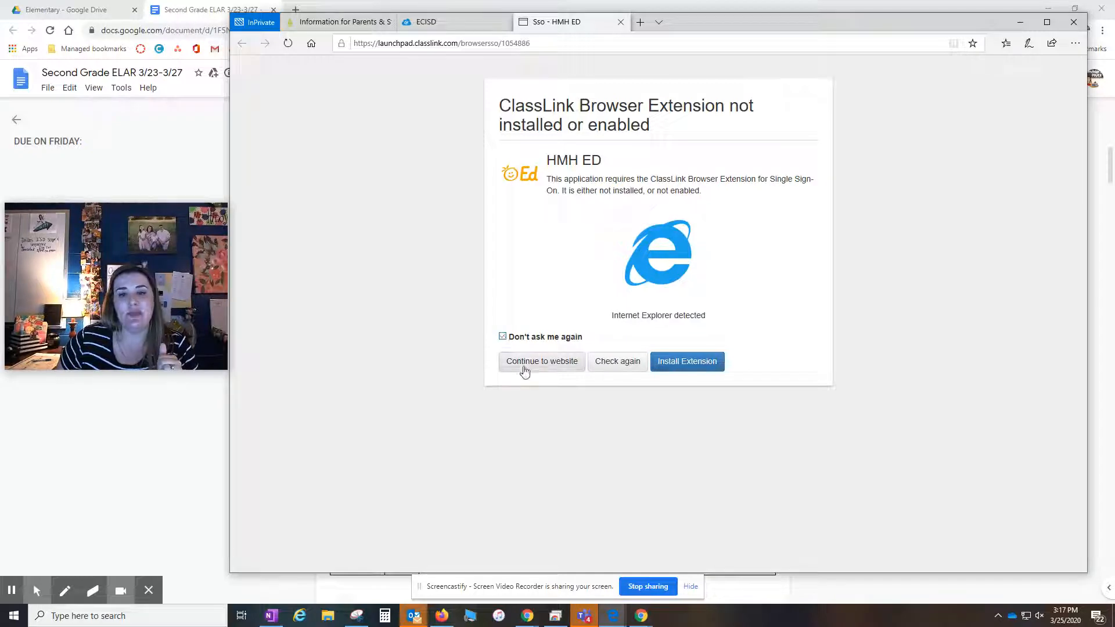
pyautogui.click(542, 361)
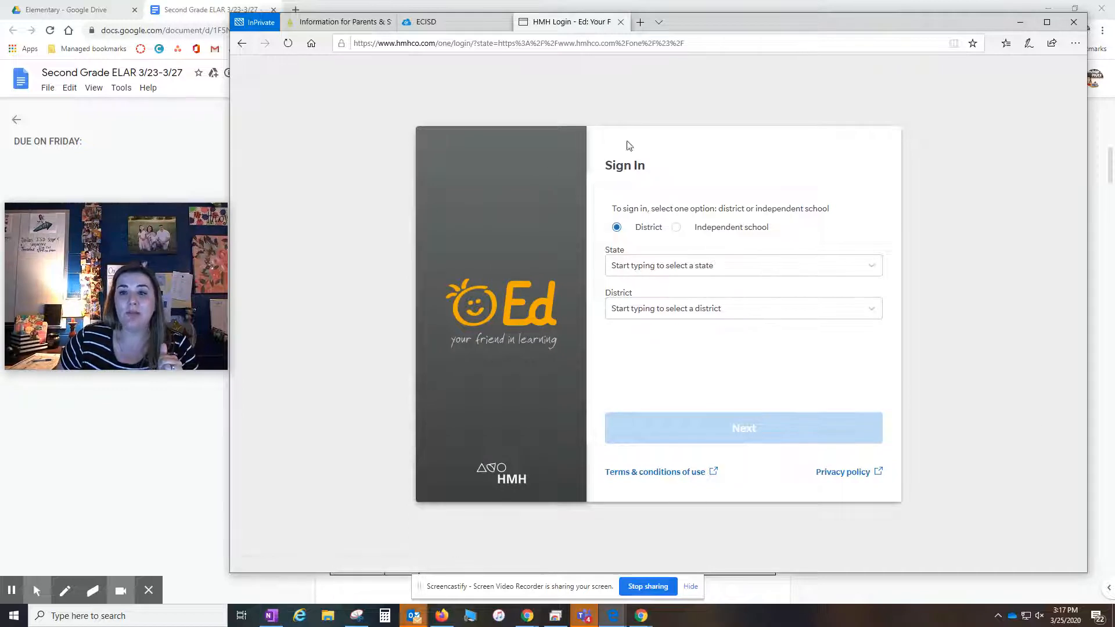
# Choose Texas and Ector Co Ind School District on the HMH Ed sign-in page
pyautogui.click(743, 265)
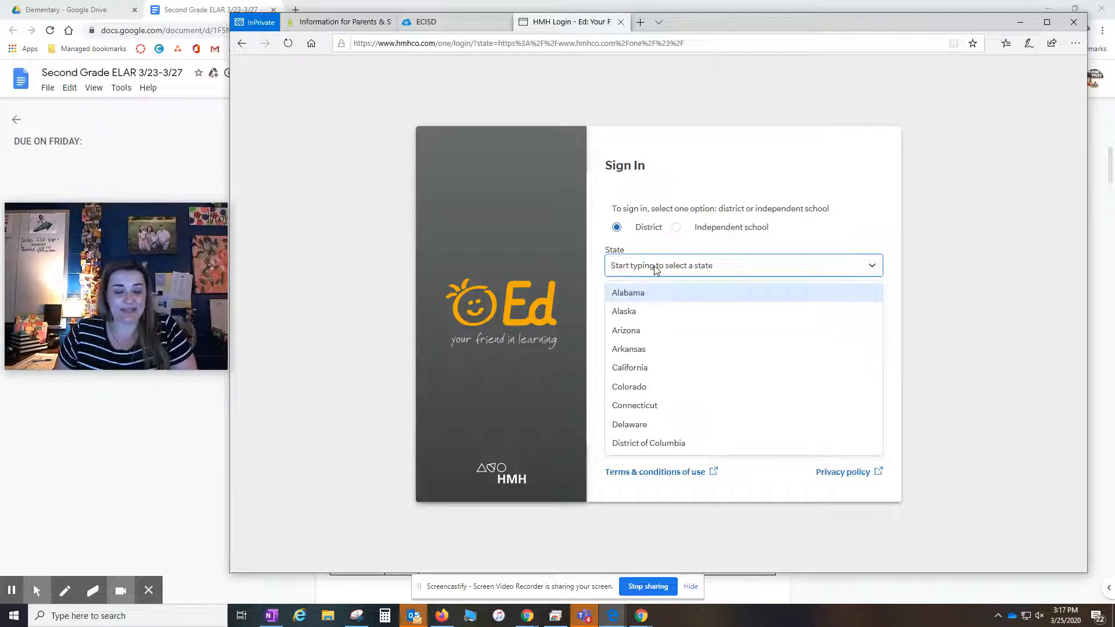
pyautogui.write('texc')
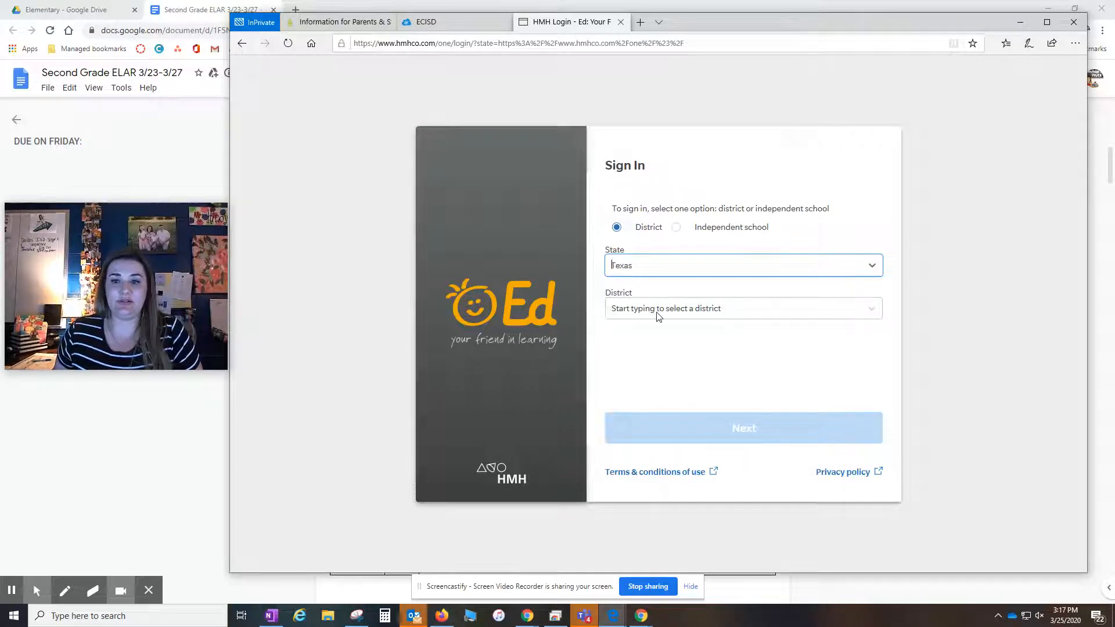
pyautogui.write('Ed')
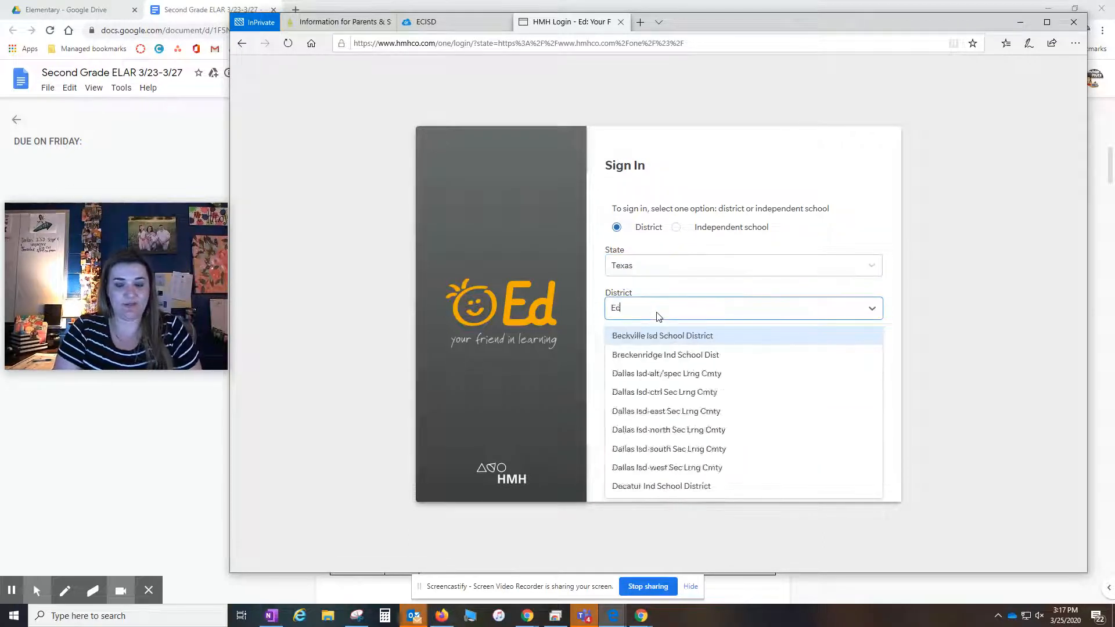
pyautogui.write('ctor')
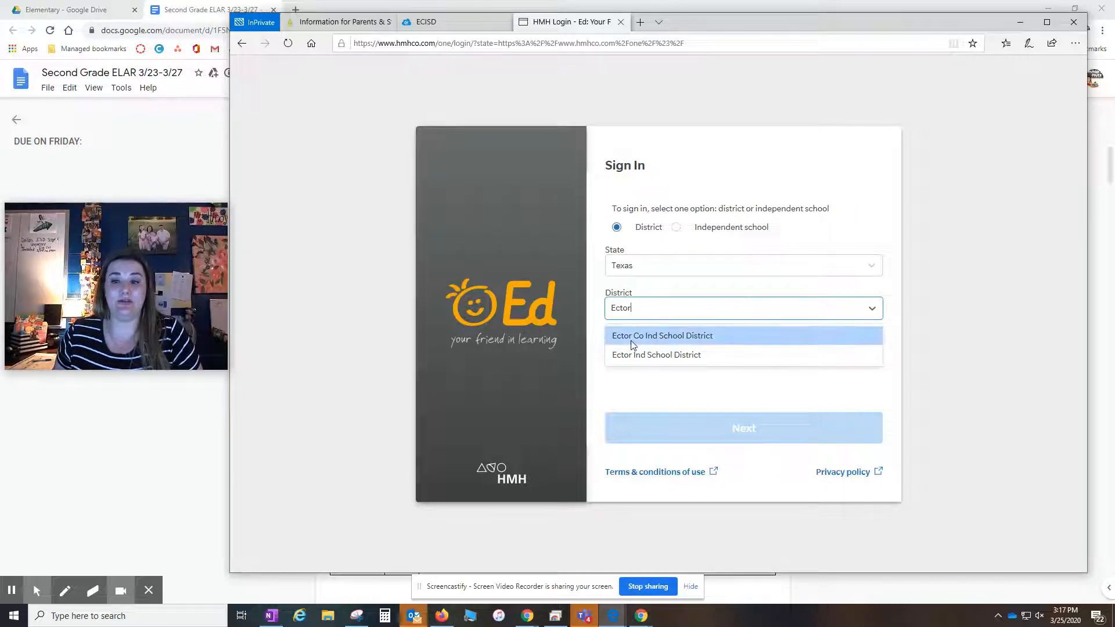
pyautogui.click(662, 335)
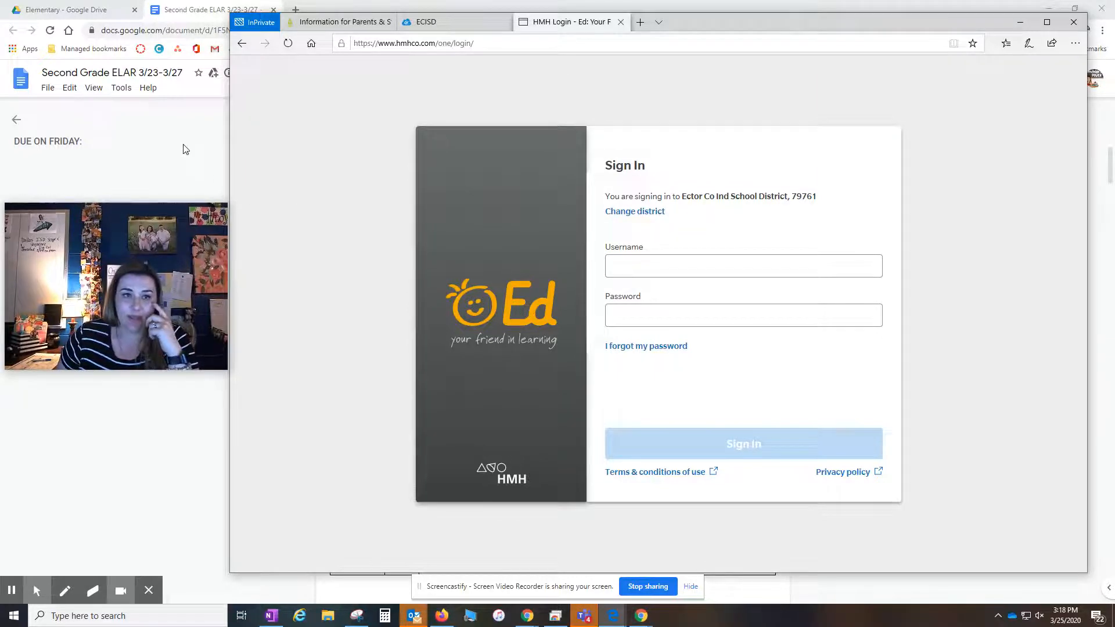
# In a new Chrome tab visit bit.ly/ecisdremotelearning and view the For Parents student technology page
pyautogui.click(204, 9)
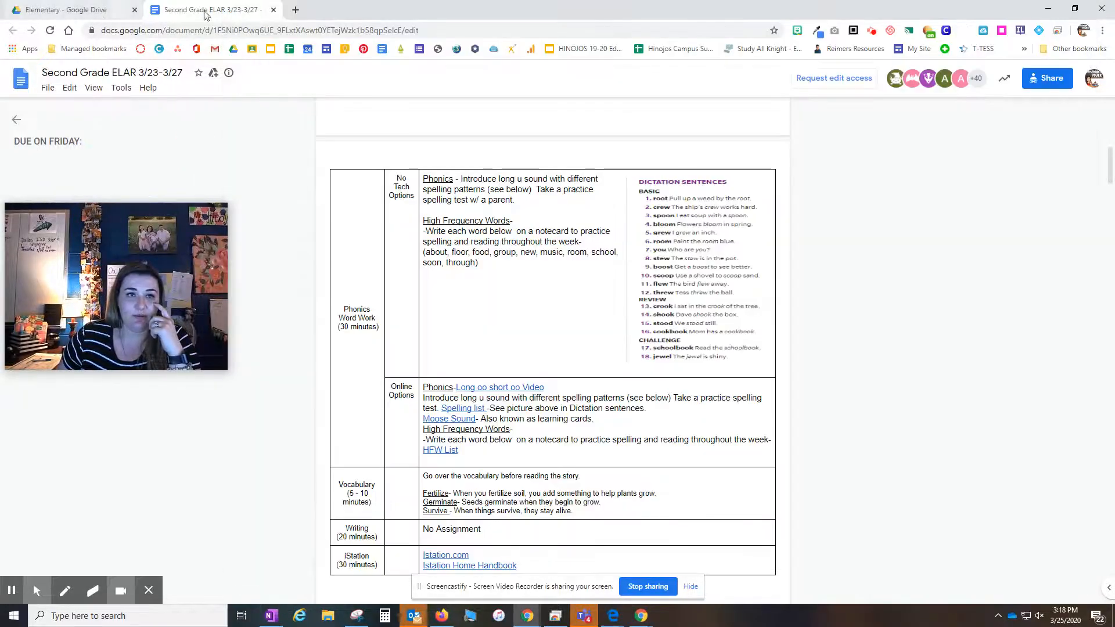
pyautogui.click(297, 10)
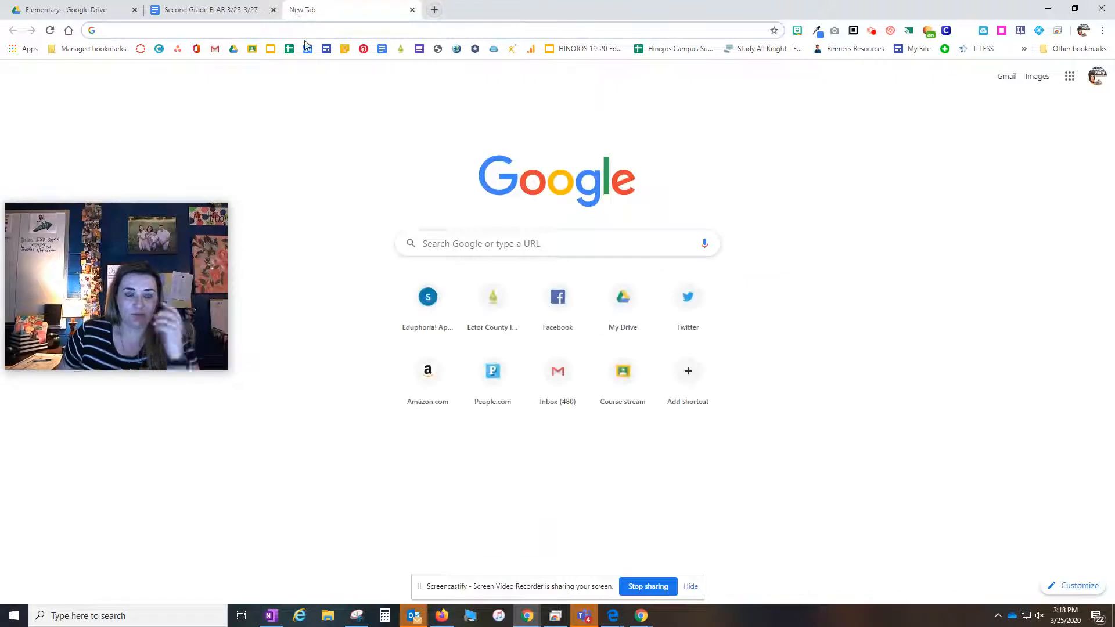
pyautogui.write('bit.ly/ecisdremotelearning')
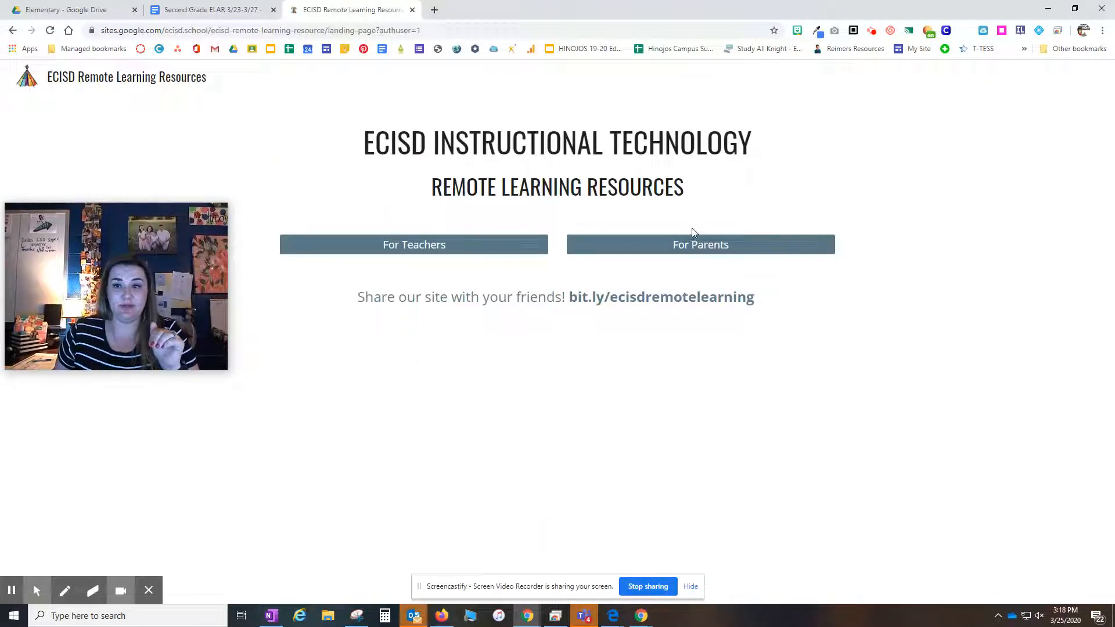
pyautogui.click(701, 244)
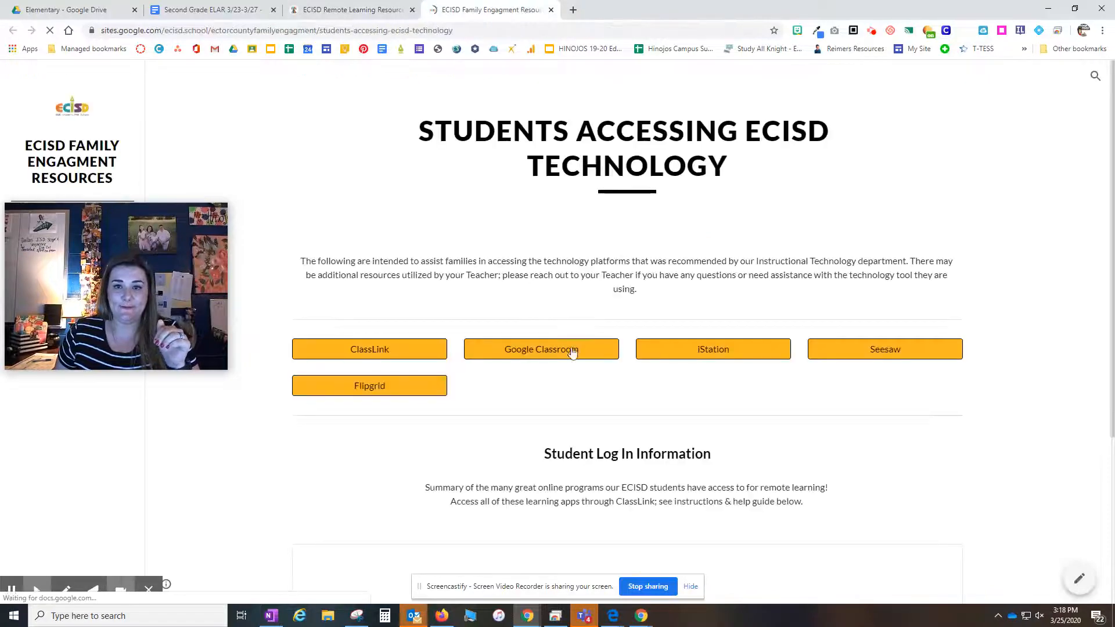
pyautogui.scroll(-3)
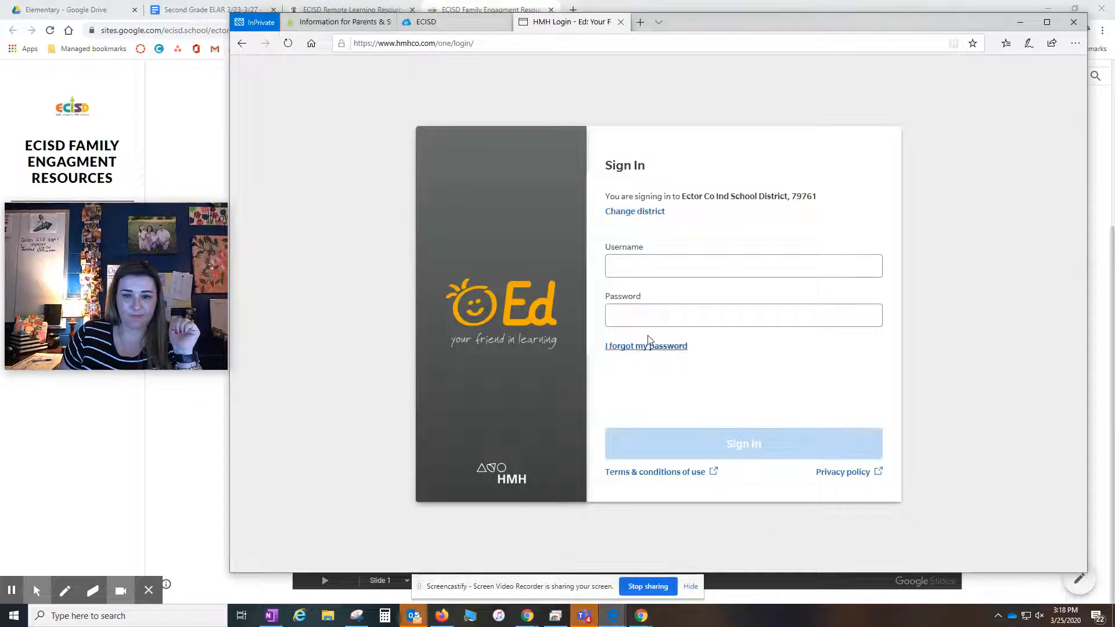
# Sign in to HMH Ed, glance at the lesson plan doc, and allow the blocked pop-up once on the Discover page
pyautogui.click(489, 10)
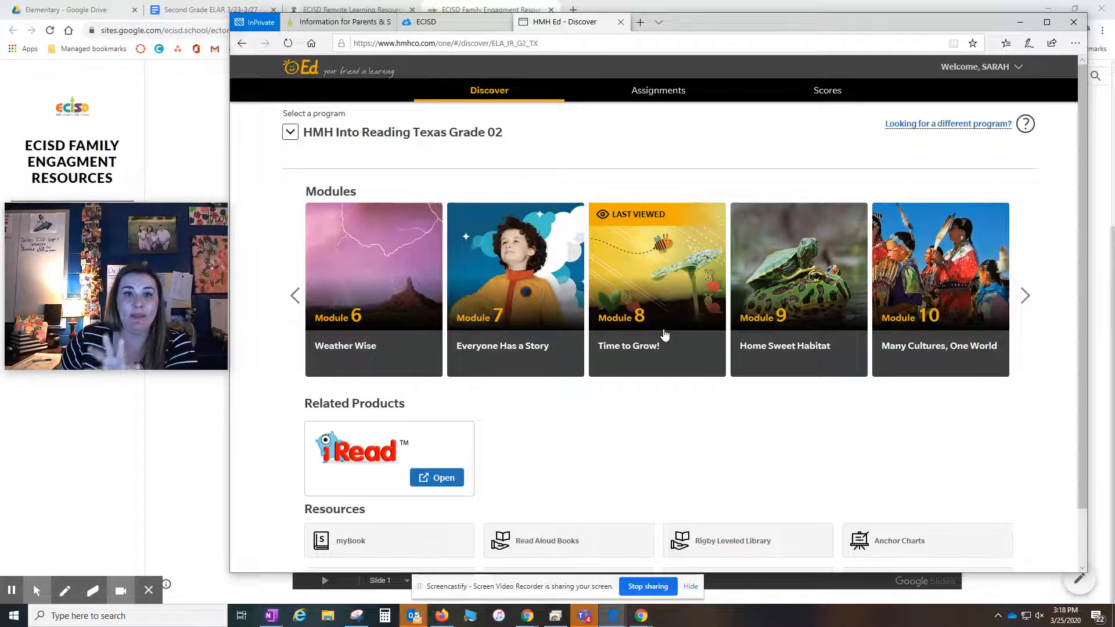
pyautogui.moveTo(632, 189)
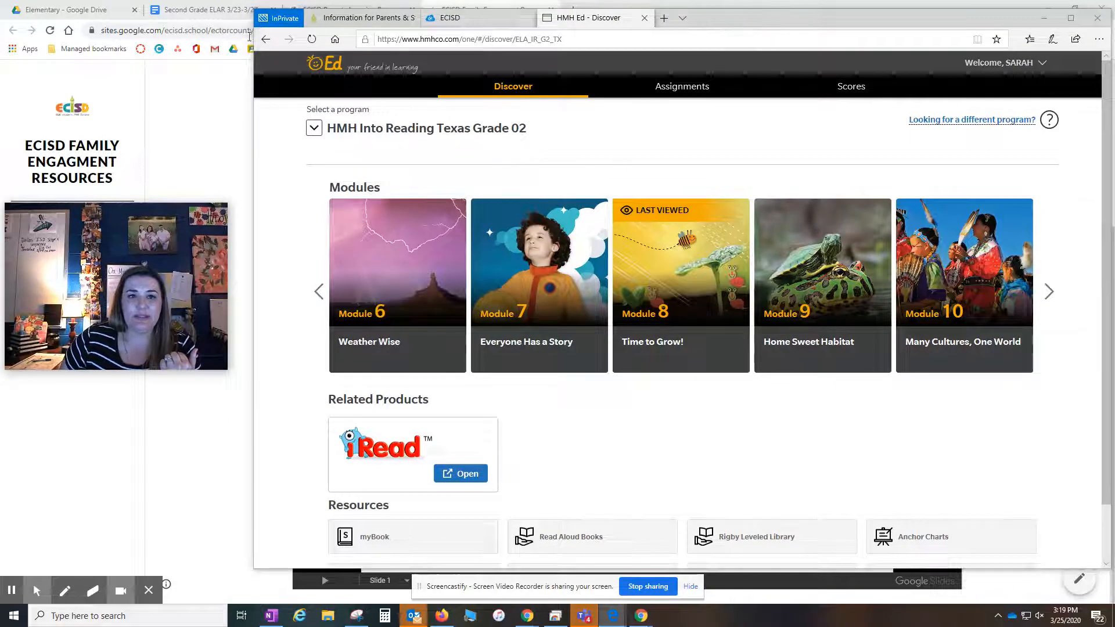
pyautogui.click(199, 11)
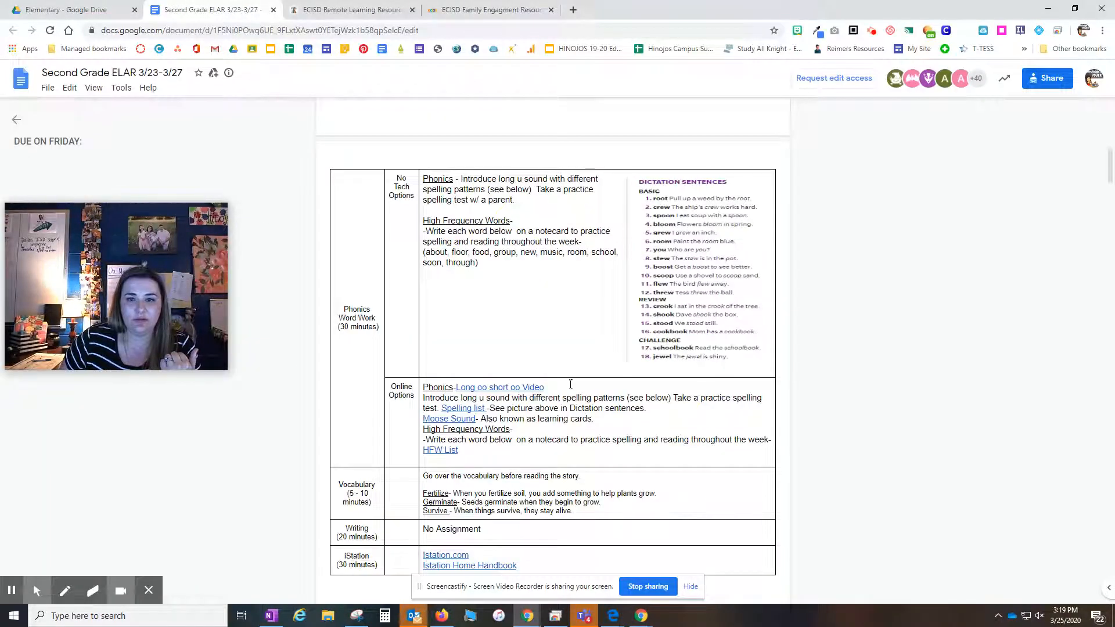
pyautogui.scroll(3)
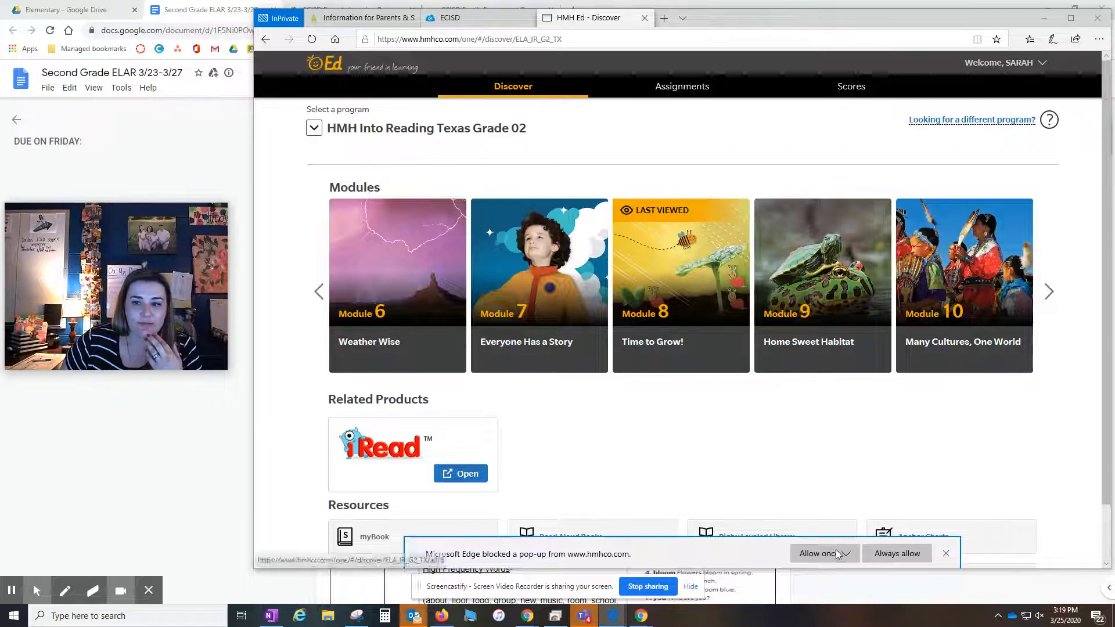
pyautogui.click(818, 553)
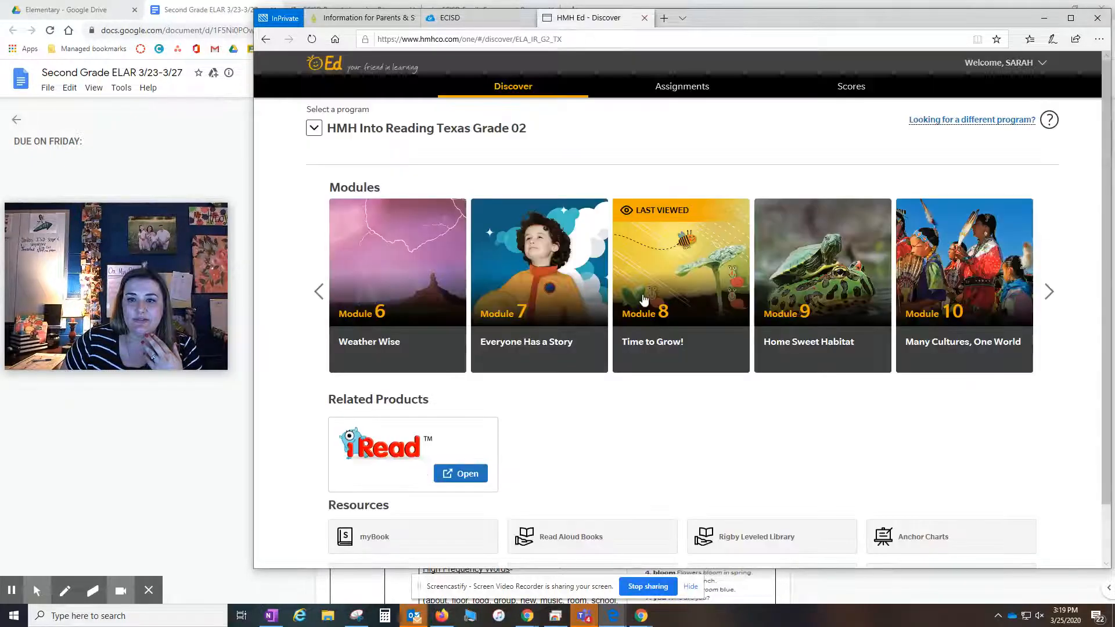
# Enter Module 8 Time to Grow and reach the Butterfly Garden lesson from its table of contents
pyautogui.click(681, 267)
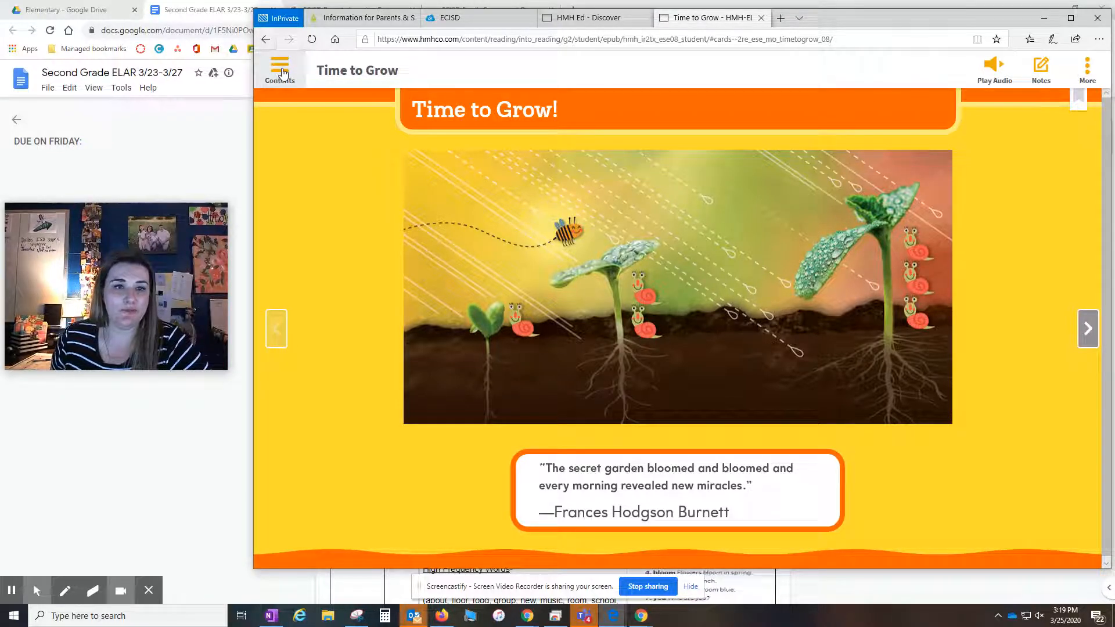
pyautogui.click(280, 65)
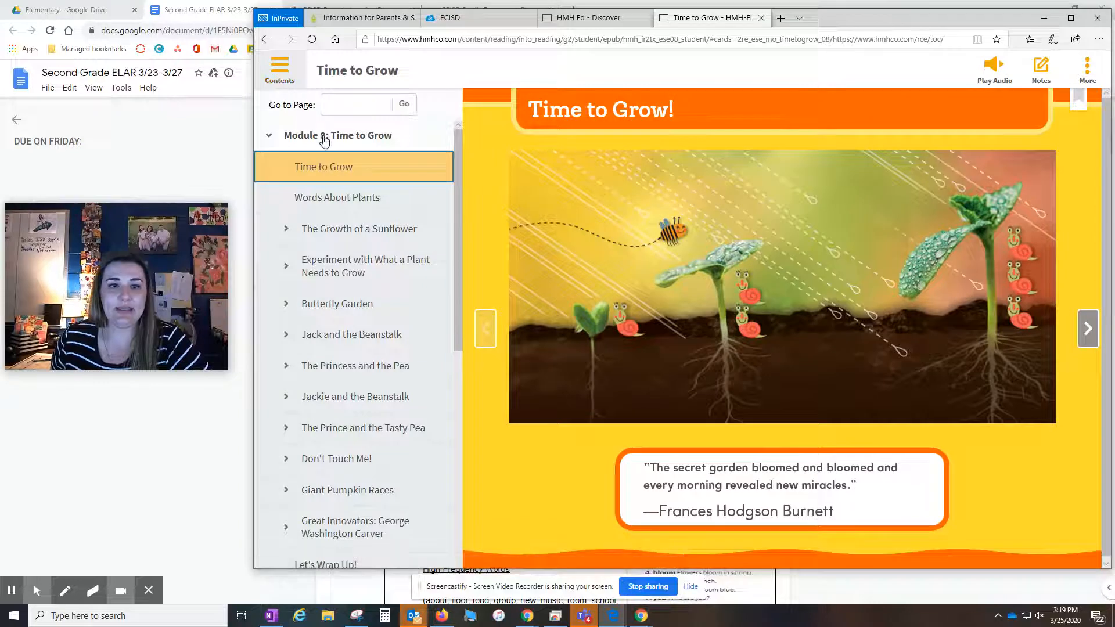
pyautogui.moveTo(346, 229)
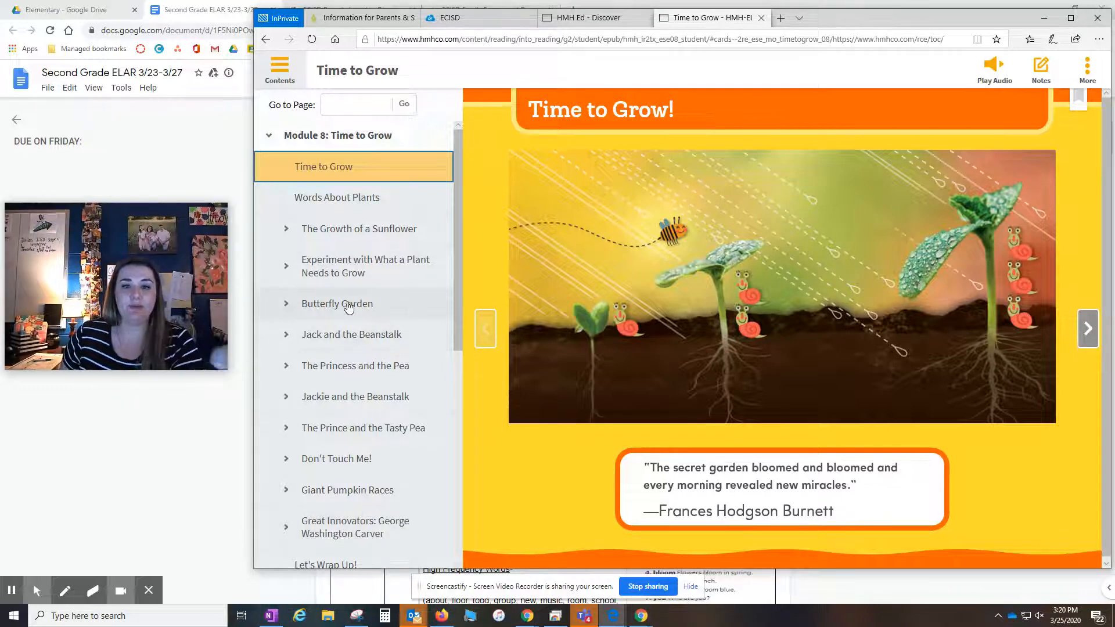
pyautogui.click(340, 305)
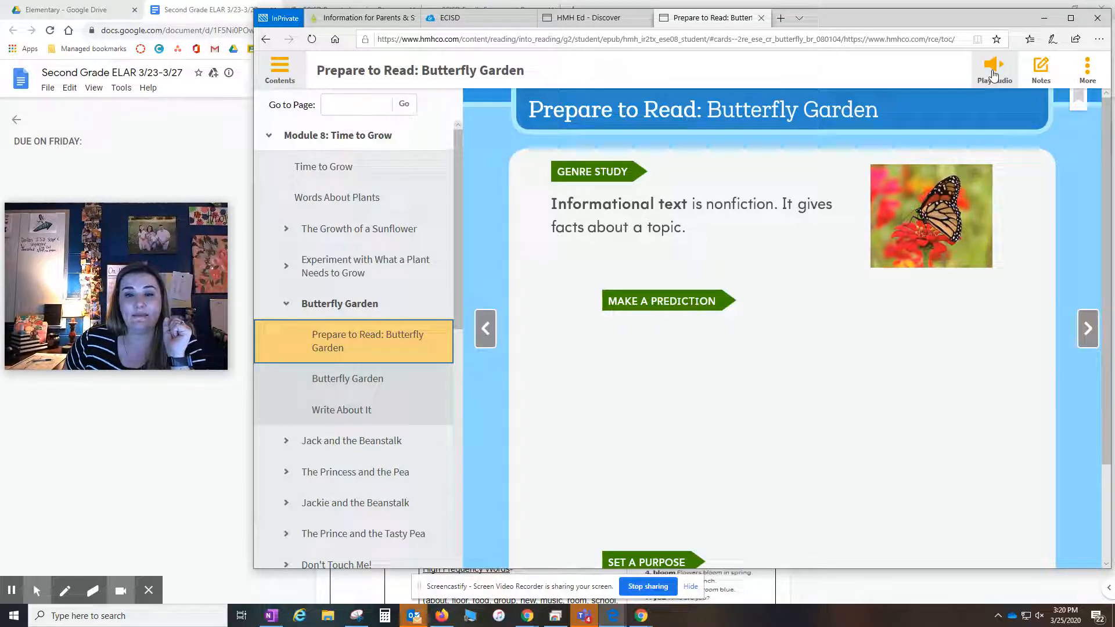
# Play then pause the read-aloud on the Write a Lab Report page and bring up its Audio Settings
pyautogui.click(994, 64)
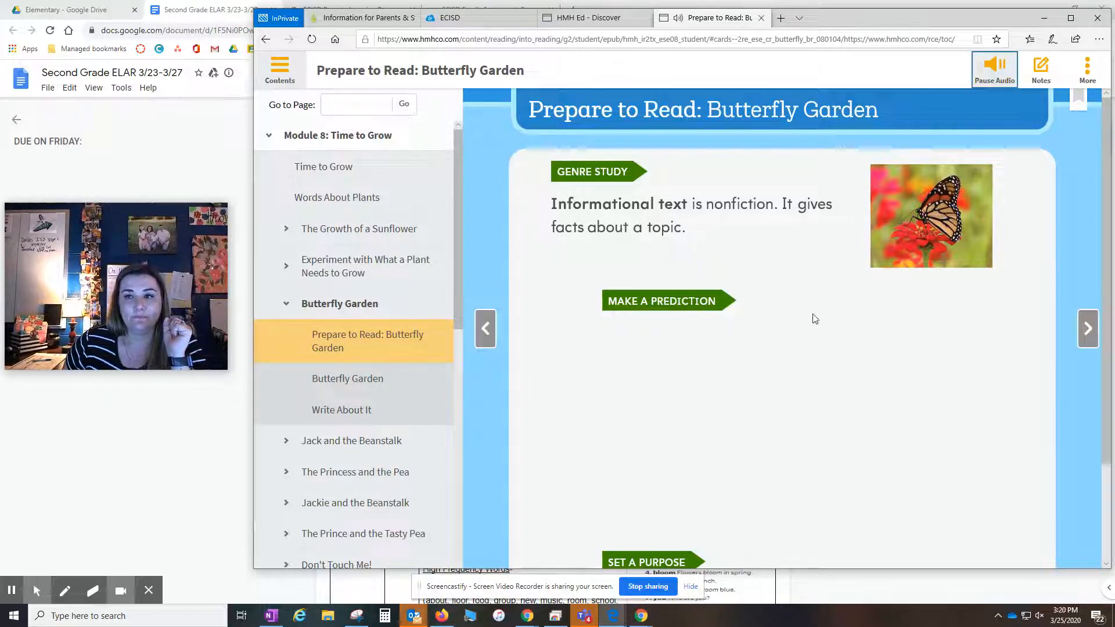
pyautogui.click(486, 328)
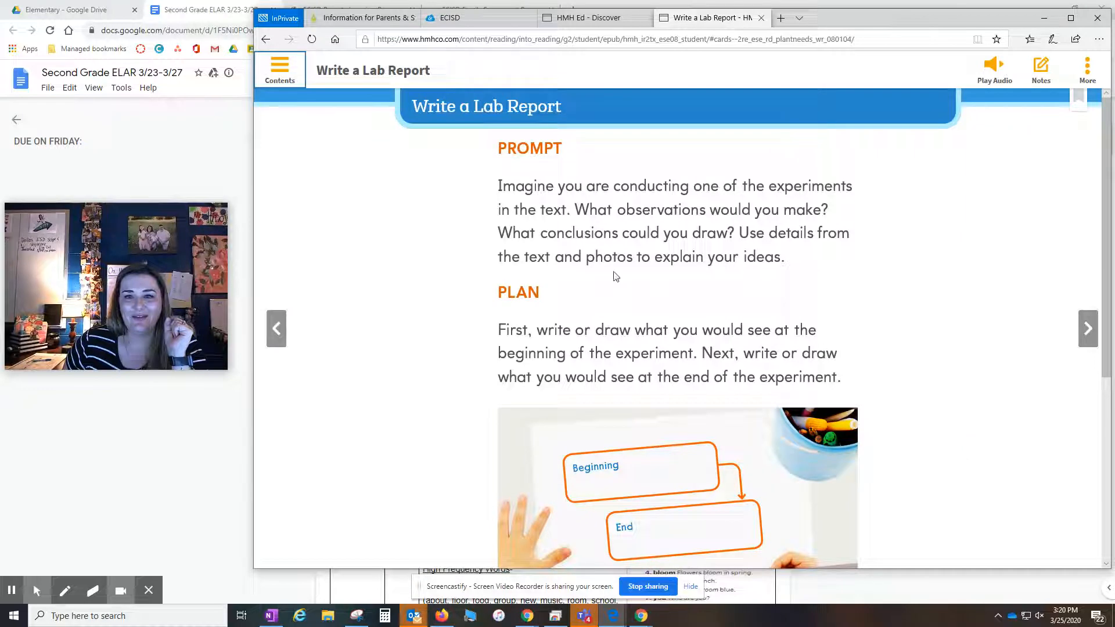
pyautogui.click(994, 68)
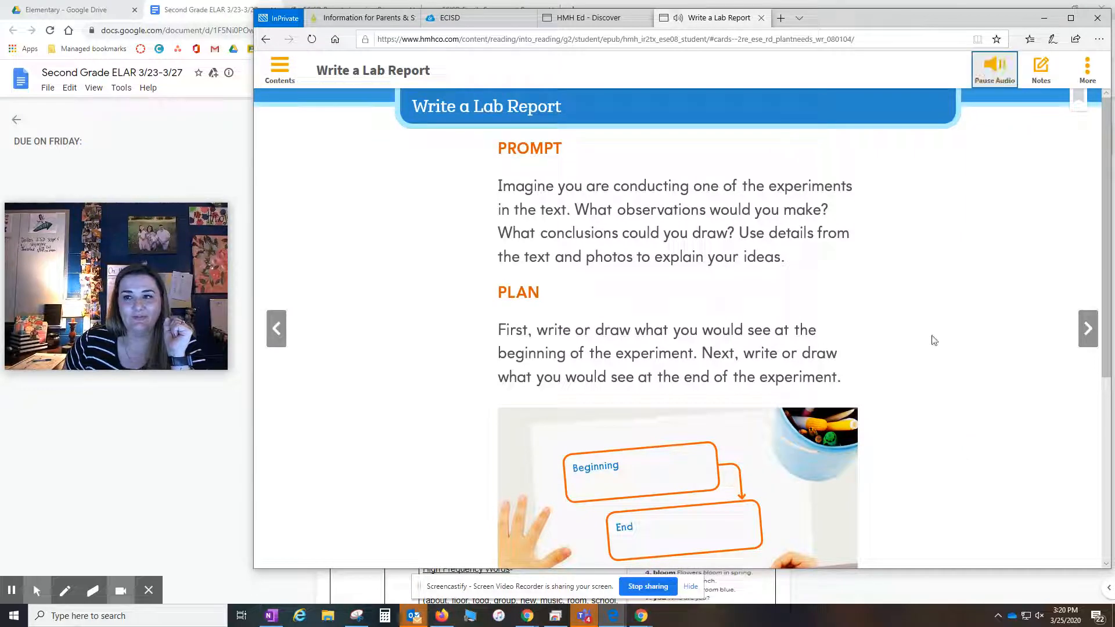
pyautogui.moveTo(906, 398)
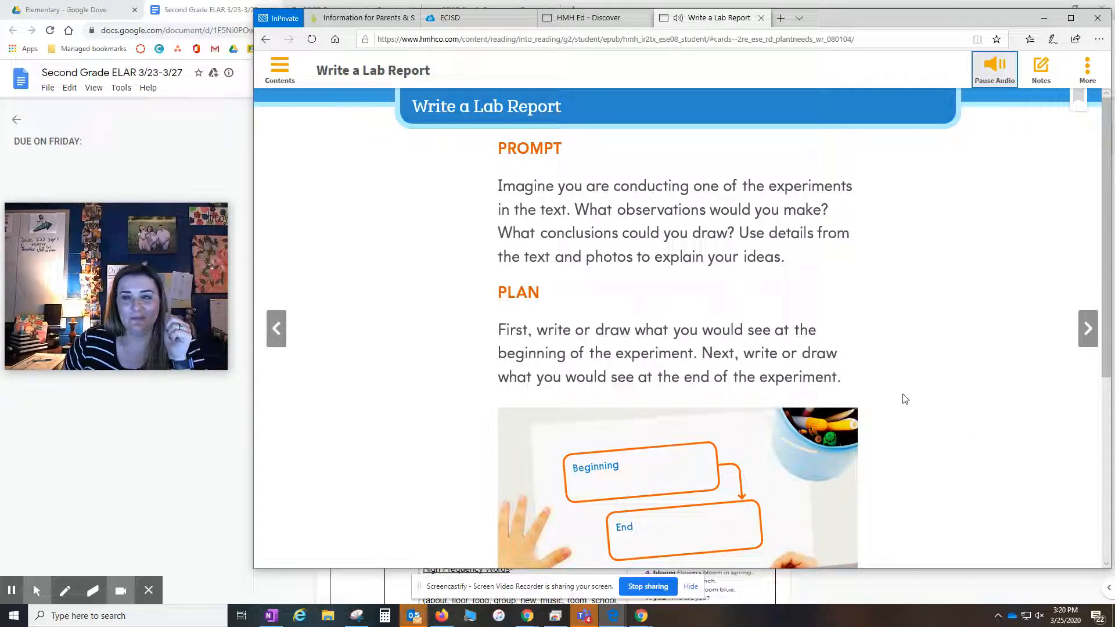
pyautogui.click(995, 69)
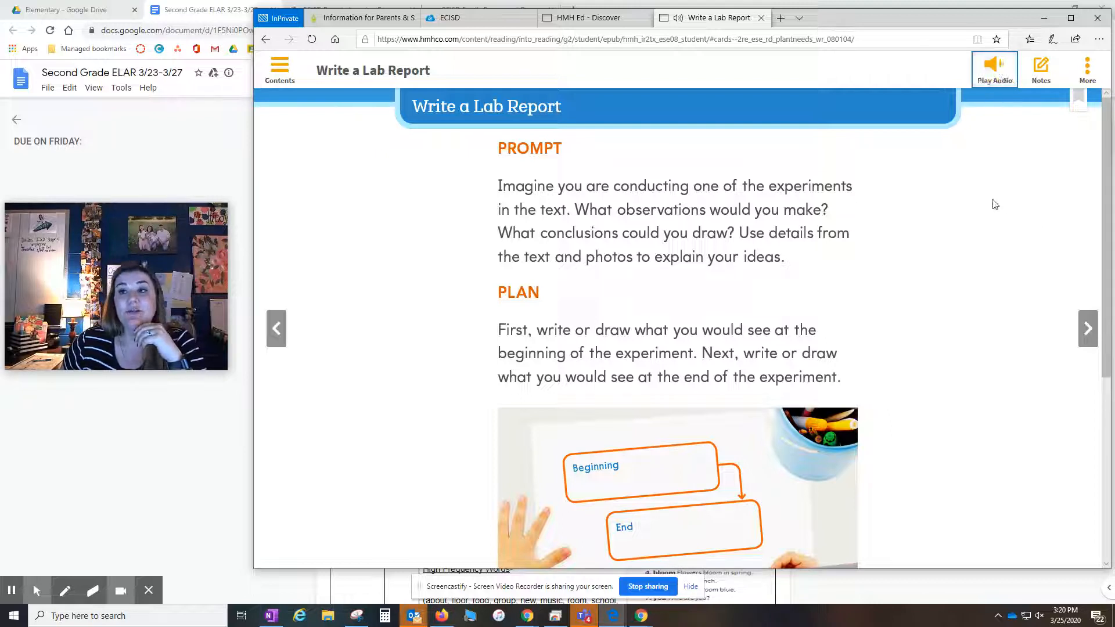
pyautogui.moveTo(1061, 126)
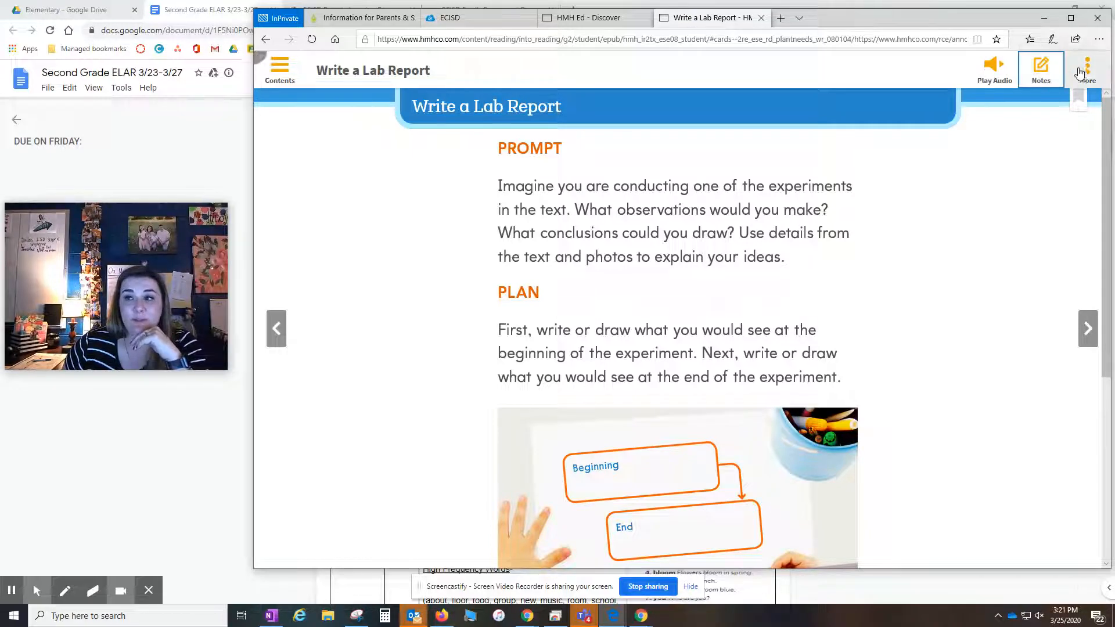
pyautogui.click(1088, 65)
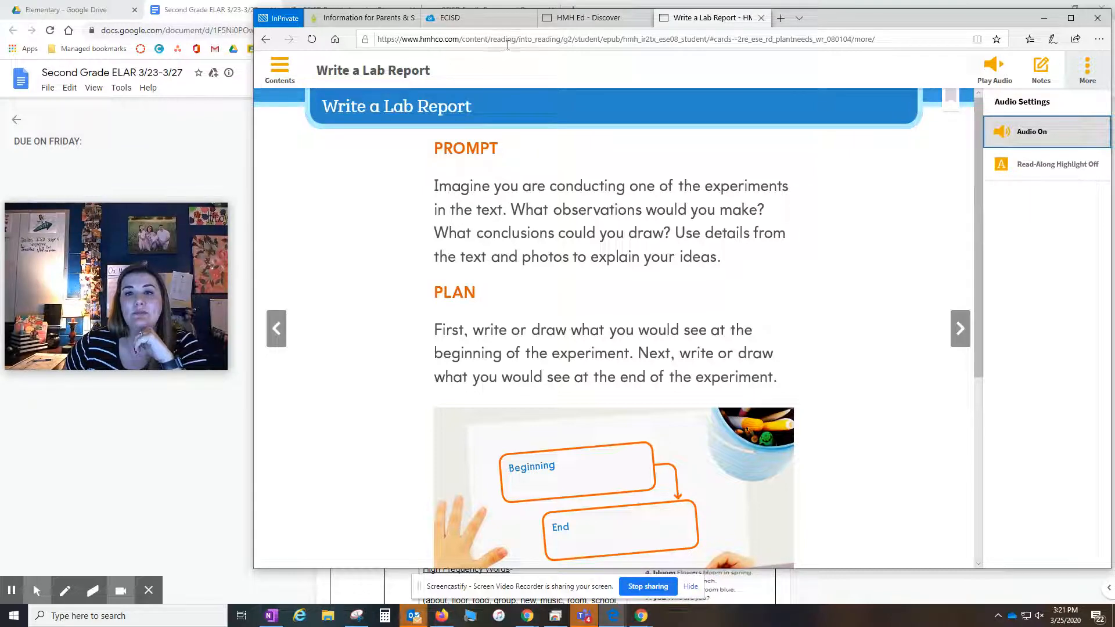
# Return to Discover and go into the Learning Cards resource for Into Reading Grade 2
pyautogui.click(590, 17)
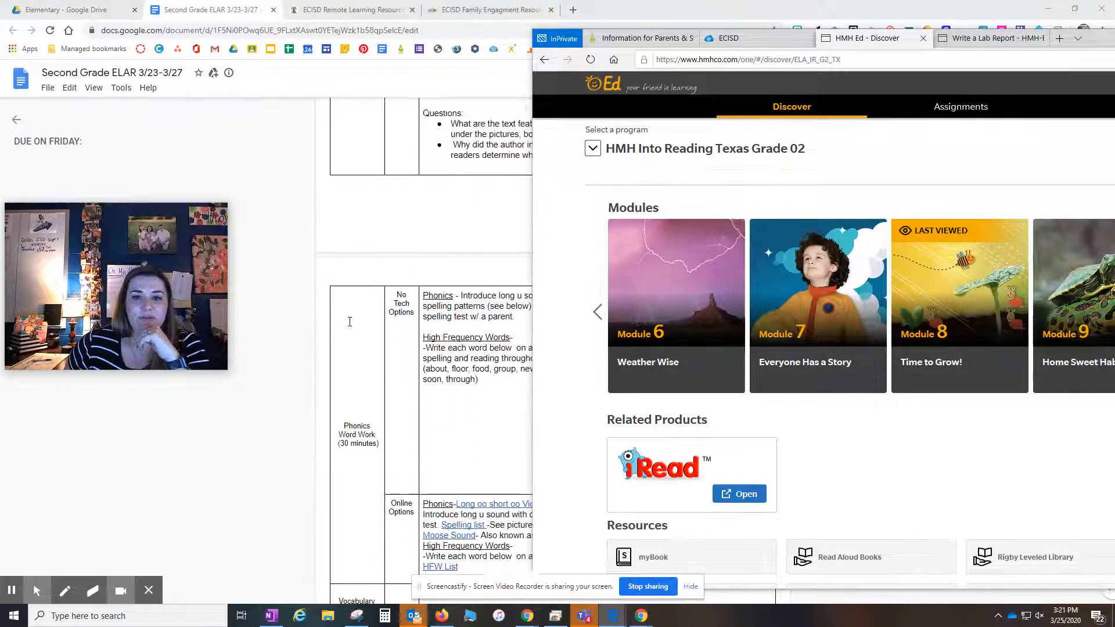
pyautogui.scroll(-3)
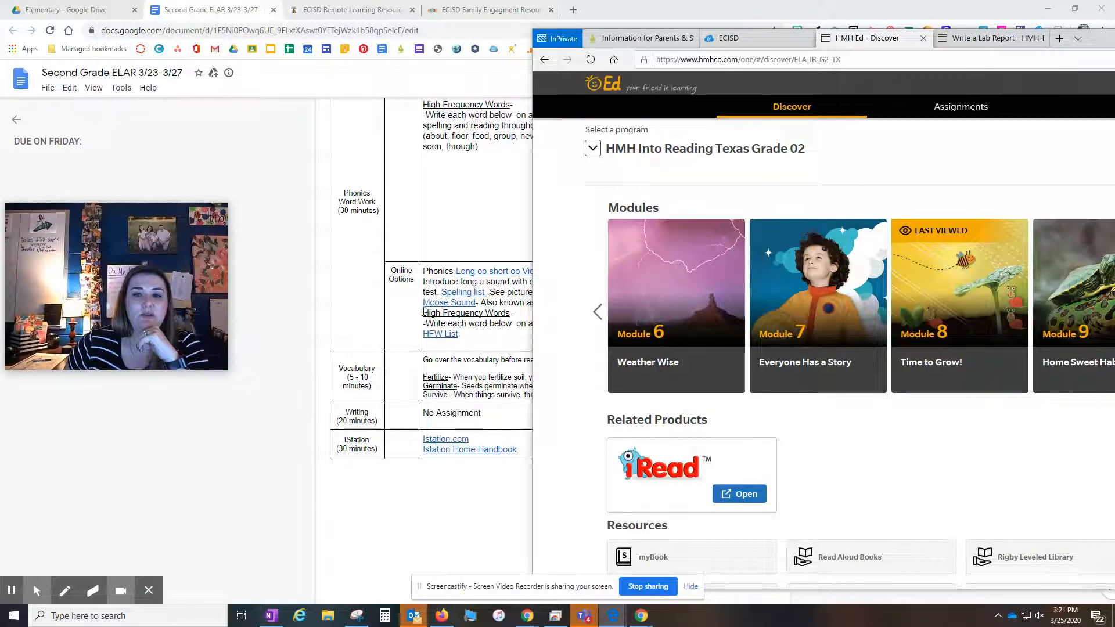
pyautogui.moveTo(672, 209)
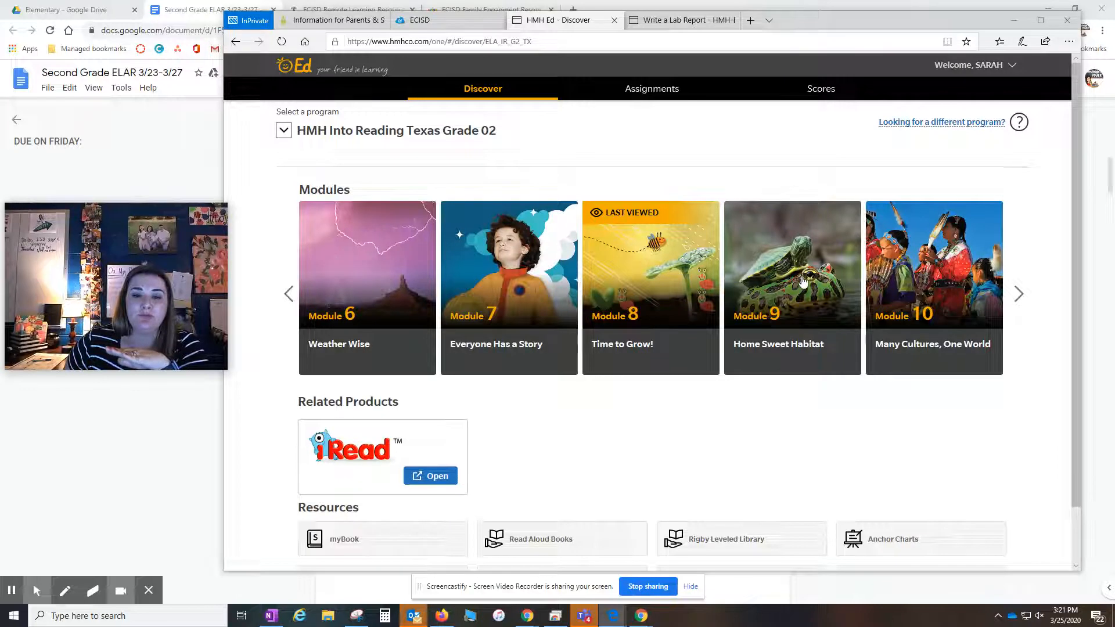
pyautogui.scroll(-3)
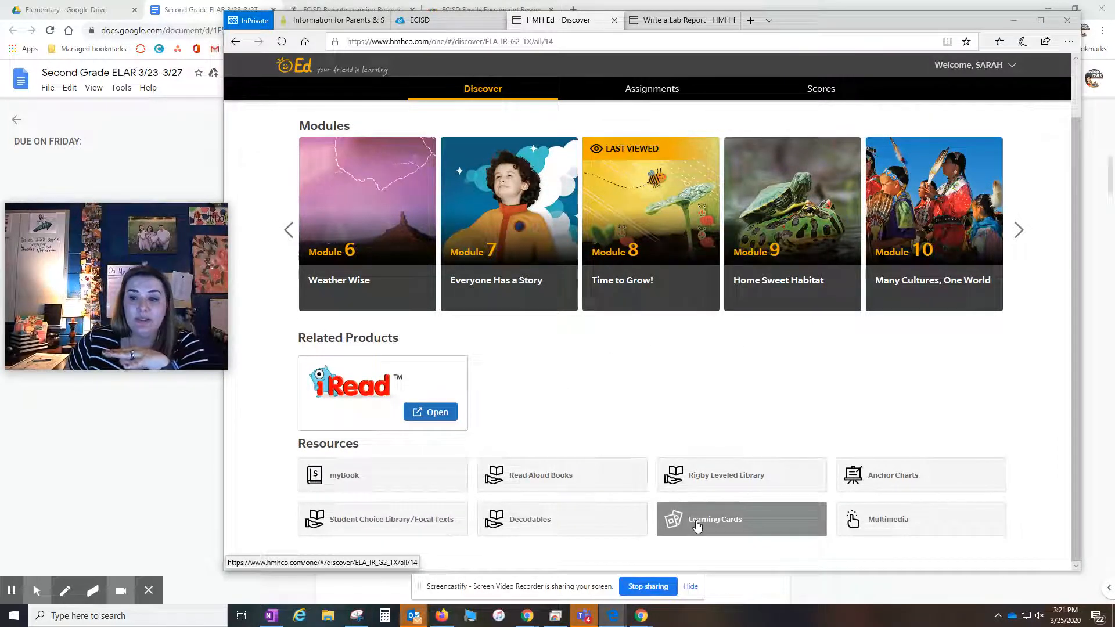
pyautogui.click(715, 519)
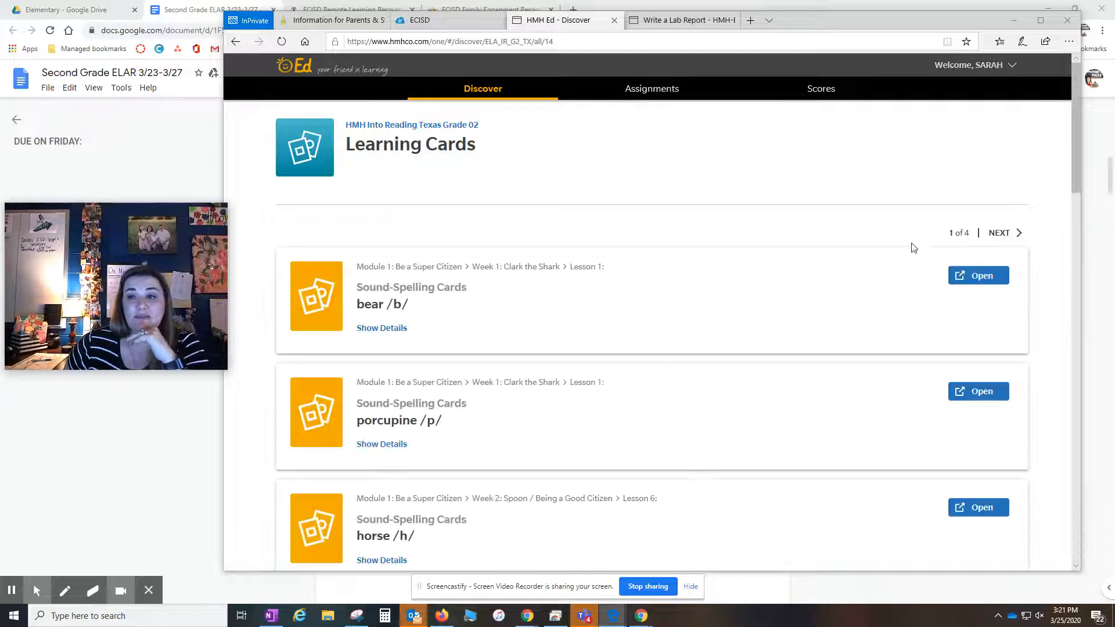
# Find the moose /oo/ sound-spelling card in the Learning Cards list and open it
pyautogui.scroll(-3)
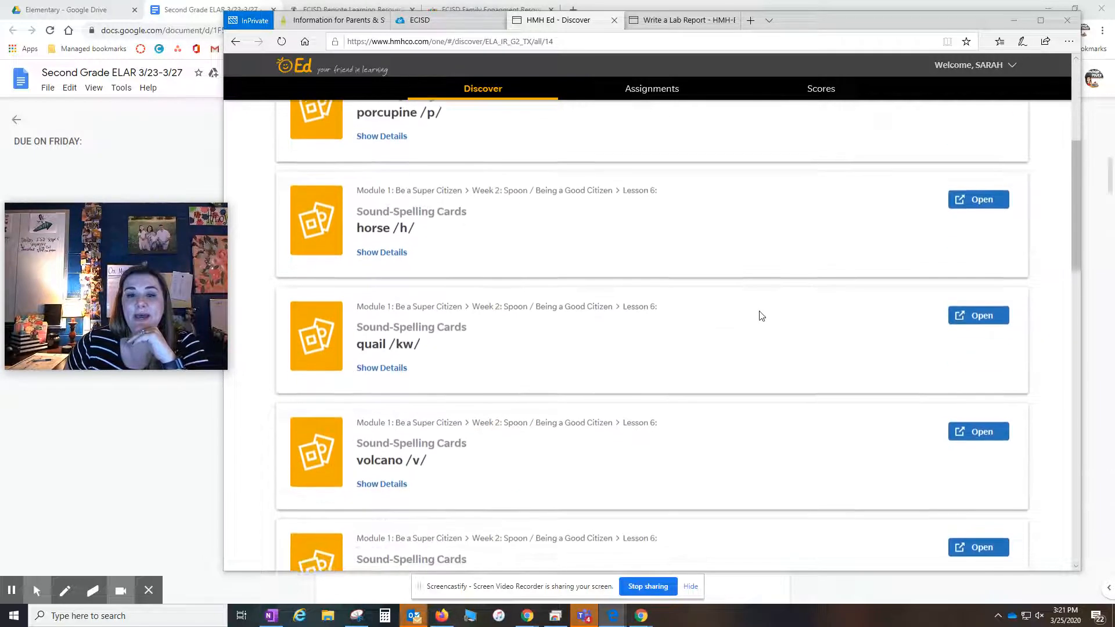
pyautogui.scroll(-3)
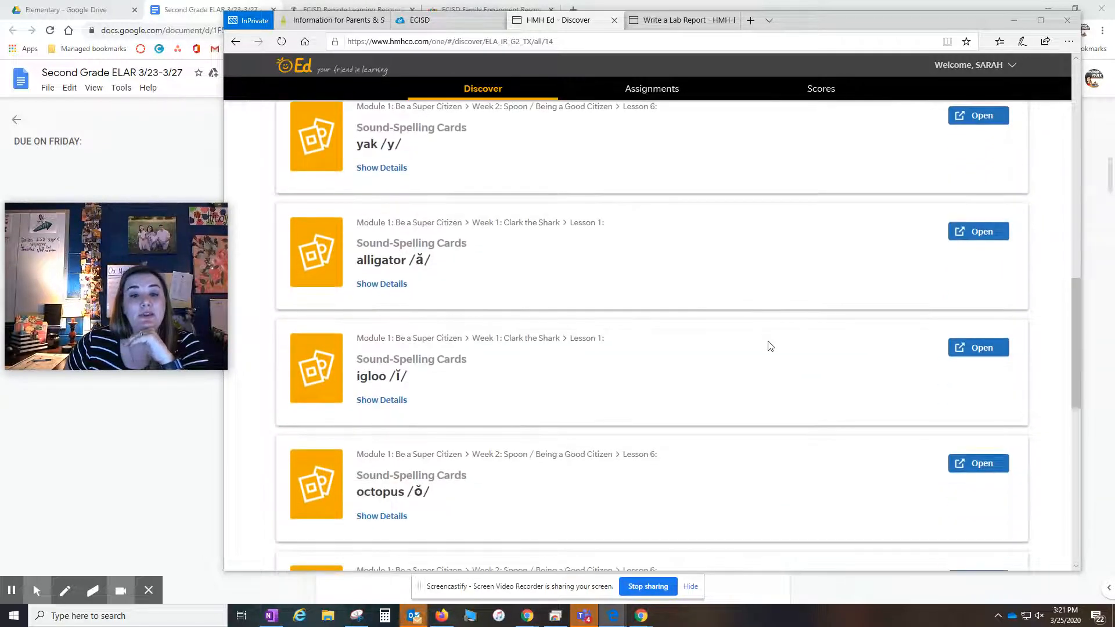
pyautogui.scroll(-3)
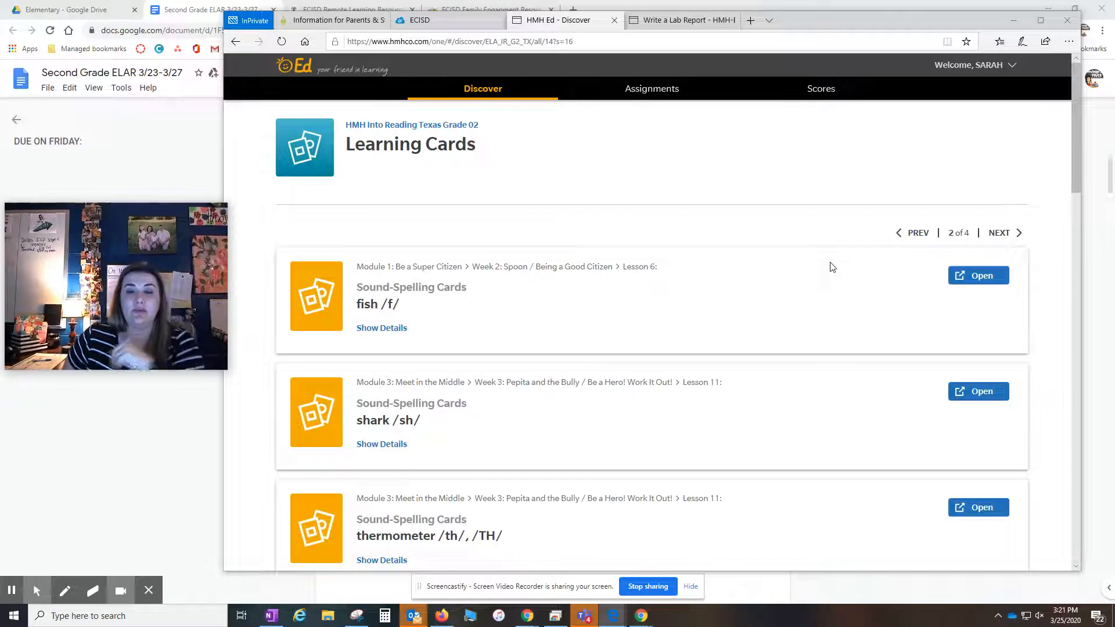
pyautogui.moveTo(1041, 409)
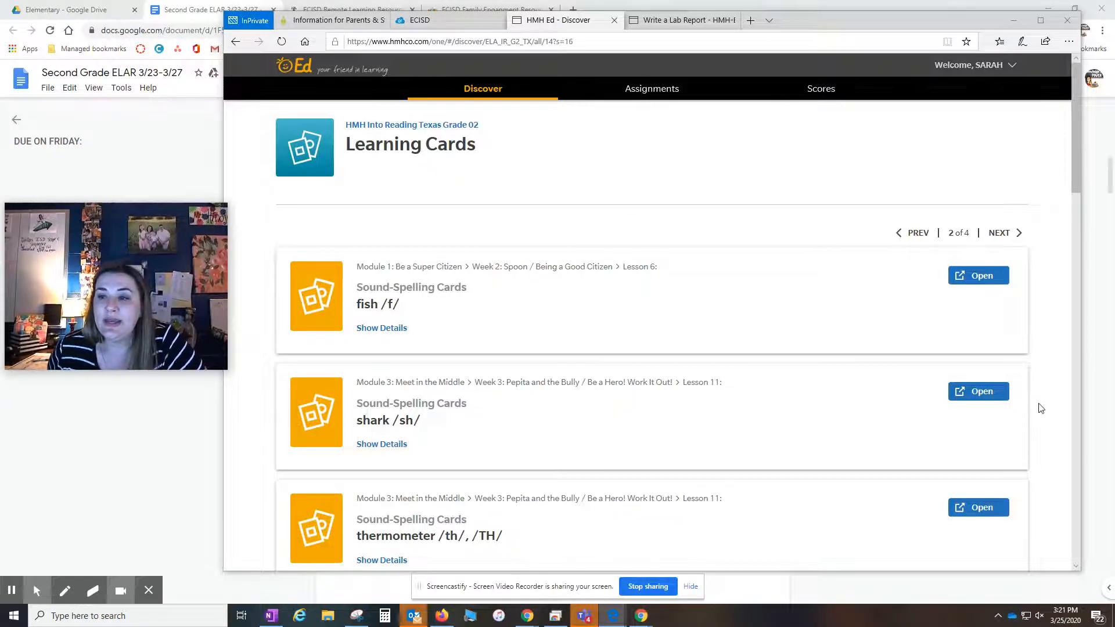
pyautogui.moveTo(1039, 423)
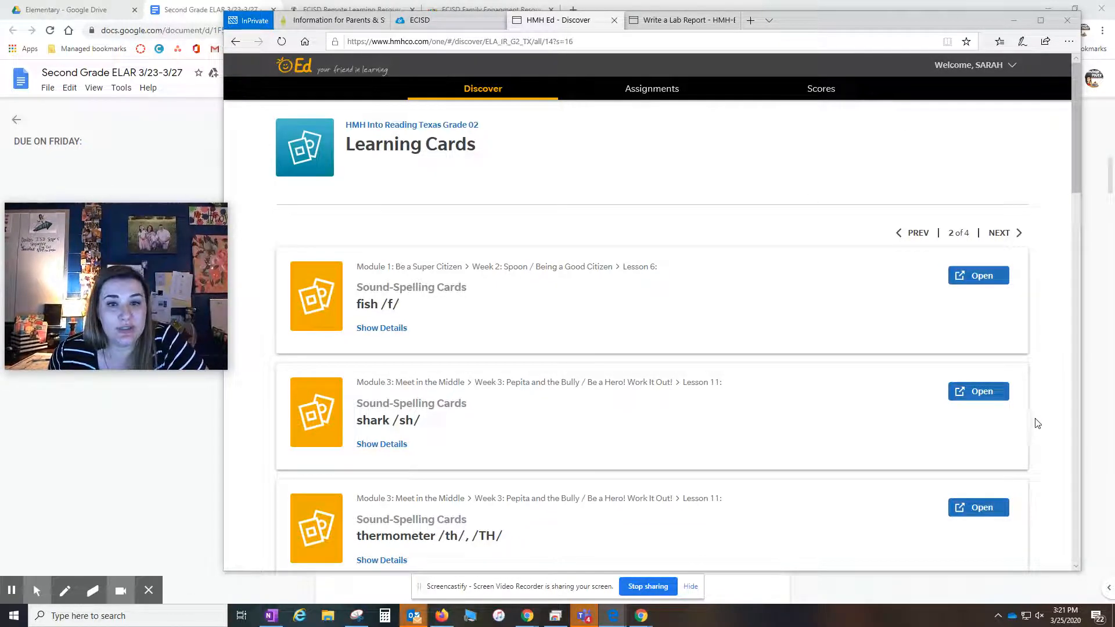
pyautogui.scroll(-3)
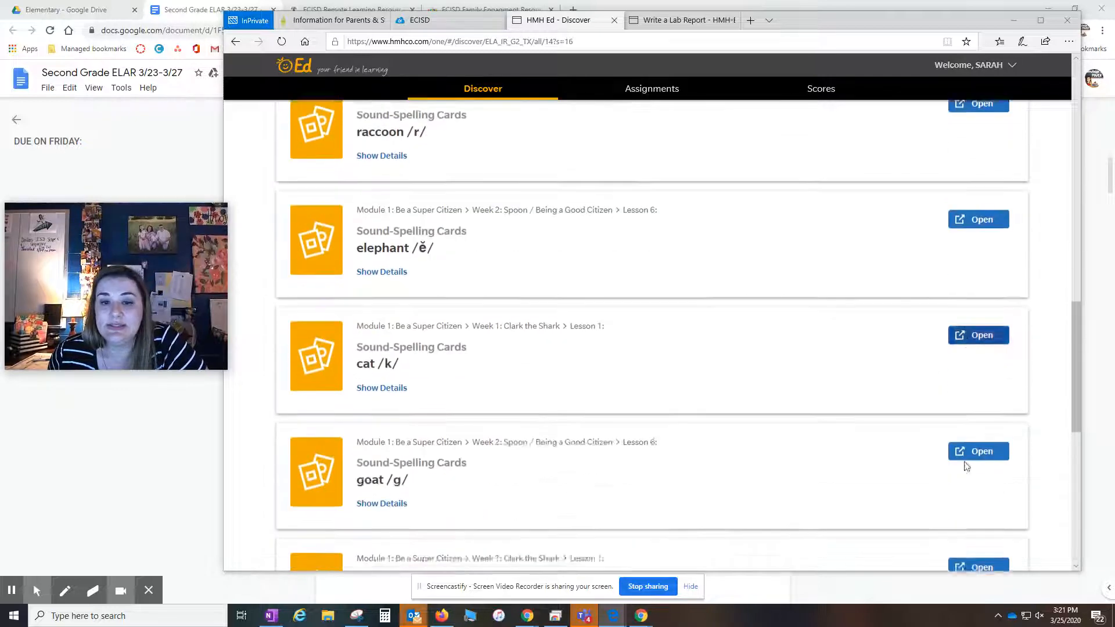
pyautogui.scroll(-3)
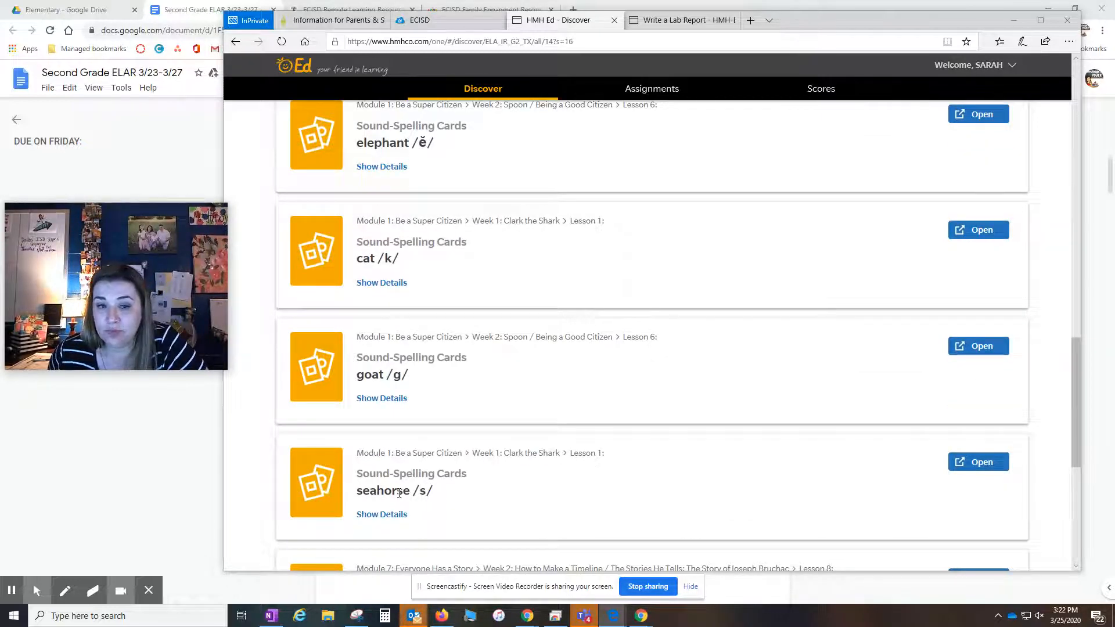
pyautogui.scroll(-3)
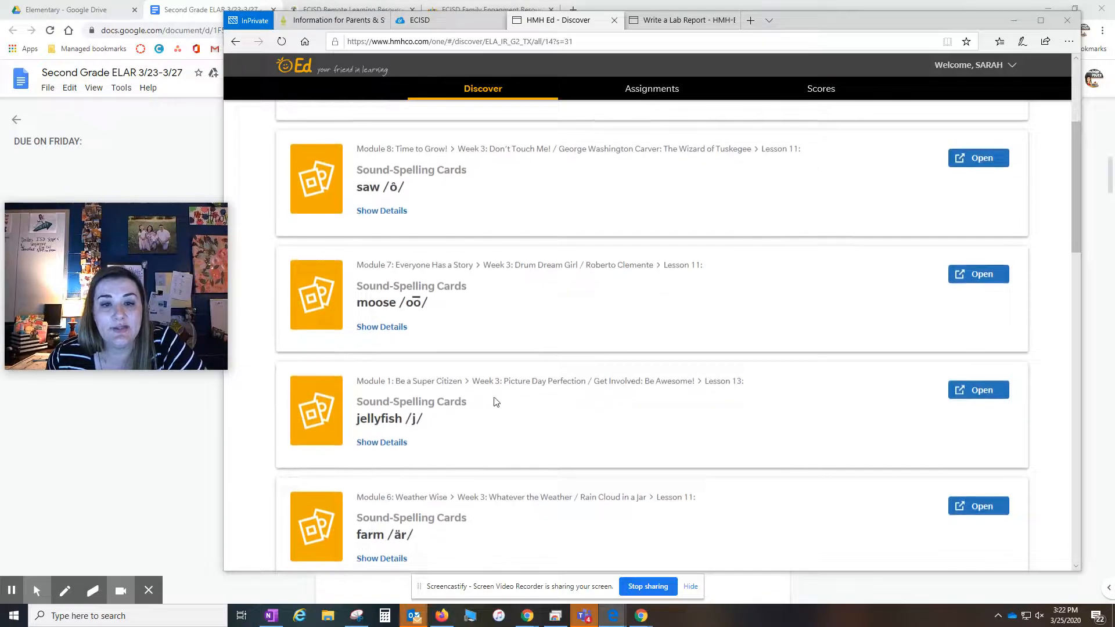
pyautogui.click(978, 274)
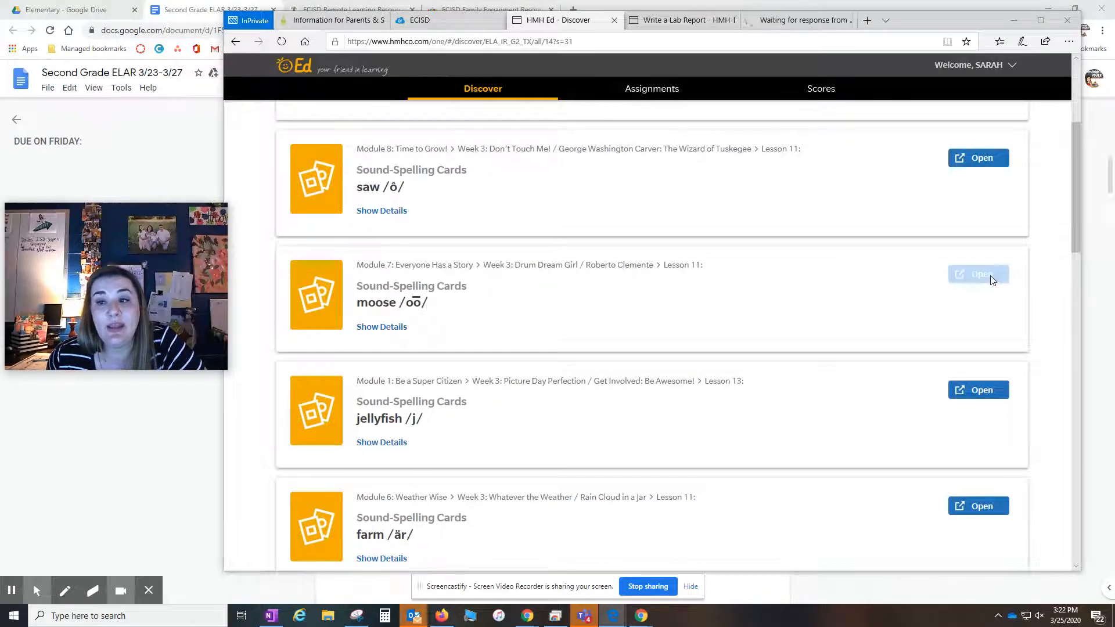
pyautogui.click(978, 274)
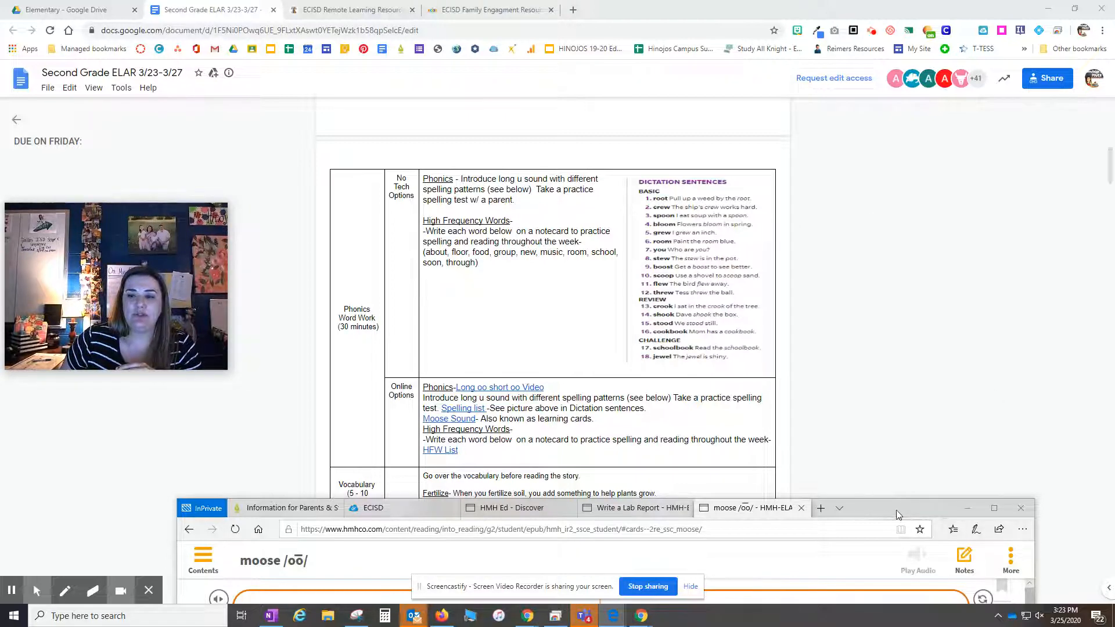
# Show the Phonics Word Work row of the Second Grade ELAR plan with its Moose Sound link
pyautogui.click(995, 508)
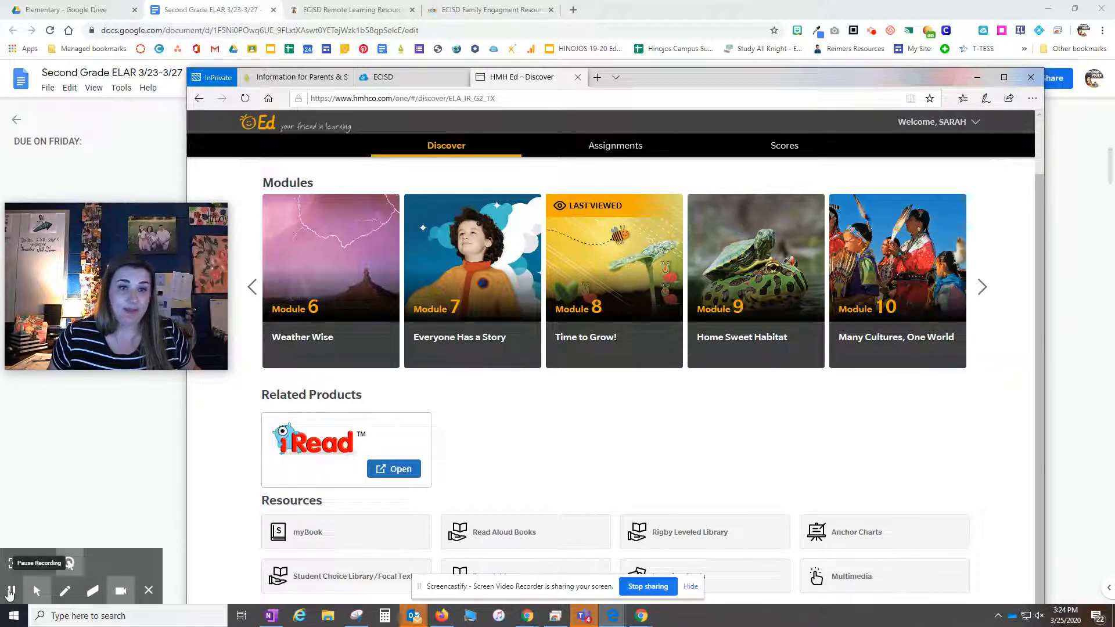
# Switch back to the HMH Ed Discover tab for Into Reading Grade 2
pyautogui.click(193, 9)
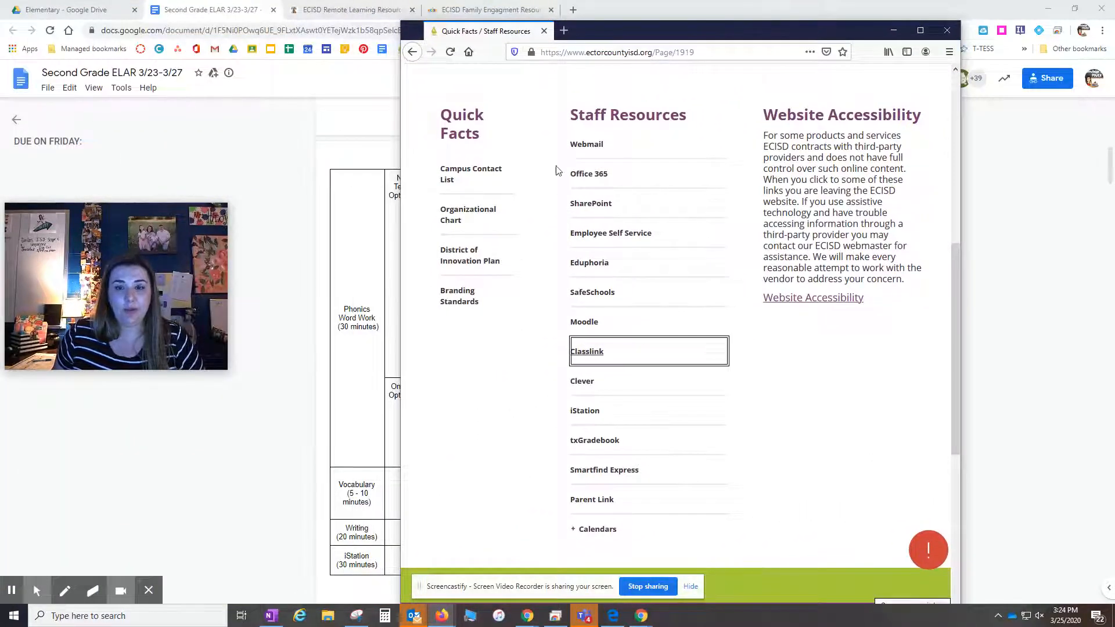
# Reach ClassLink from the district site's staff resource links
pyautogui.scroll(3)
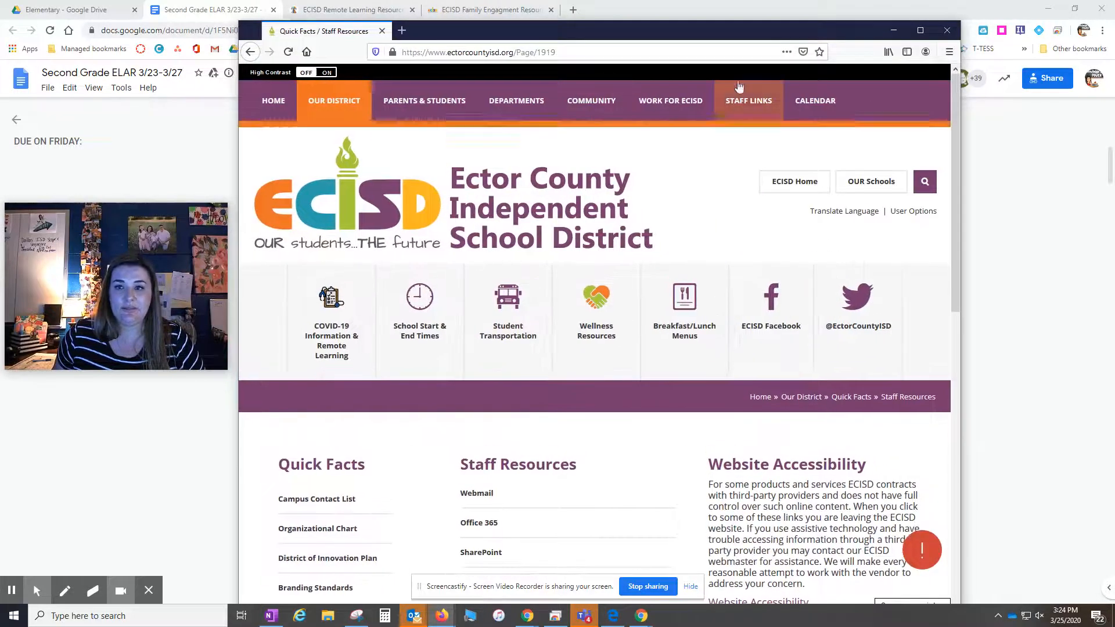
pyautogui.click(748, 100)
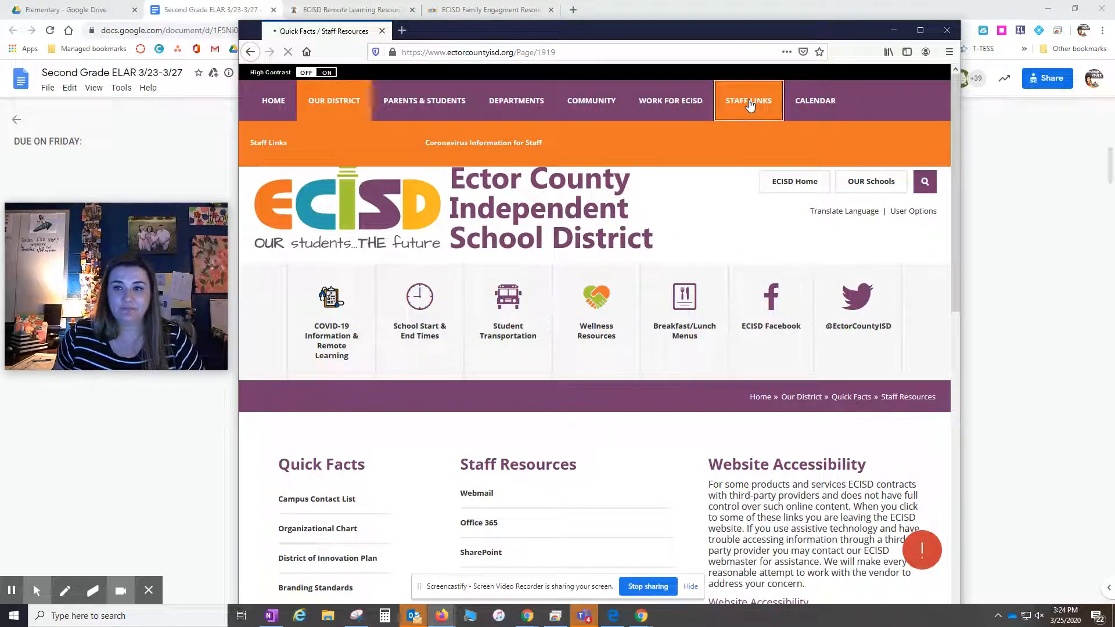
pyautogui.scroll(-3)
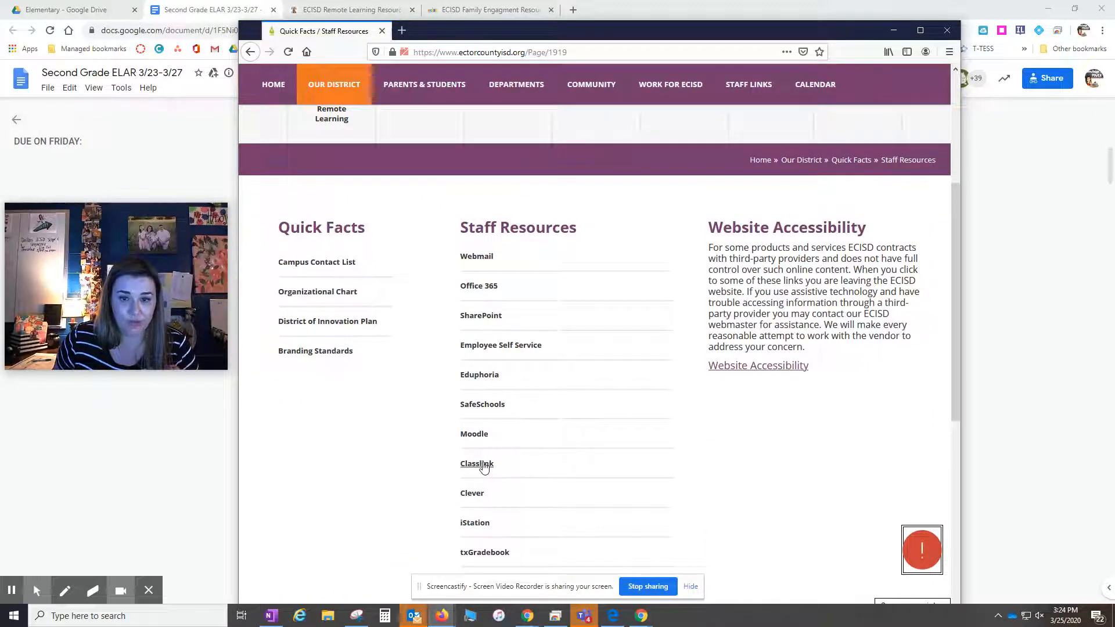
pyautogui.click(476, 463)
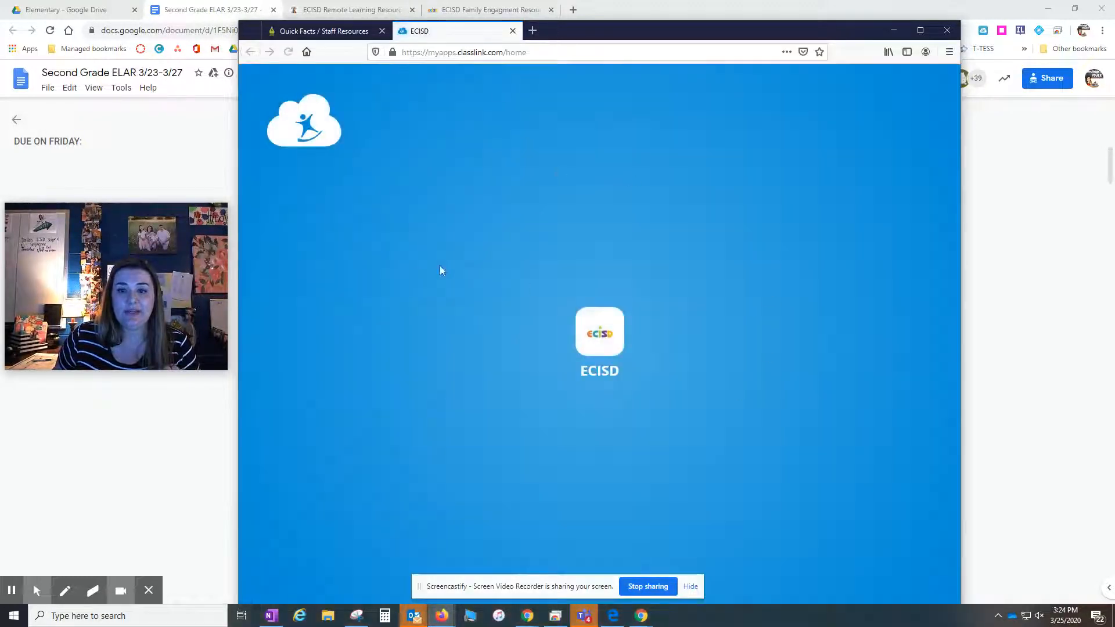
pyautogui.click(599, 332)
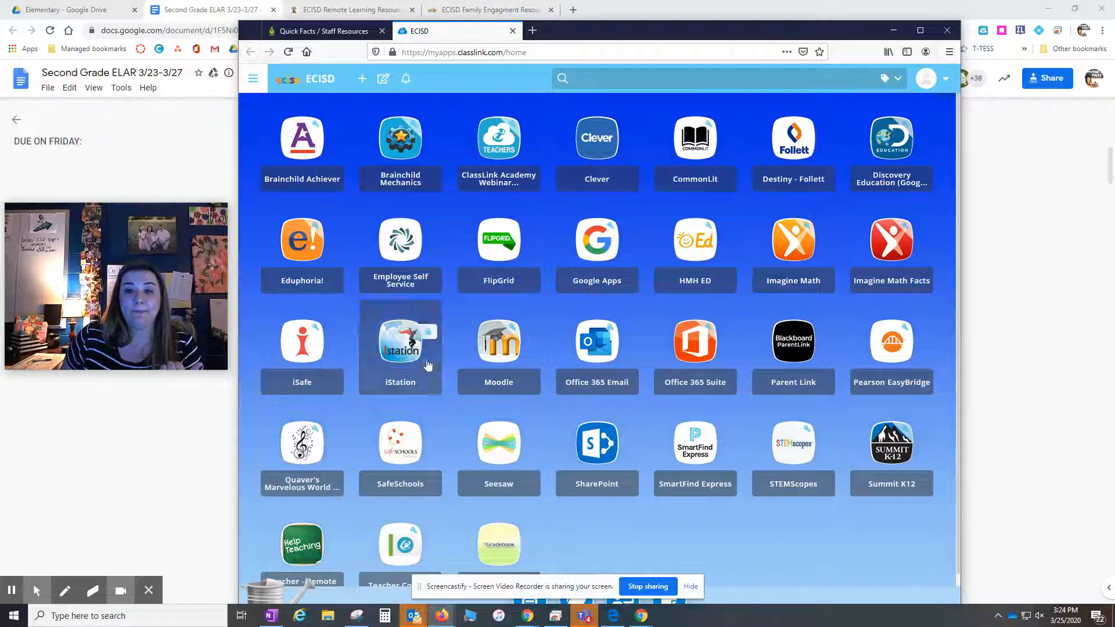
pyautogui.moveTo(964, 358)
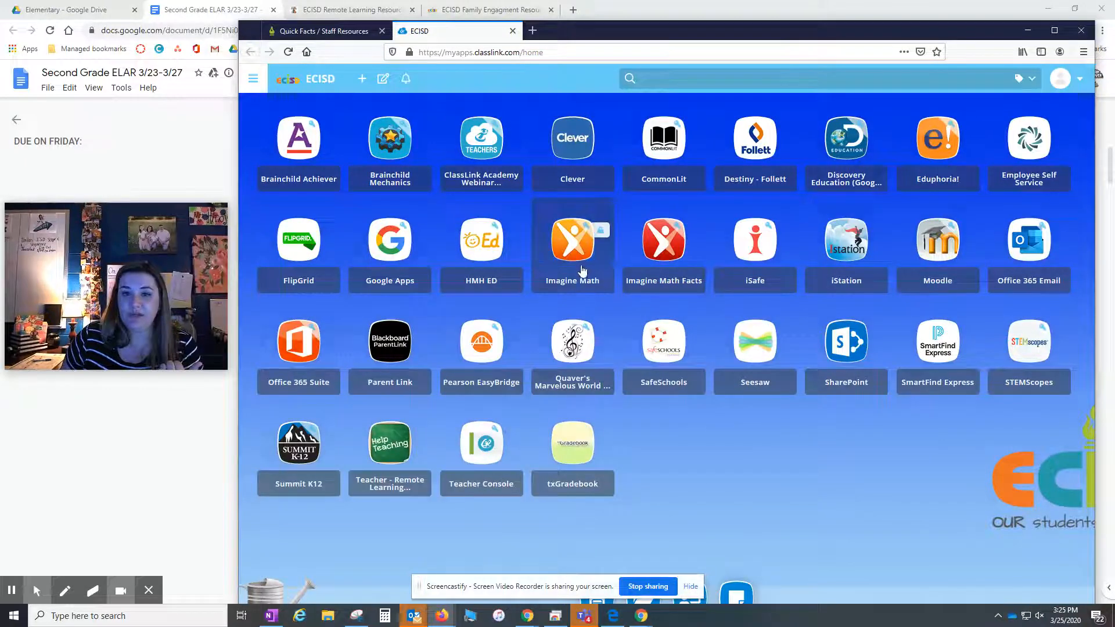
# Launch HMH Ed from ClassLink, dismiss the extension prompt, and sign in for Ector Co ISD
pyautogui.click(481, 239)
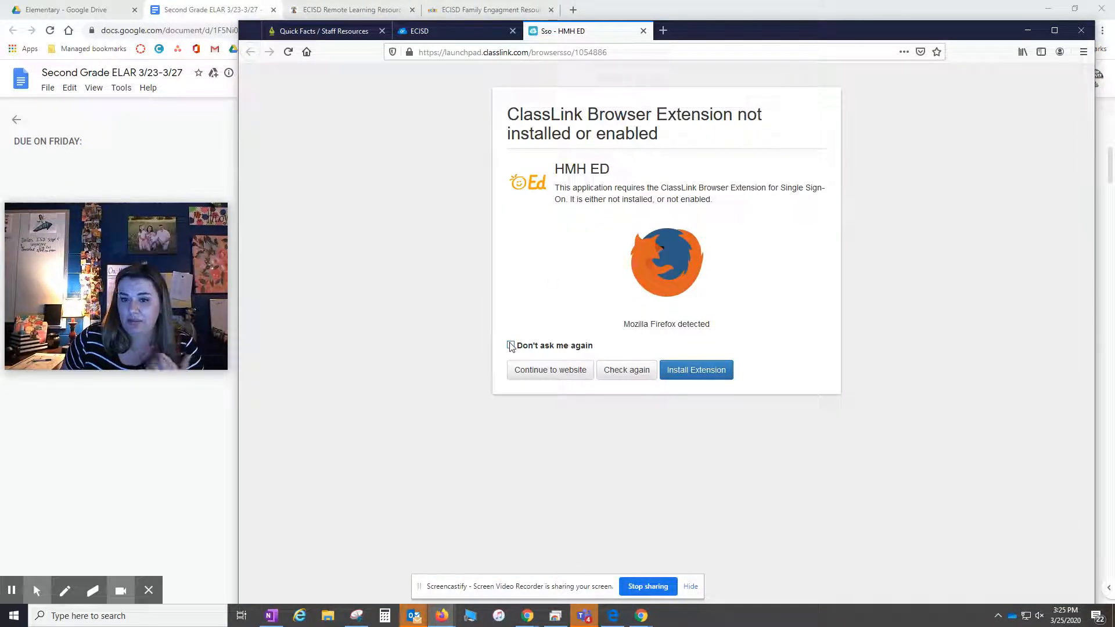
pyautogui.click(511, 346)
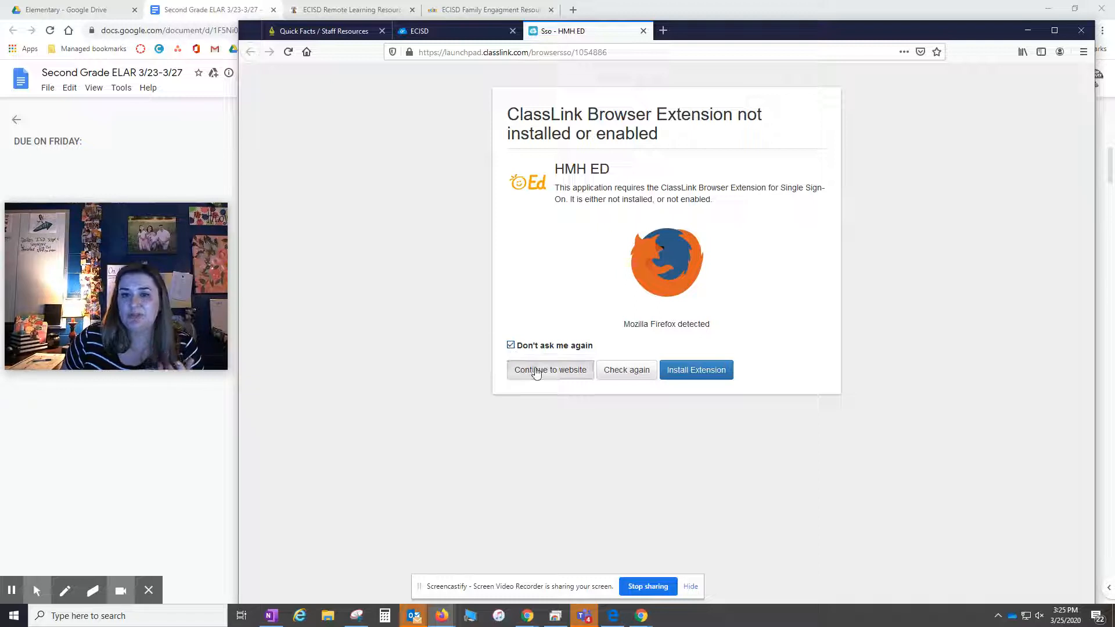
pyautogui.click(551, 371)
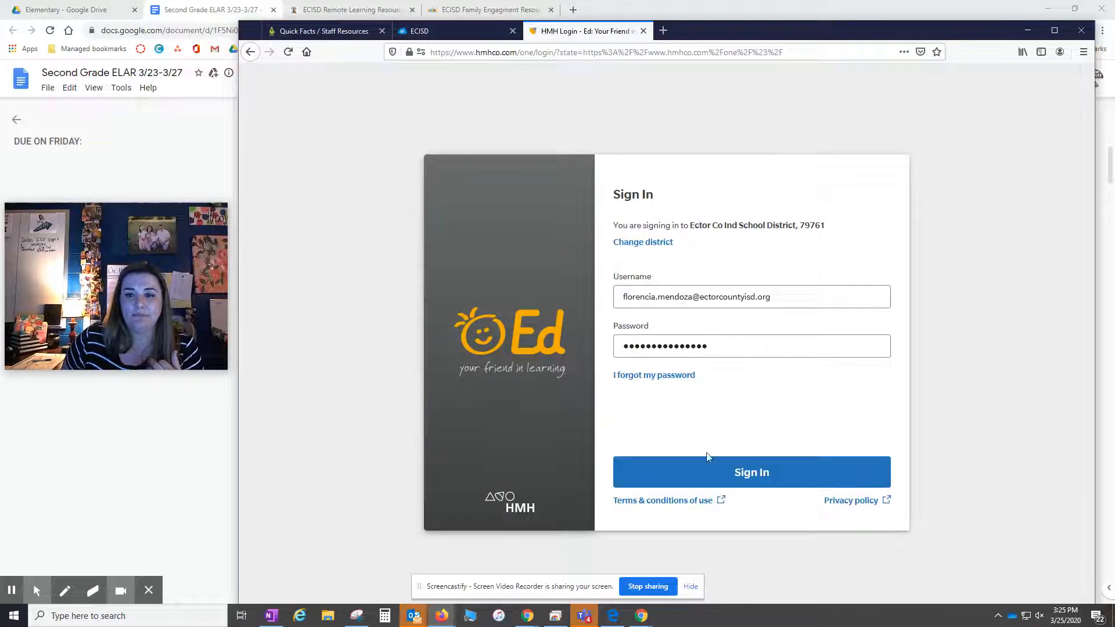
pyautogui.click(752, 472)
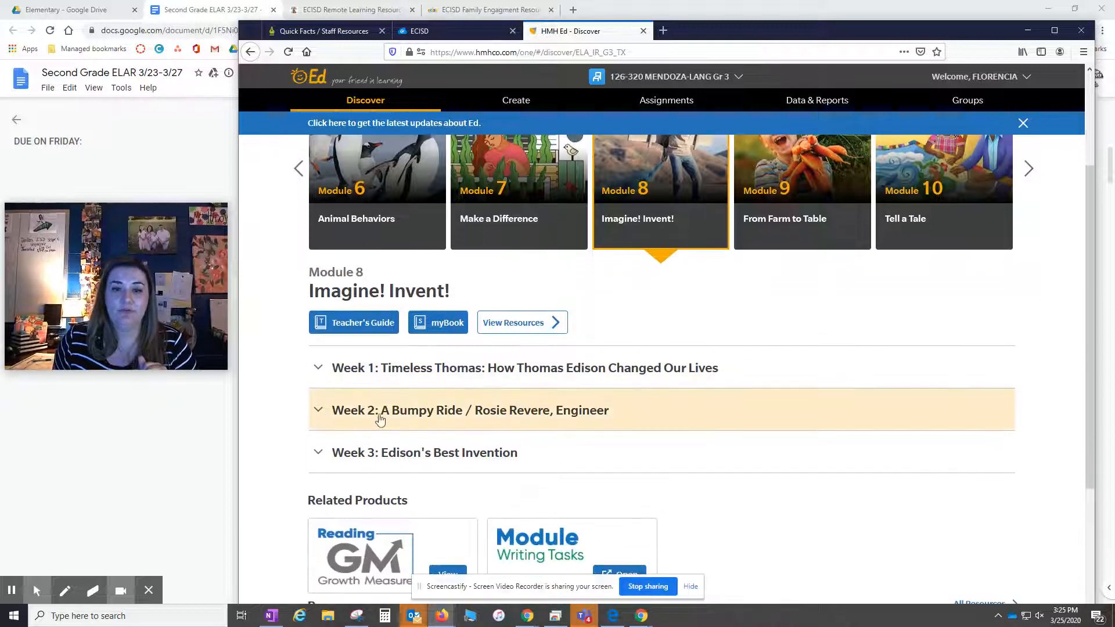
pyautogui.moveTo(388, 416)
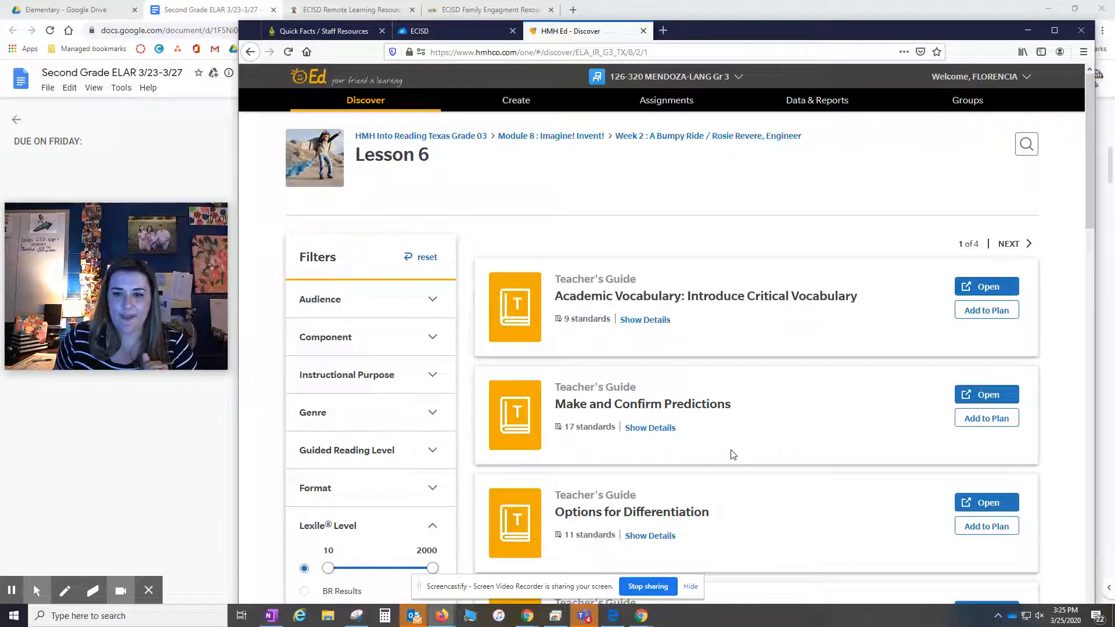
# Open myBook Prepare to Read: A Bumpy Ride from Module 8 Week 2 Lesson 6 resources
pyautogui.scroll(-3)
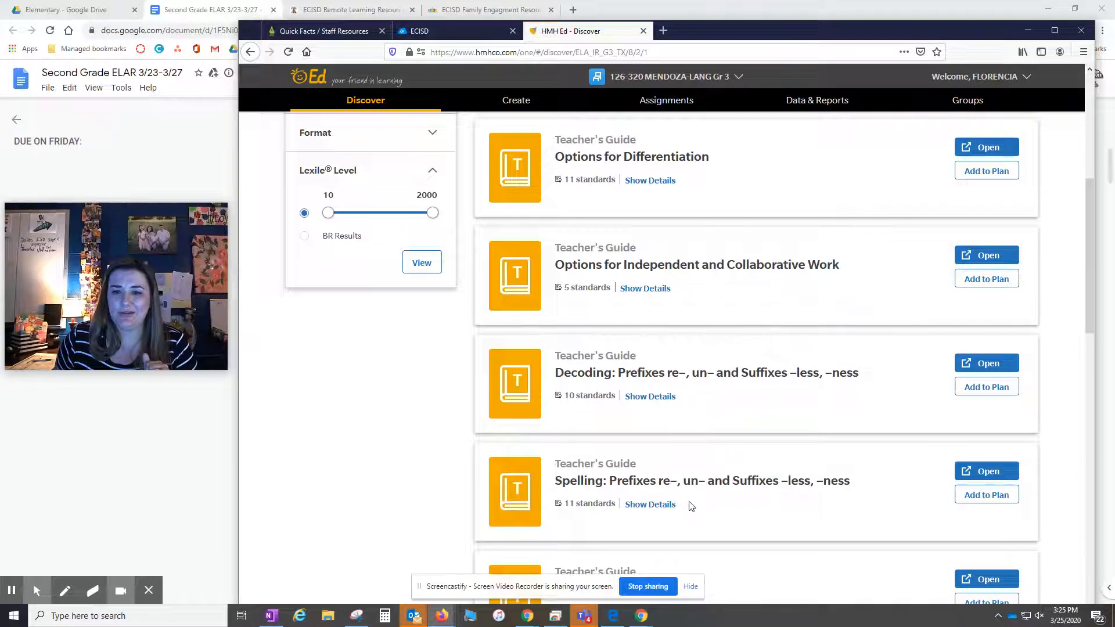
pyautogui.scroll(-3)
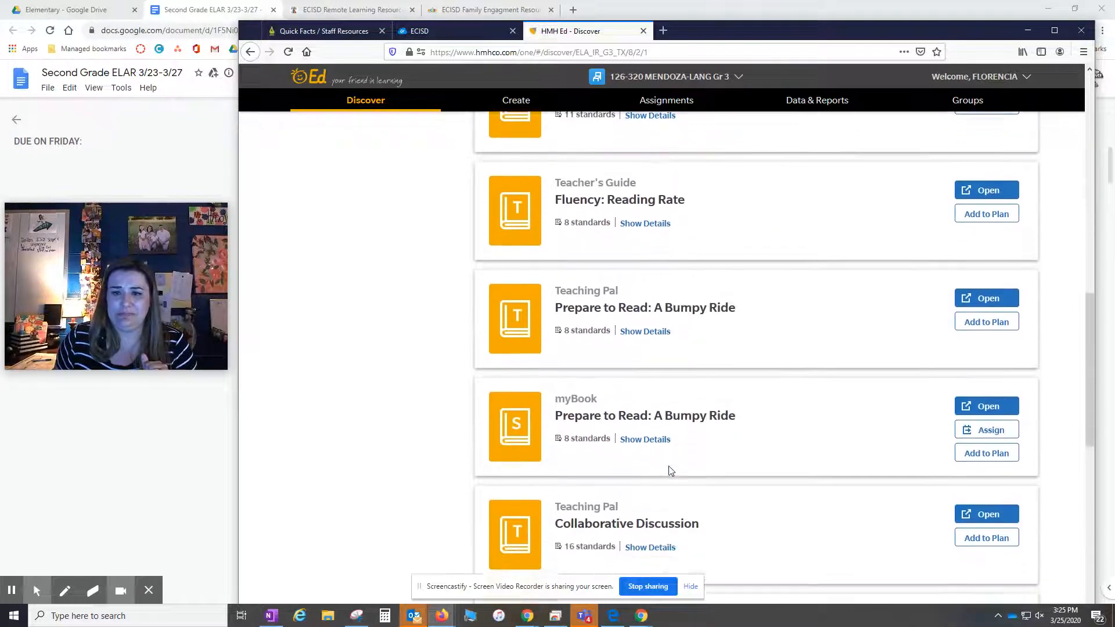
pyautogui.scroll(-3)
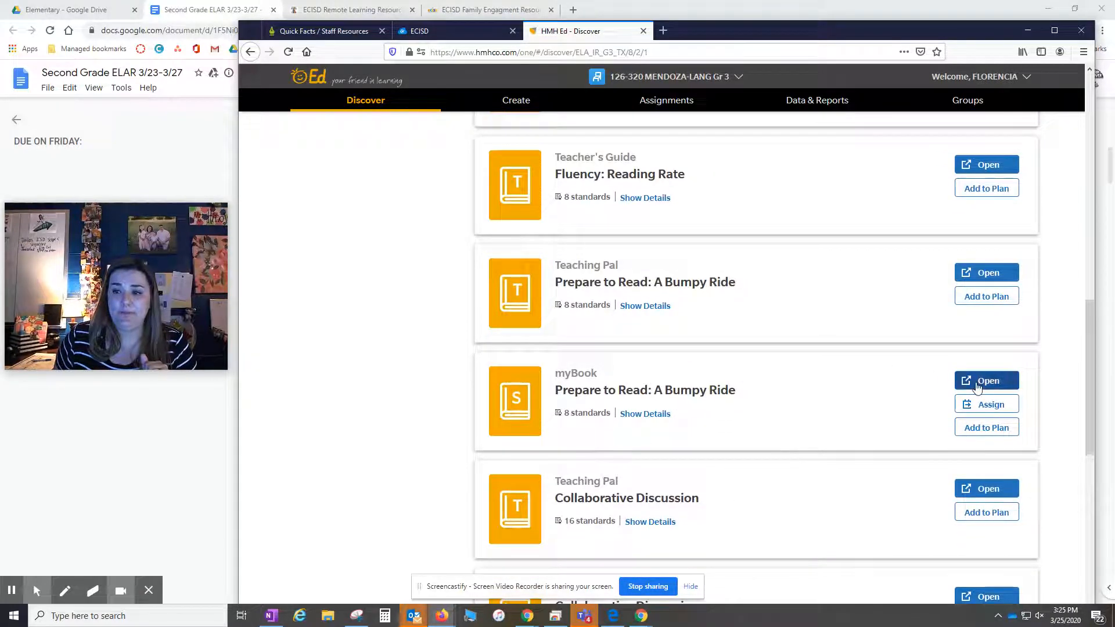
pyautogui.click(988, 380)
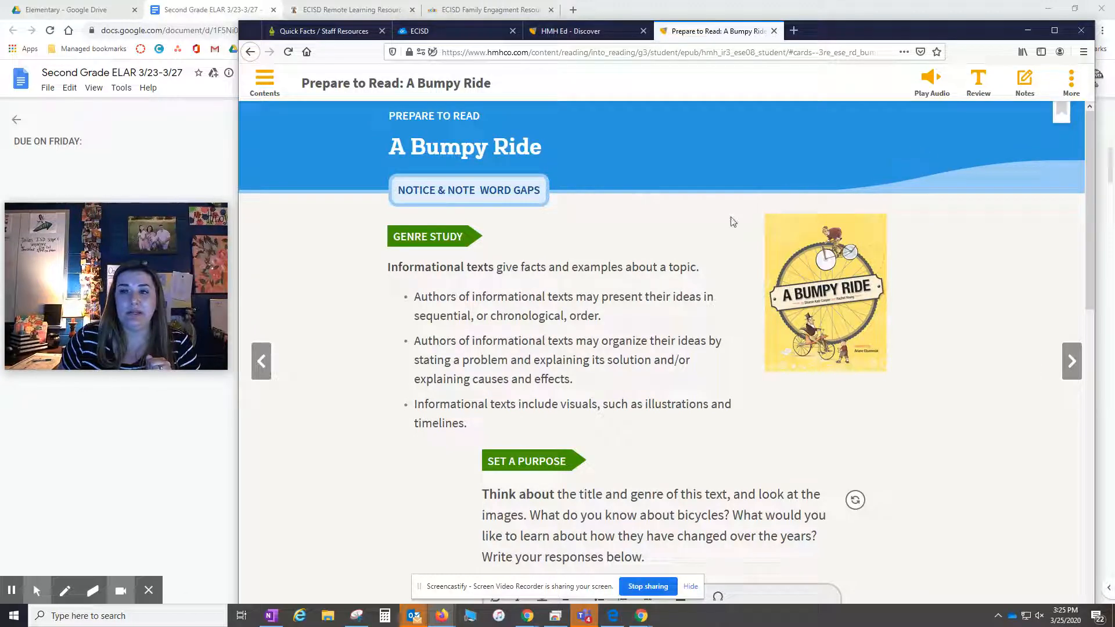
pyautogui.moveTo(317, 130)
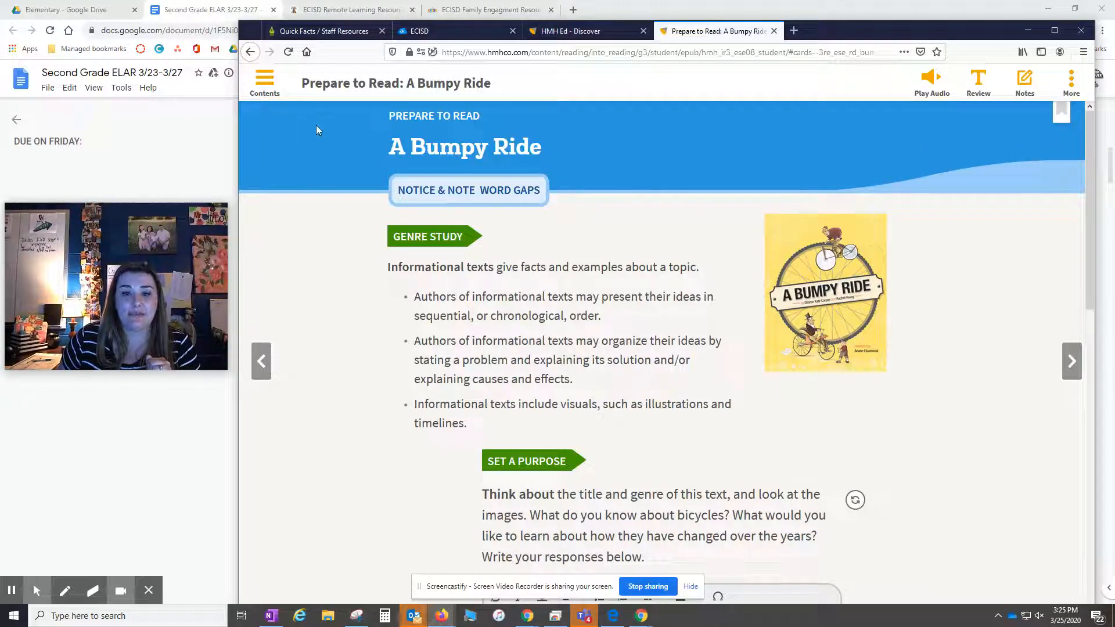
# Peek at the Bumpy Ride page's table of contents, then bring up its audio and share options
pyautogui.click(265, 79)
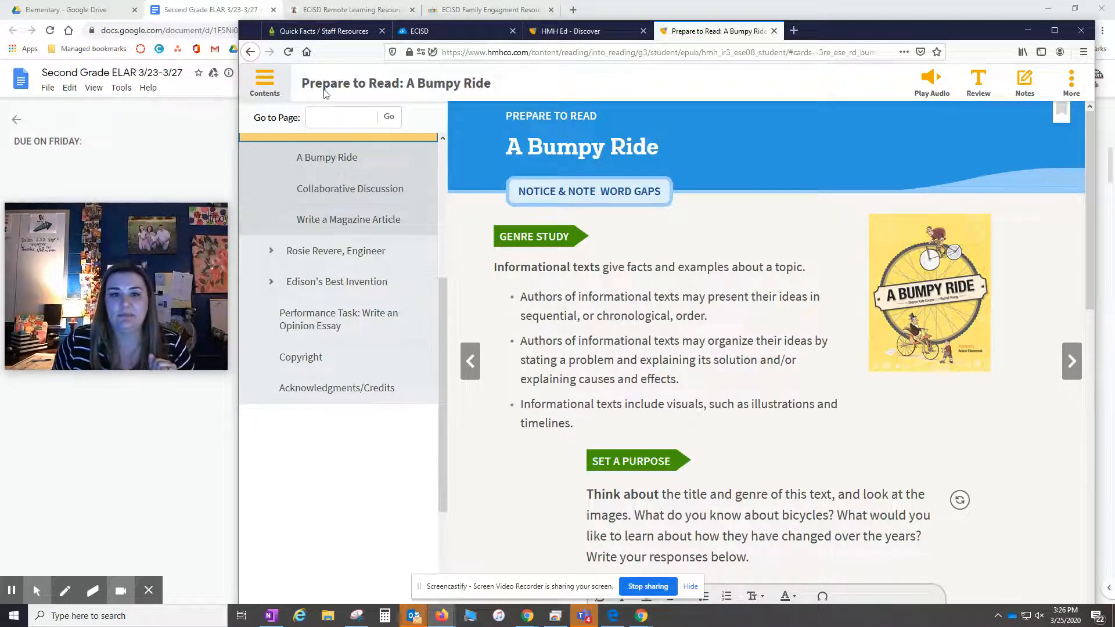
pyautogui.click(265, 81)
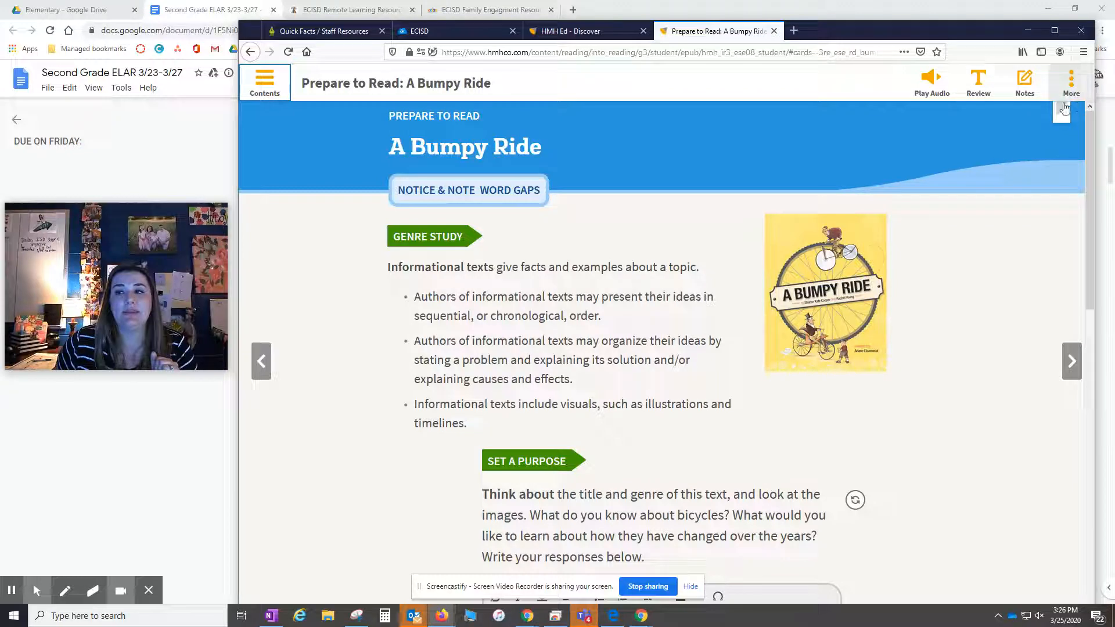
pyautogui.click(1071, 77)
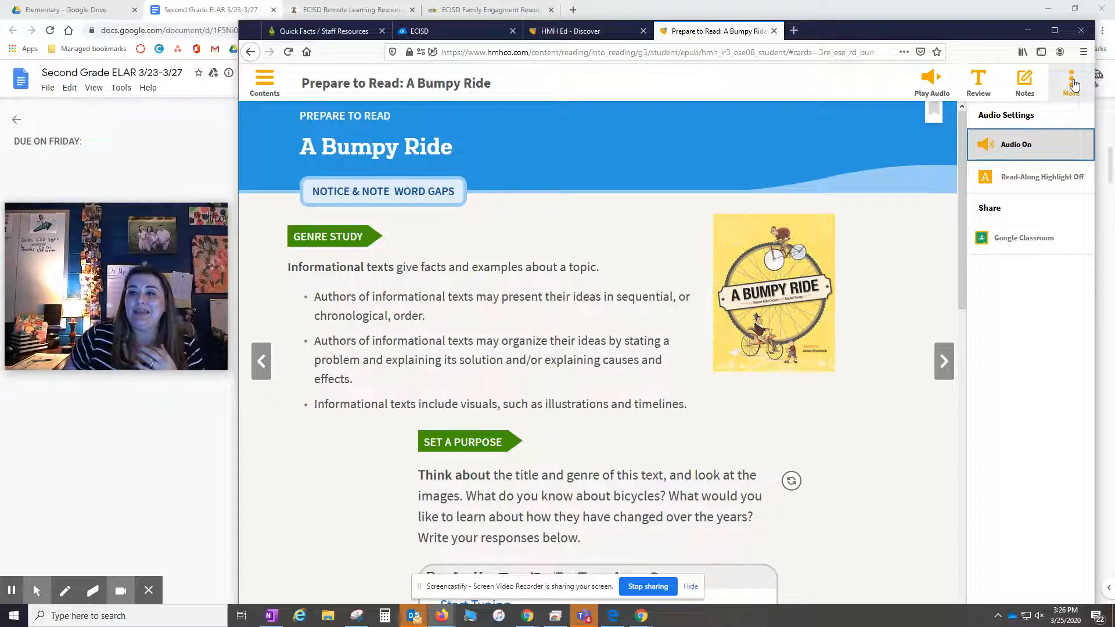
pyautogui.moveTo(1027, 241)
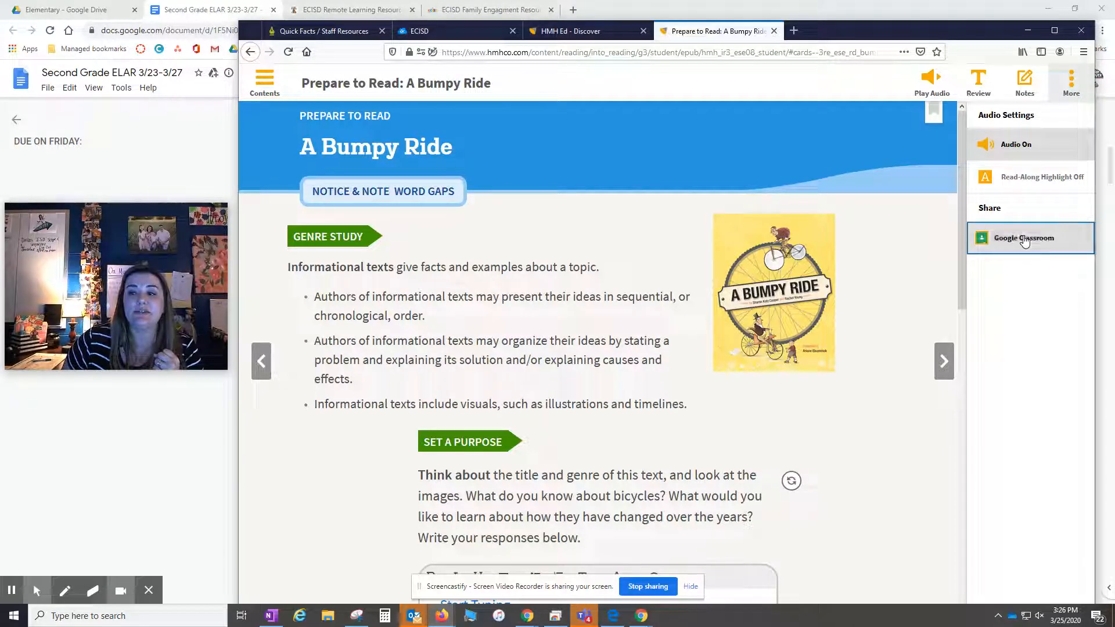
# Share the page to Google Classroom, choosing the teaching class and the kind of post
pyautogui.click(1025, 237)
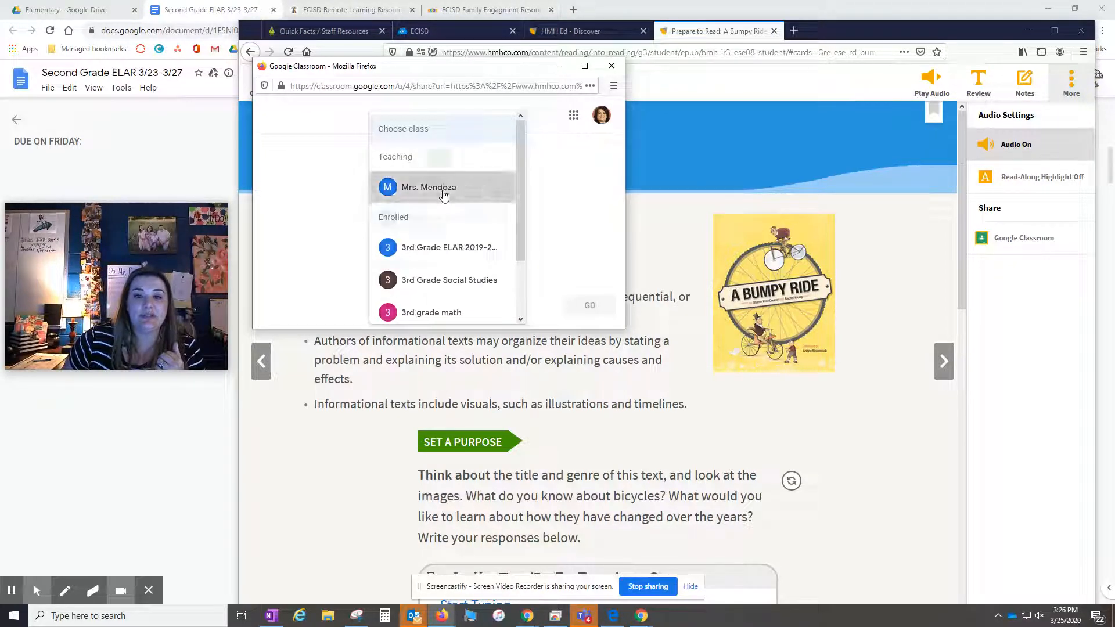
pyautogui.click(444, 187)
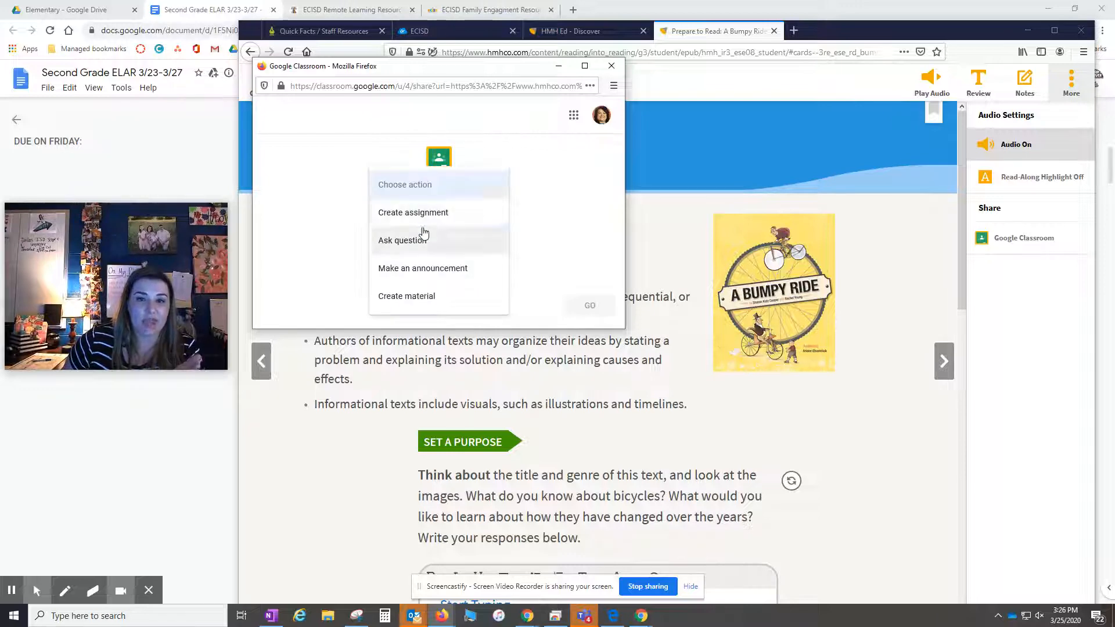
pyautogui.click(414, 213)
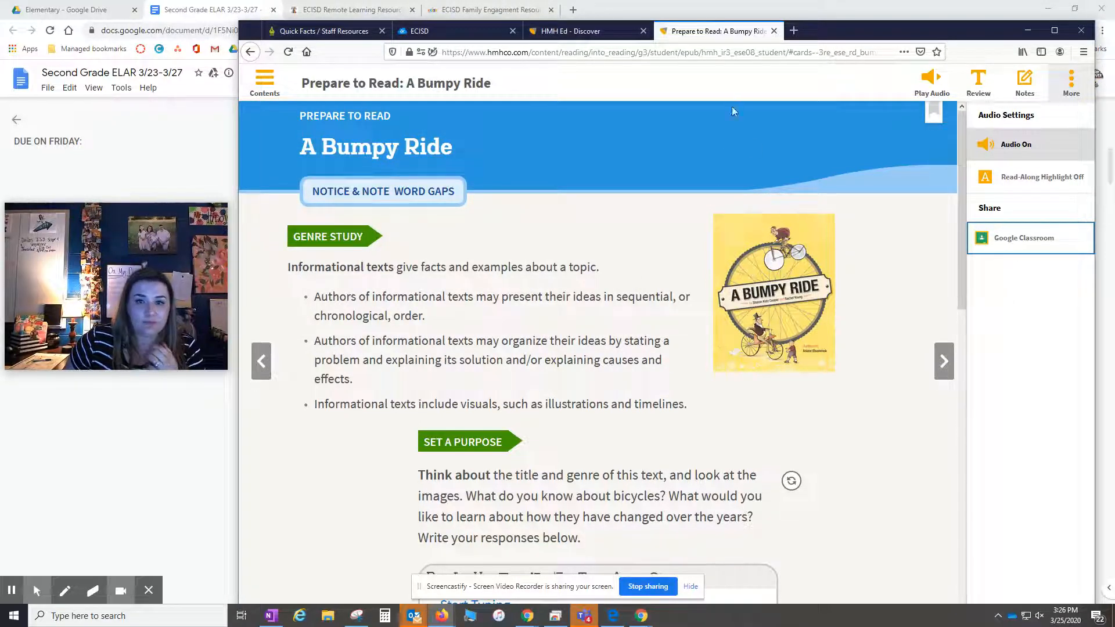
pyautogui.moveTo(725, 246)
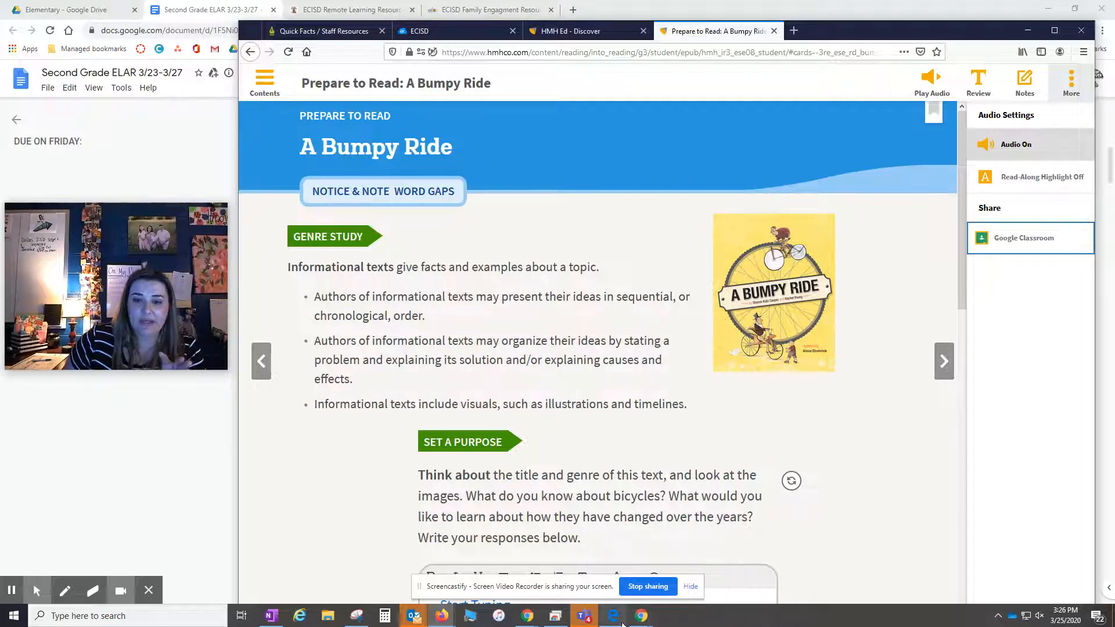
pyautogui.moveTo(613, 613)
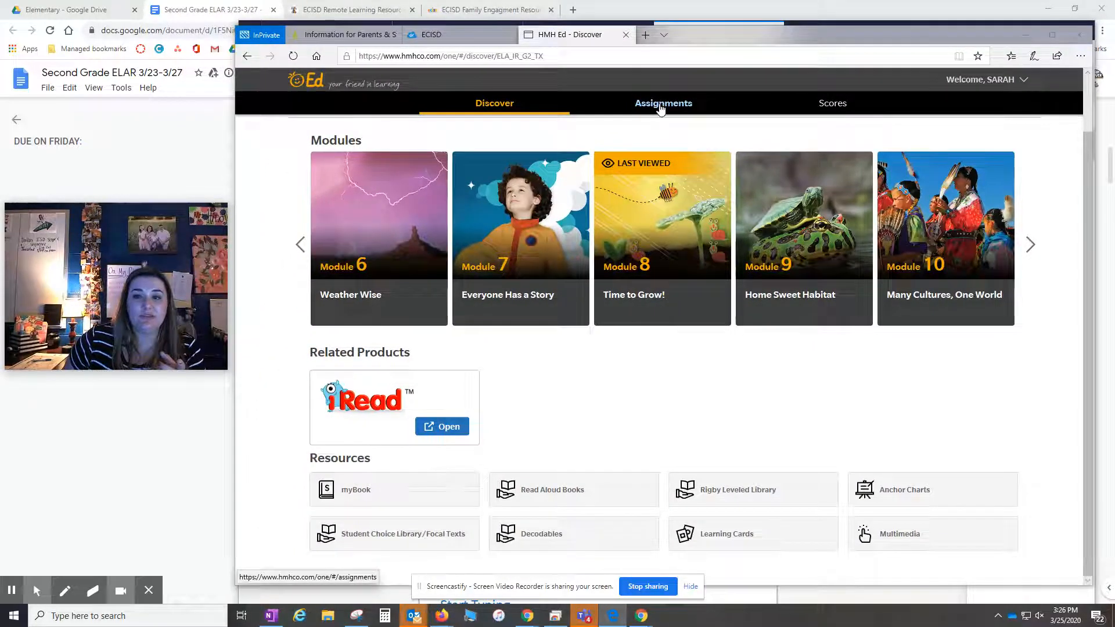
# Show the student's Reading and Language Arts assignments still to do
pyautogui.click(664, 103)
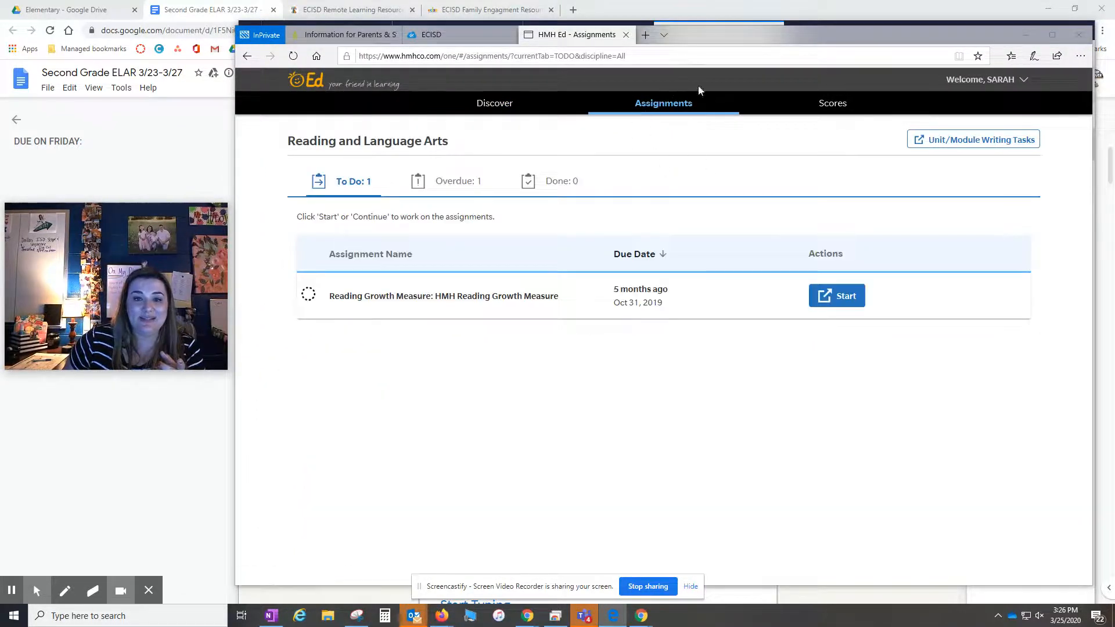
pyautogui.moveTo(846, 304)
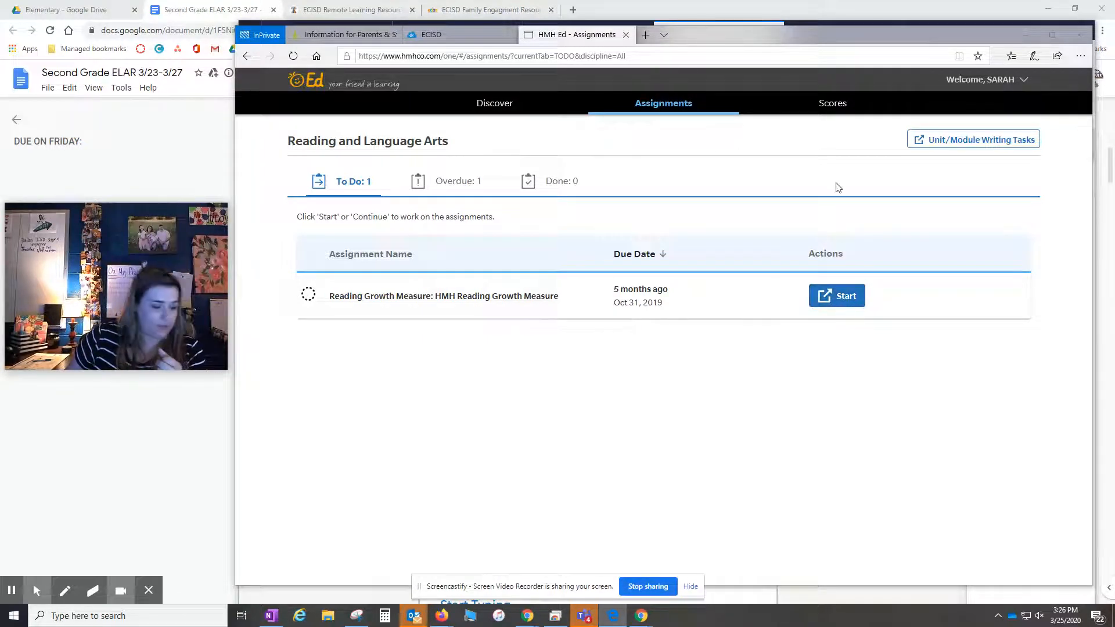
pyautogui.moveTo(19, 600)
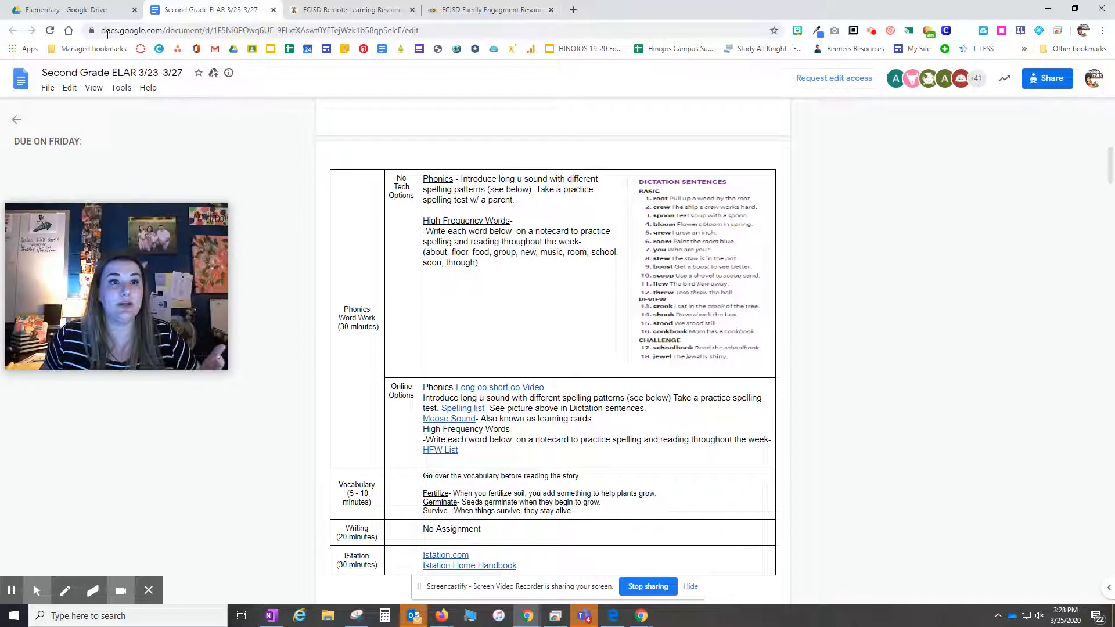
pyautogui.moveTo(495, 9)
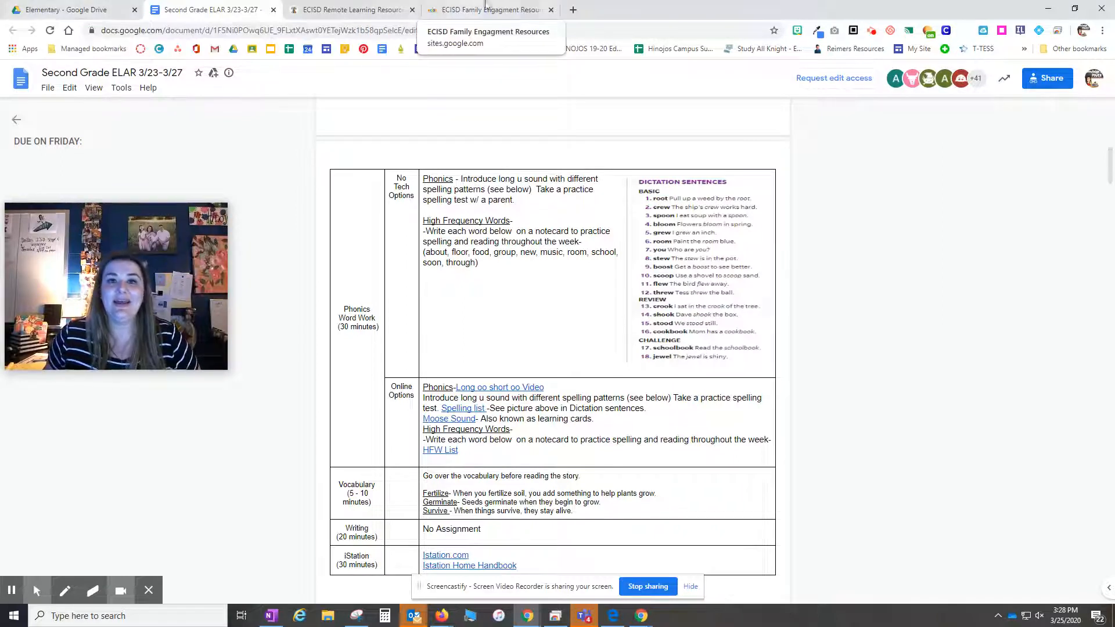
# Return to the ECISD Remote Learning Resources landing page
pyautogui.click(354, 10)
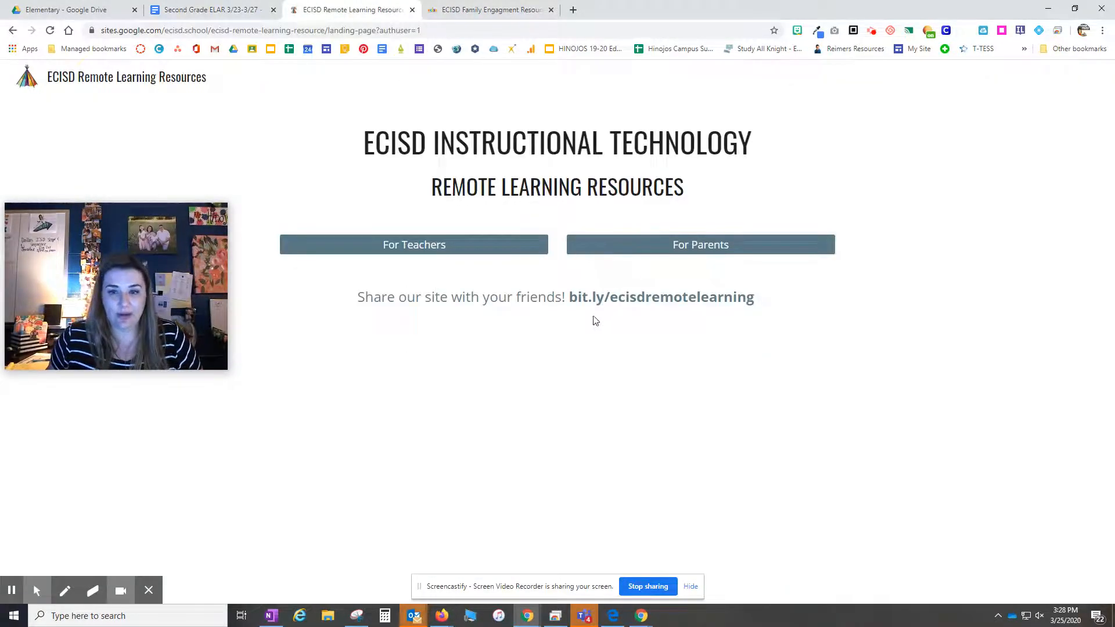
pyautogui.moveTo(573, 319)
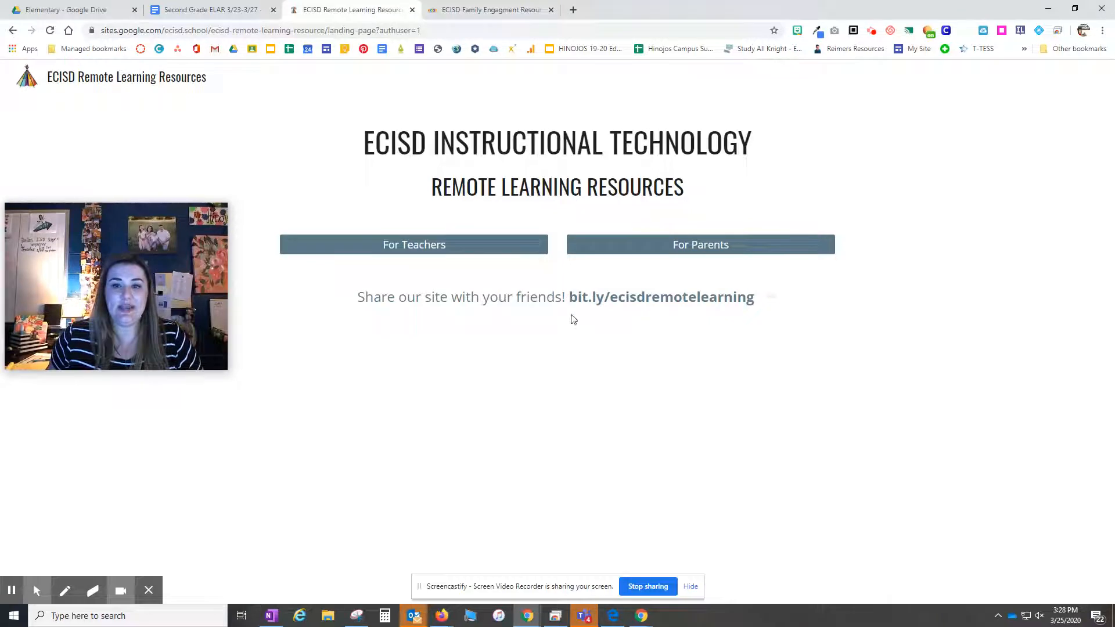
pyautogui.moveTo(577, 315)
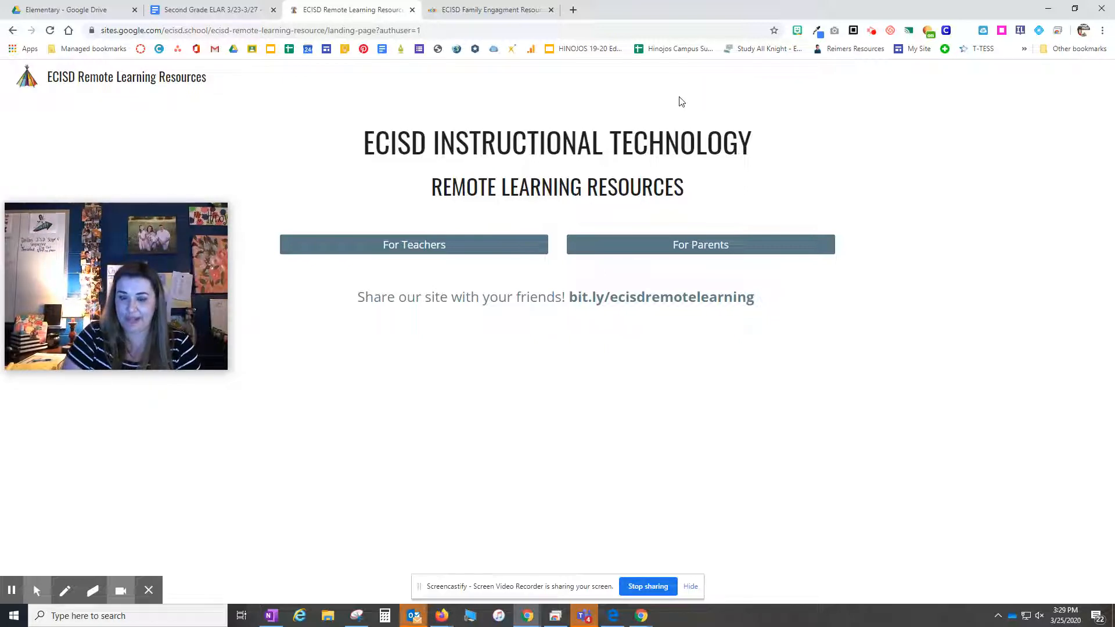
pyautogui.moveTo(618, 291)
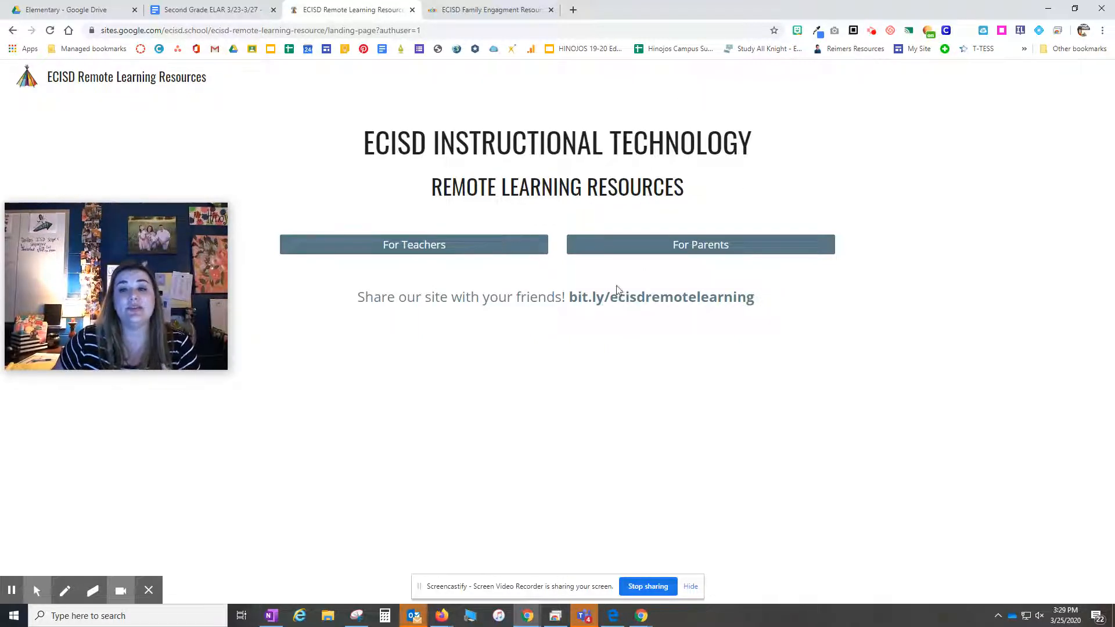